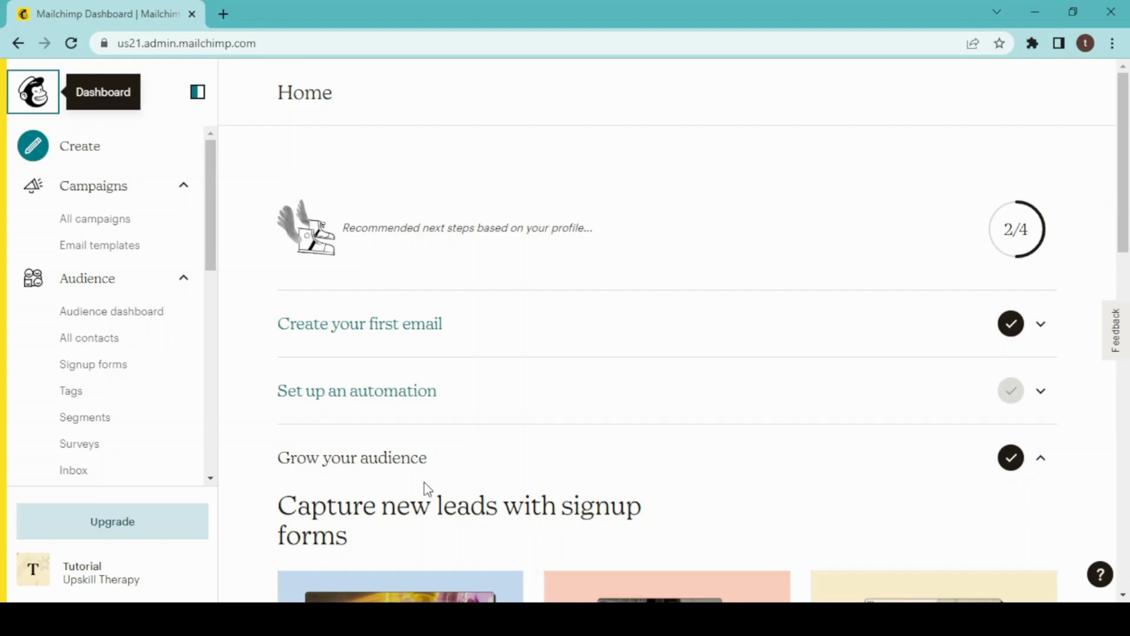
pyautogui.moveTo(487, 336)
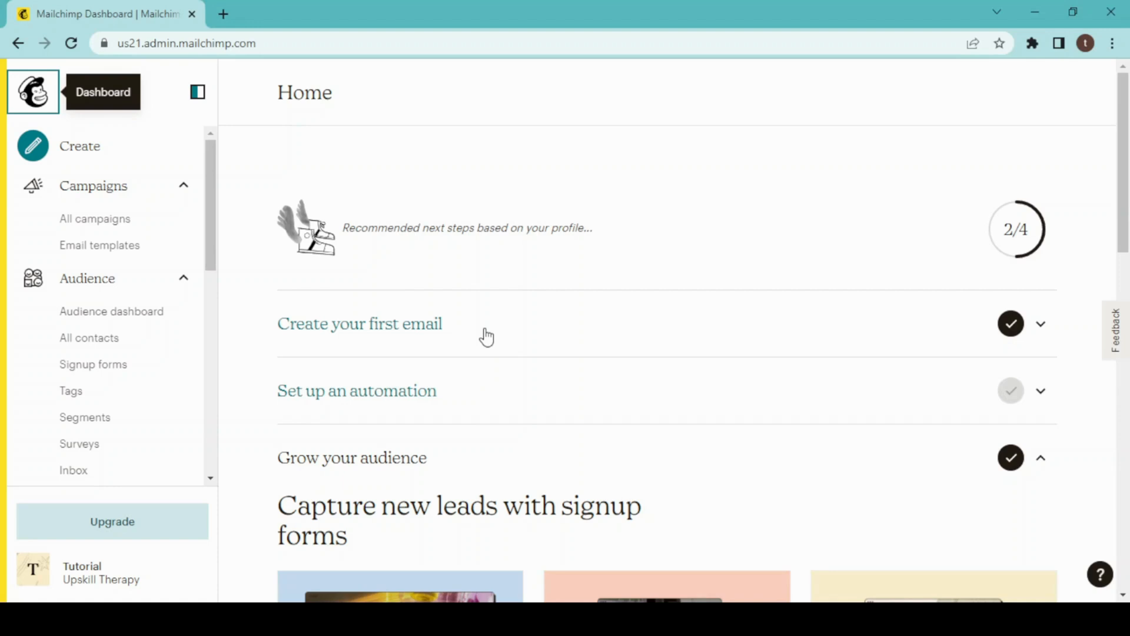
pyautogui.moveTo(120, 200)
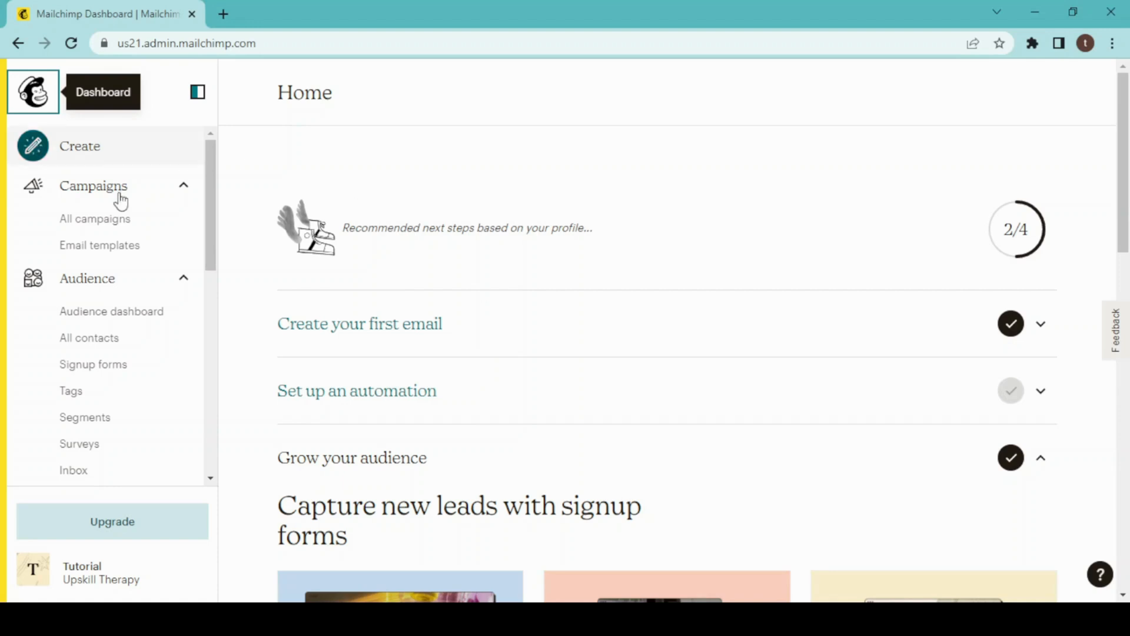
pyautogui.moveTo(234, 155)
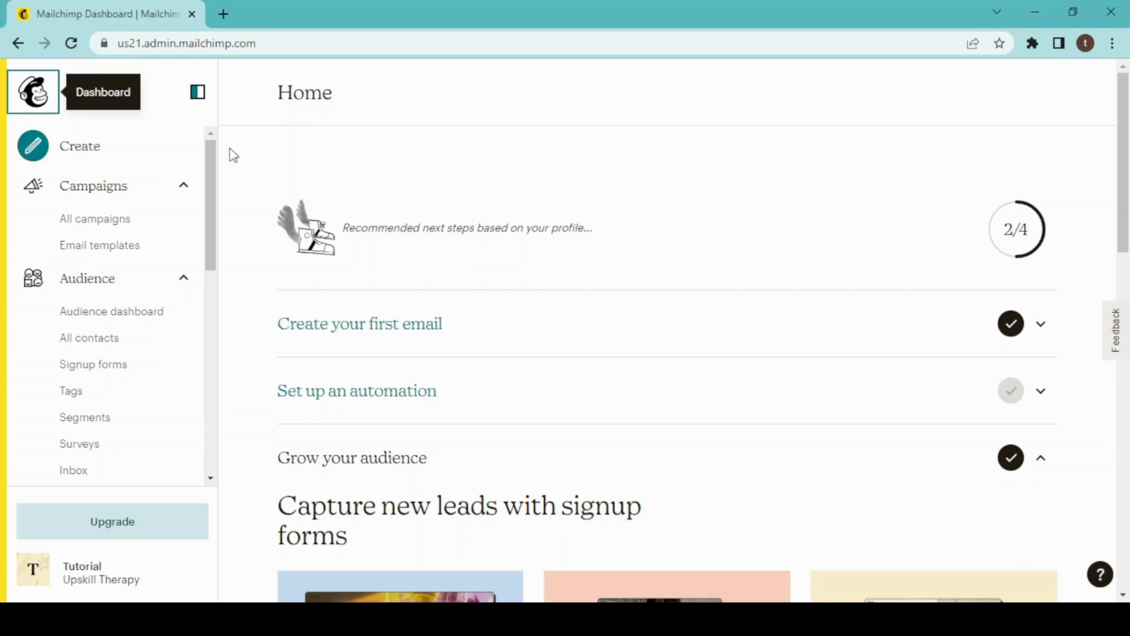
pyautogui.moveTo(163, 149)
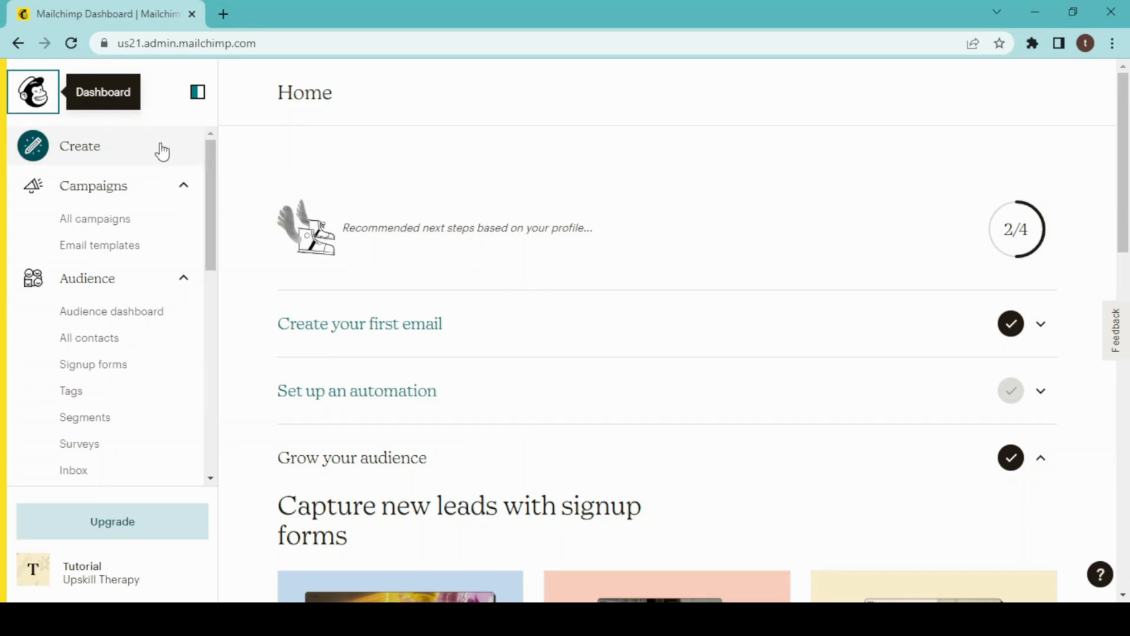
# Start a new free website from Create > Website and begin with Get Started.
pyautogui.click(79, 145)
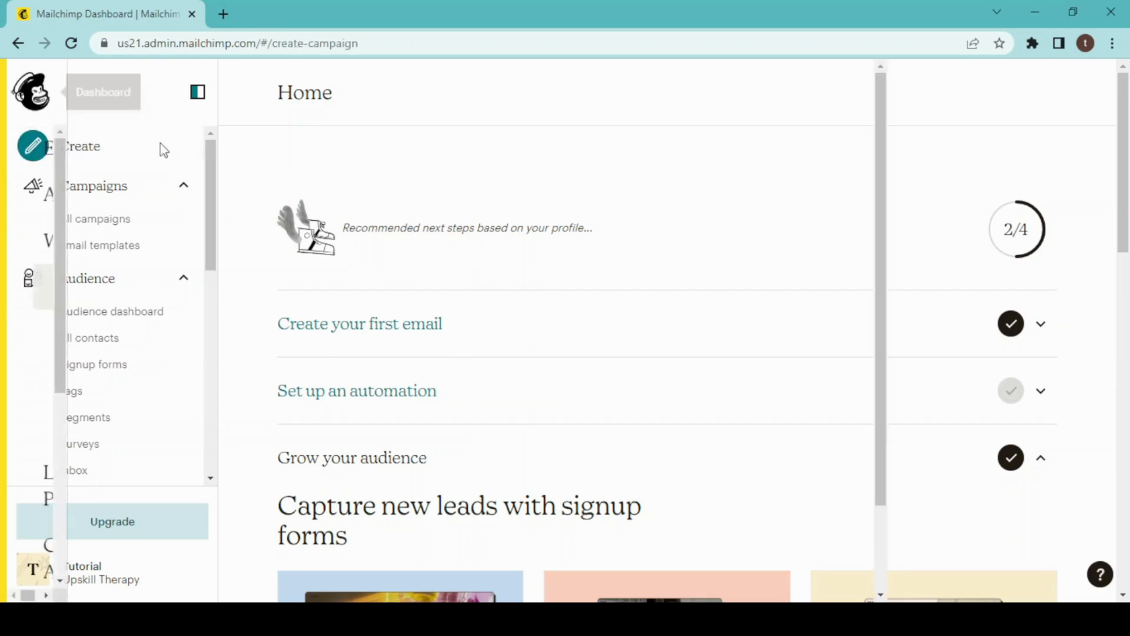
pyautogui.click(81, 145)
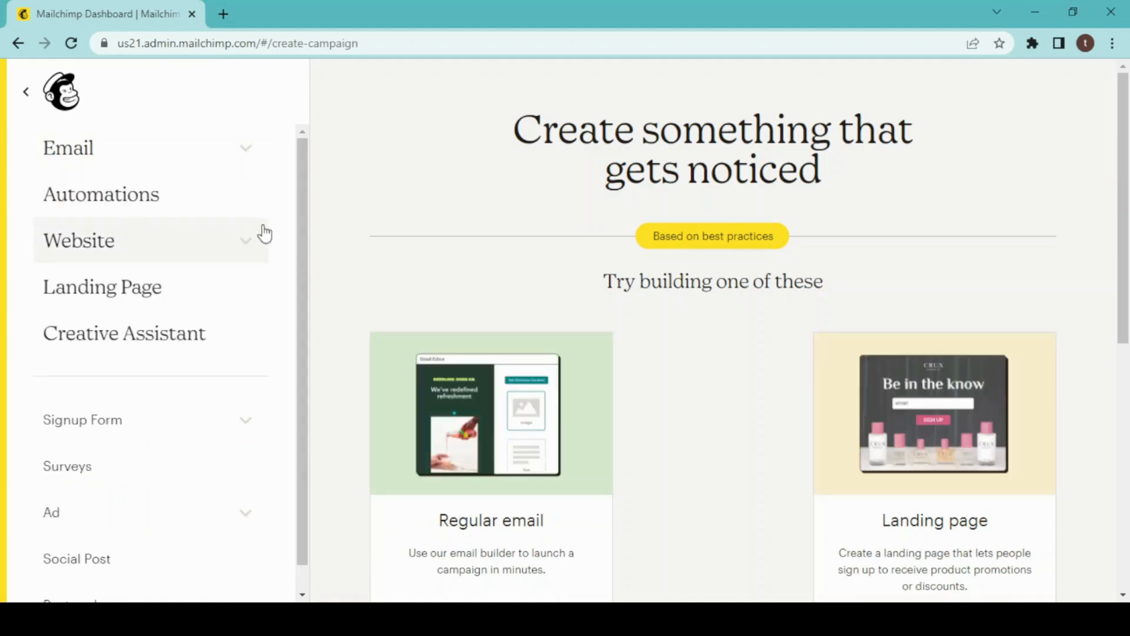
pyautogui.click(78, 240)
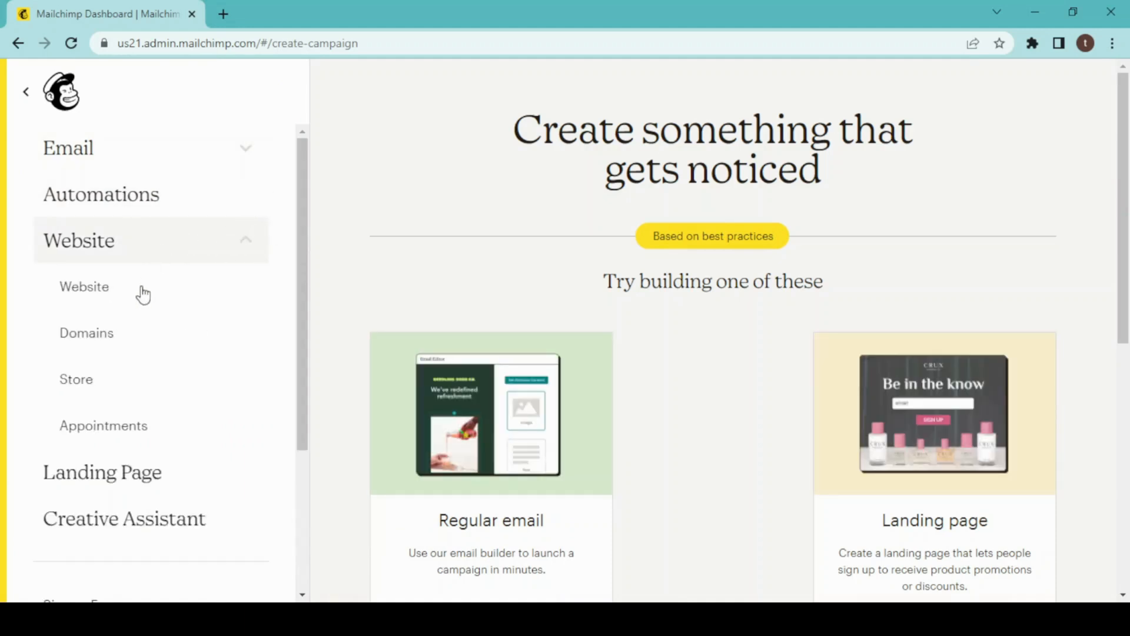
pyautogui.click(84, 287)
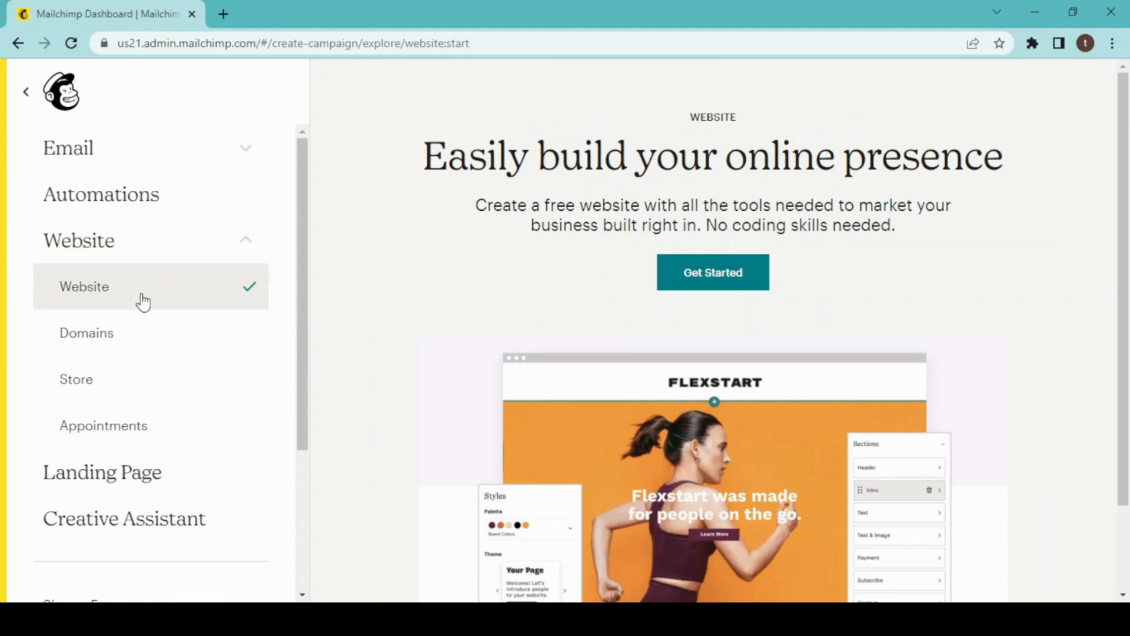
pyautogui.moveTo(777, 250)
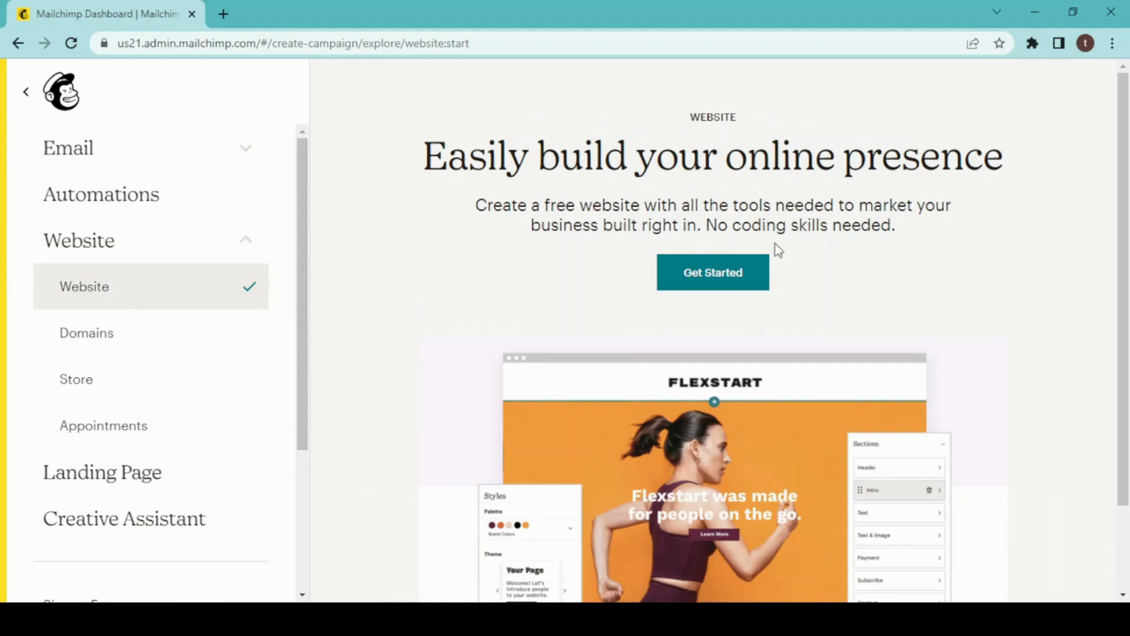
pyautogui.click(712, 273)
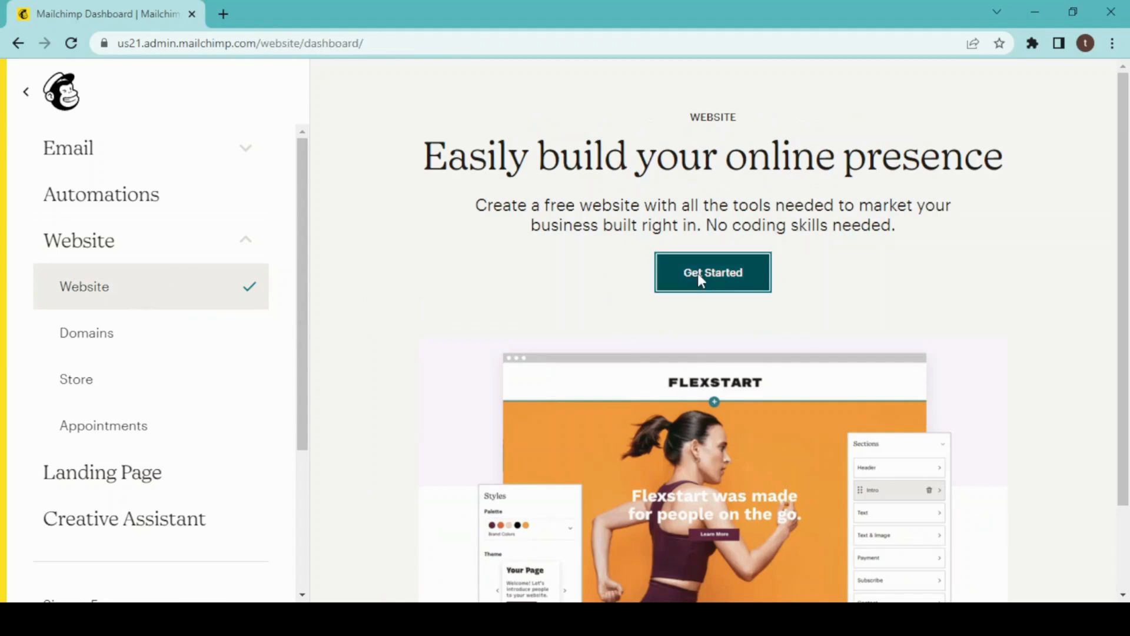
# Choose Set Up Your Site under 'Start designing your site' on the Website dashboard.
pyautogui.click(713, 273)
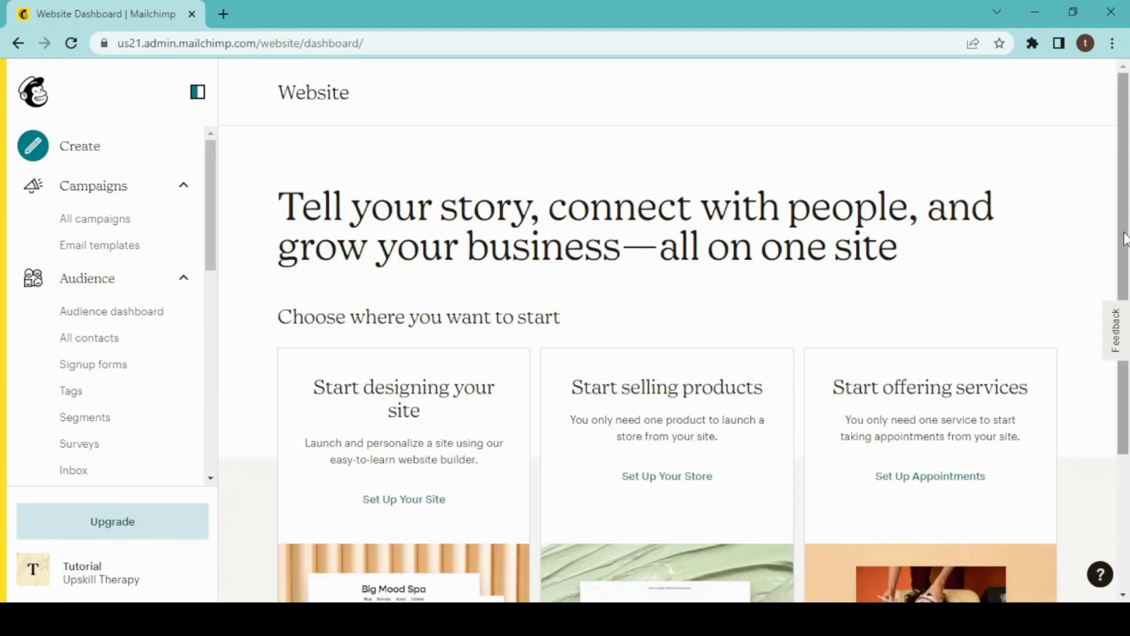
pyautogui.scroll(-3)
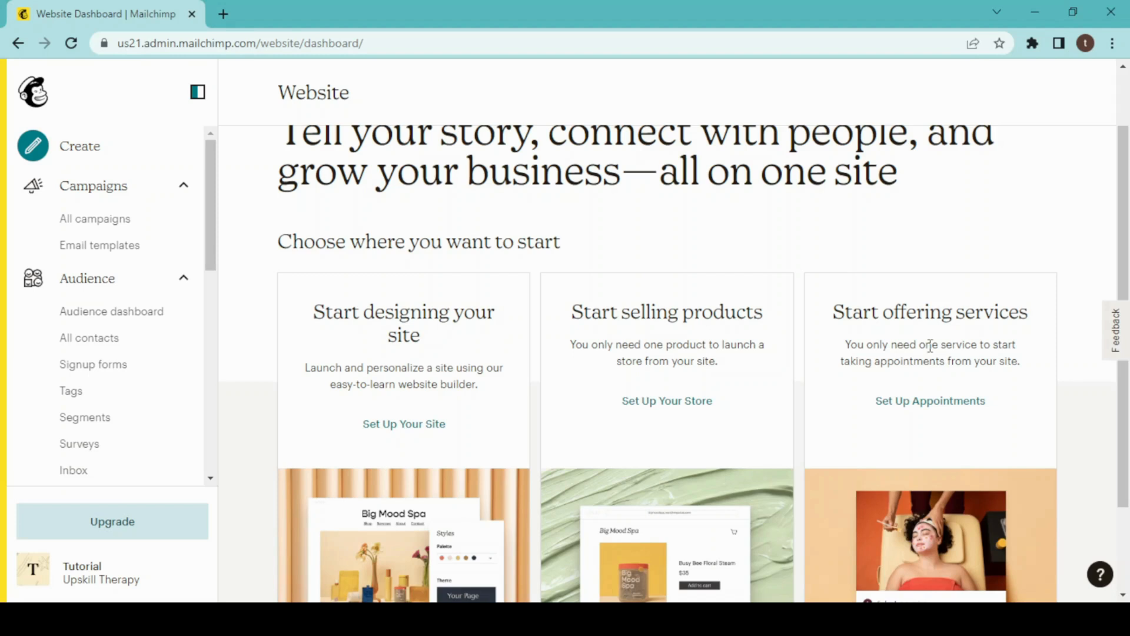
pyautogui.moveTo(973, 302)
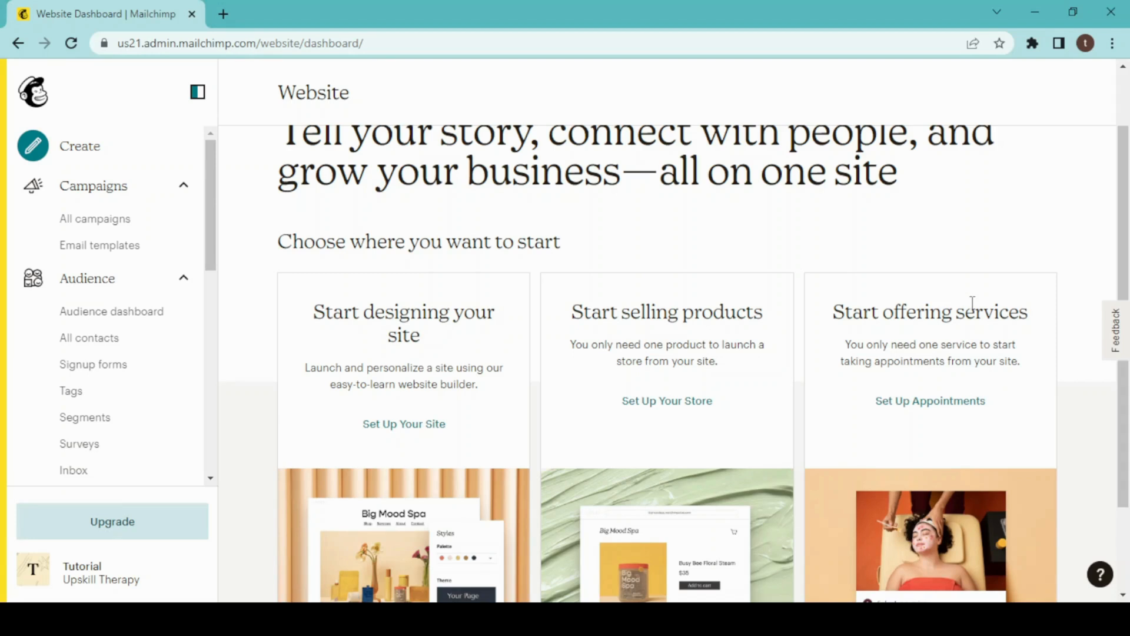
pyautogui.moveTo(346, 489)
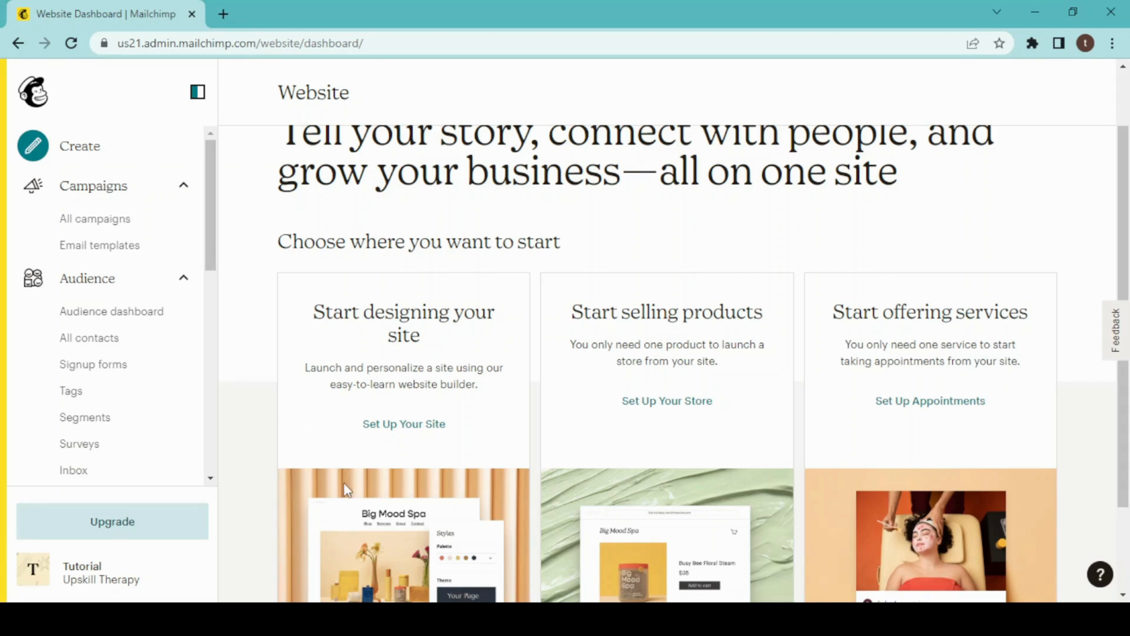
pyautogui.click(403, 423)
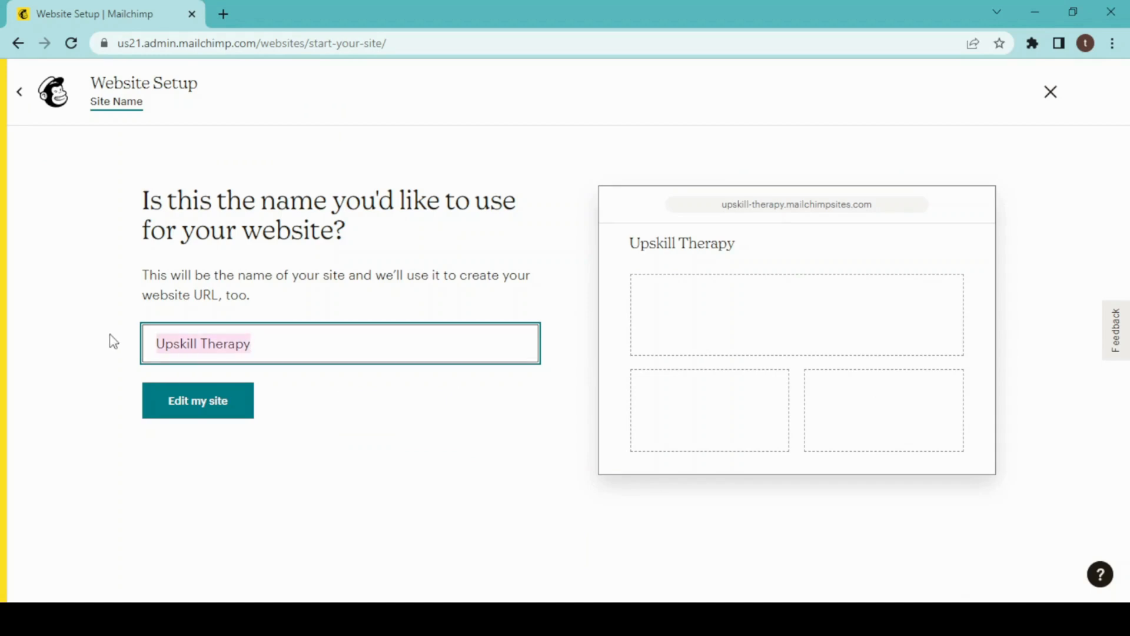
# Replace 'Upskill Therapy' with the site name 'Cake's & Bake's' and open the site editor.
pyautogui.write('cahes')
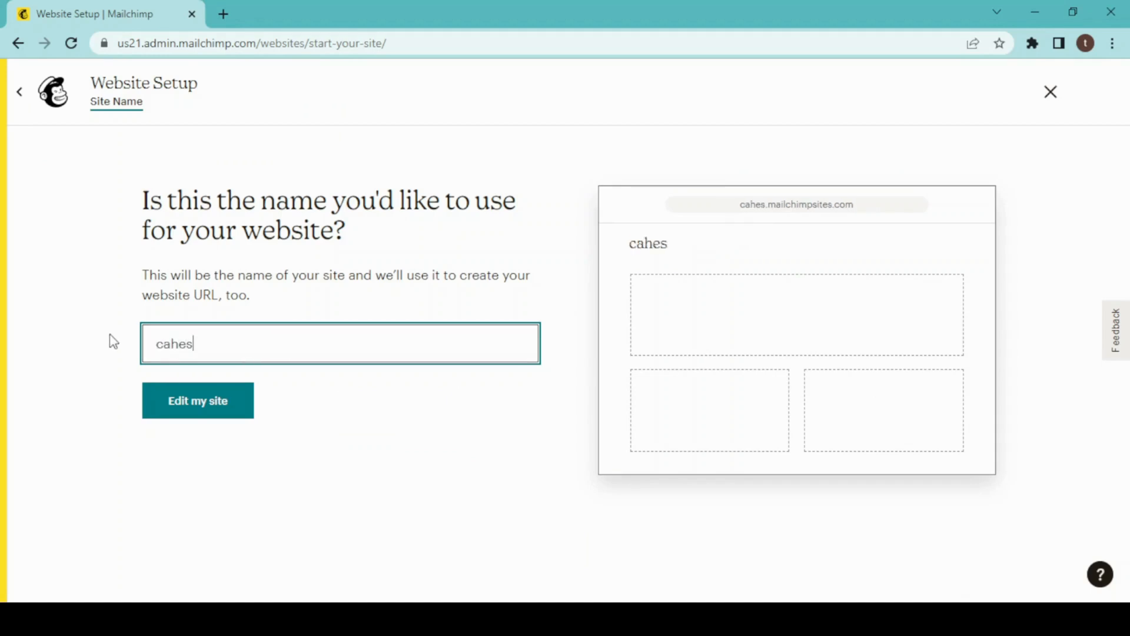
pyautogui.write("'s")
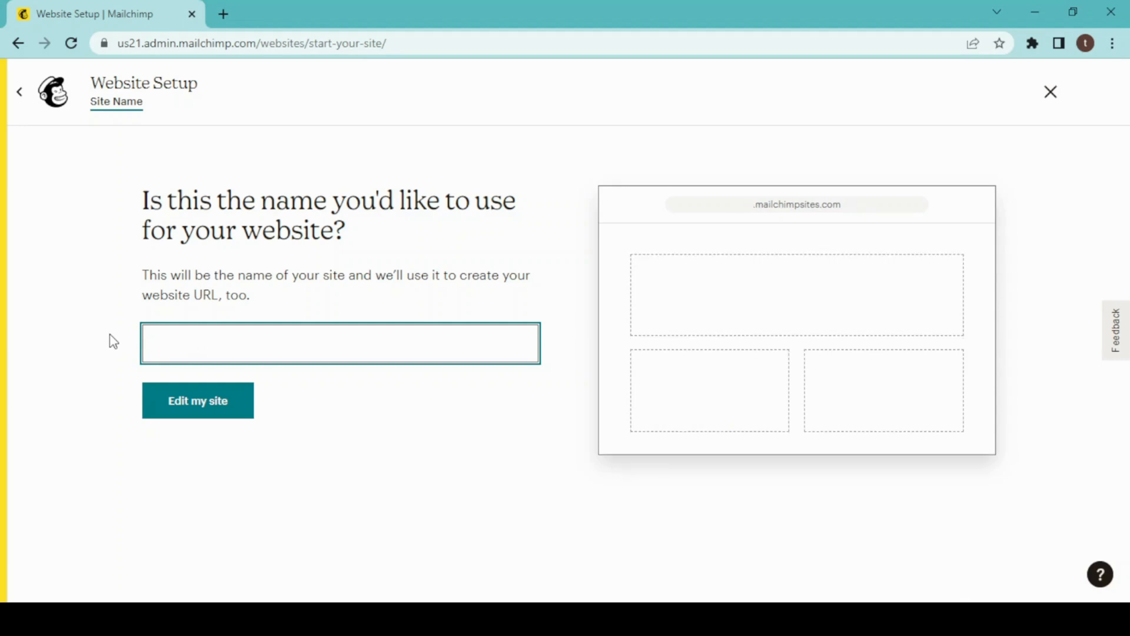
pyautogui.write('Ca')
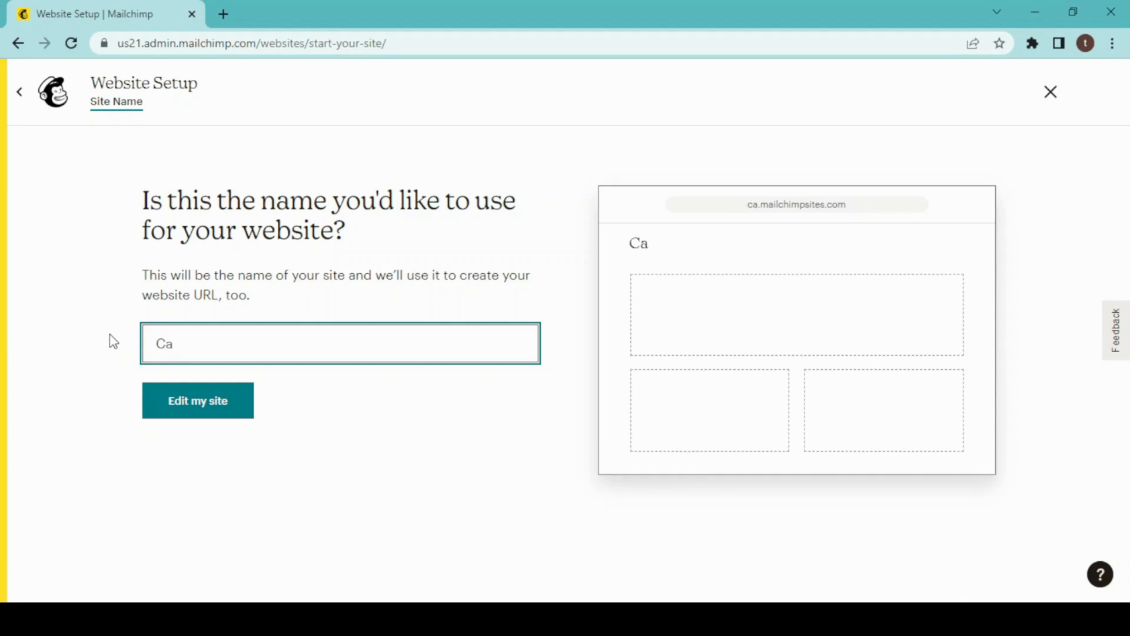
pyautogui.click(196, 400)
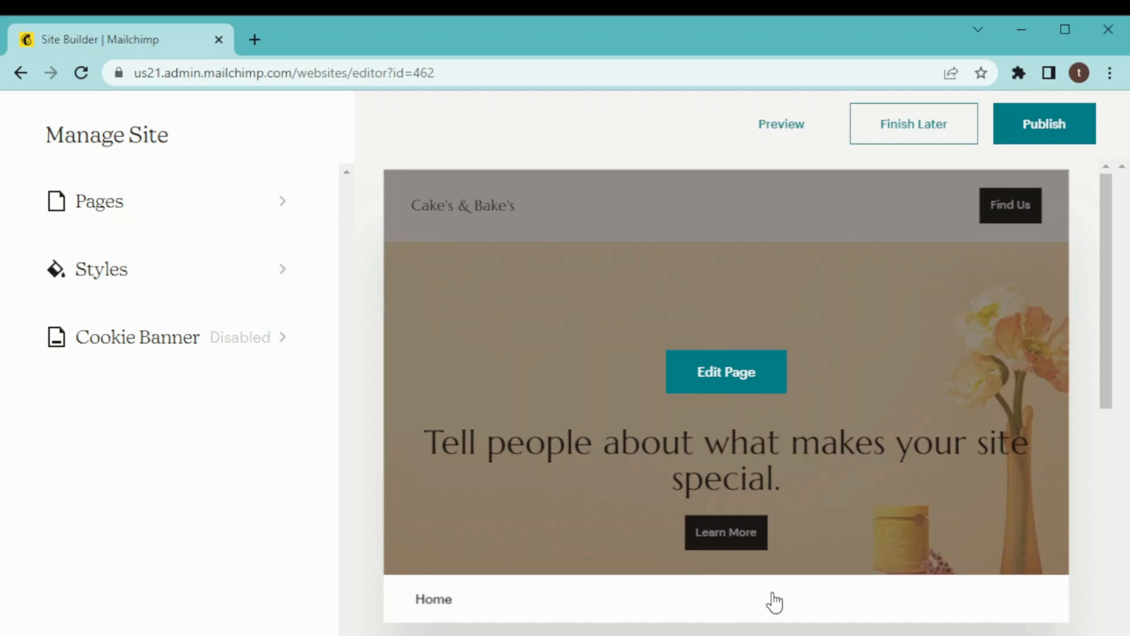
pyautogui.moveTo(678, 553)
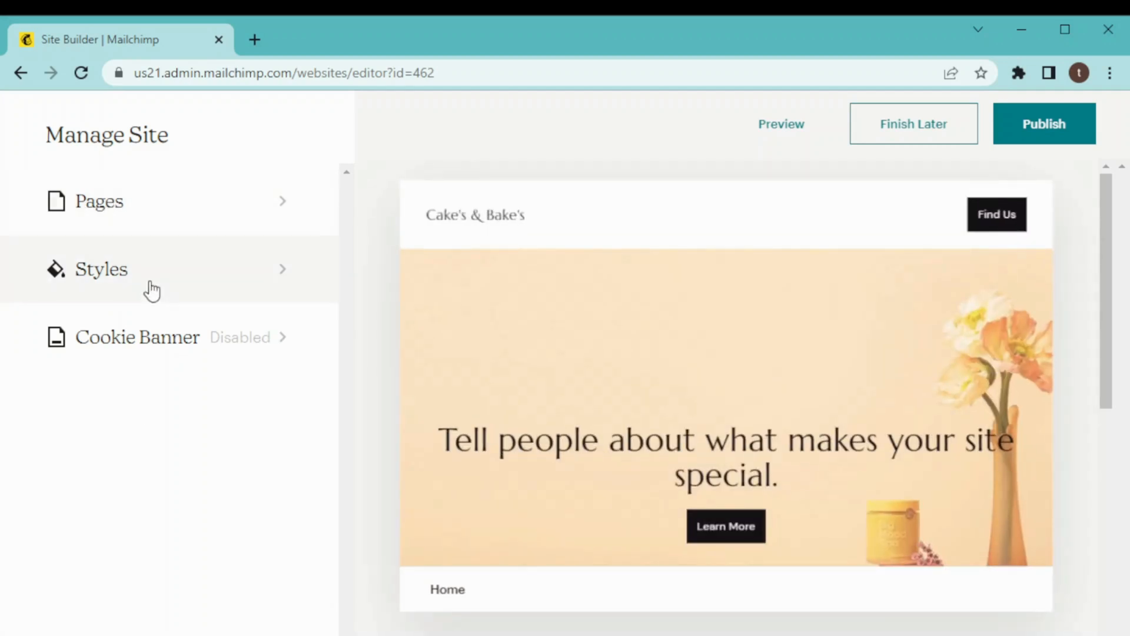
pyautogui.moveTo(216, 389)
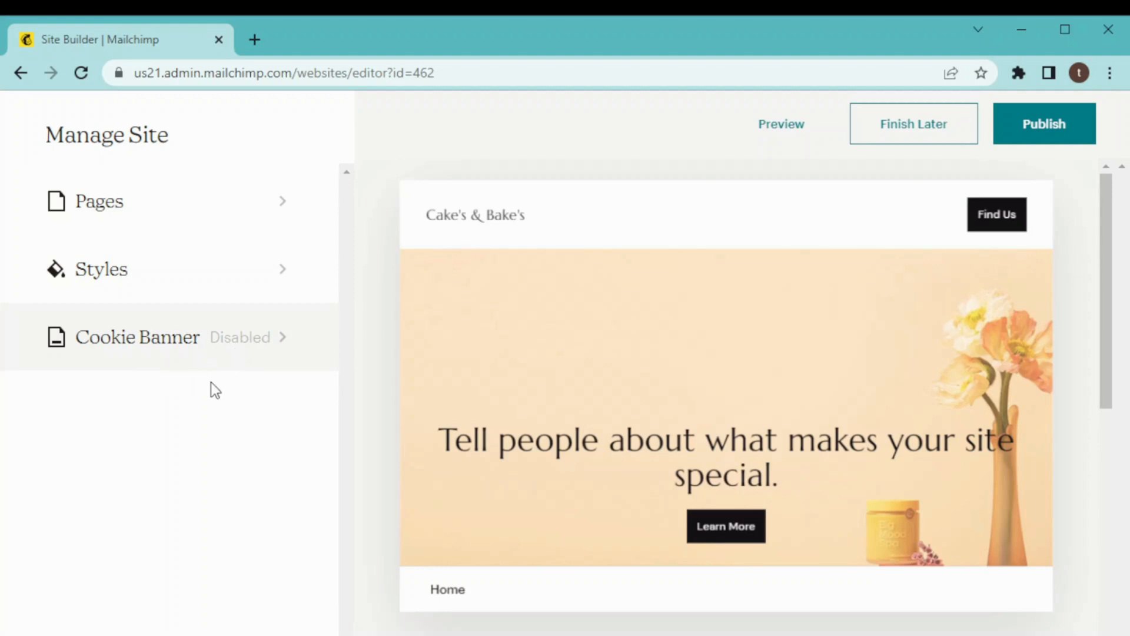
pyautogui.moveTo(185, 318)
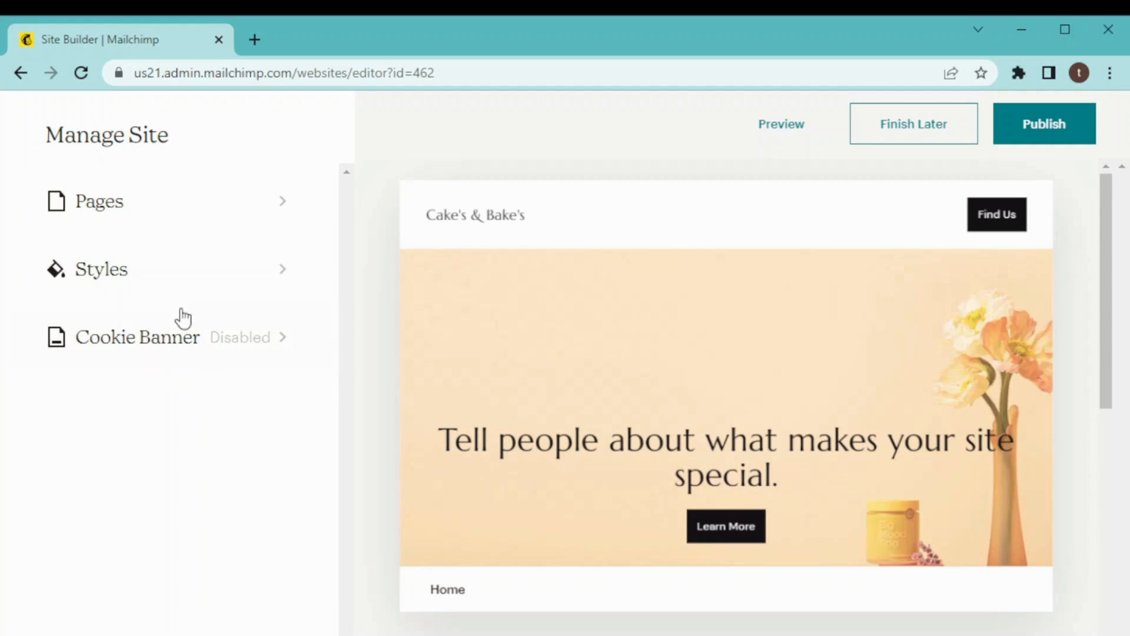
pyautogui.moveTo(229, 222)
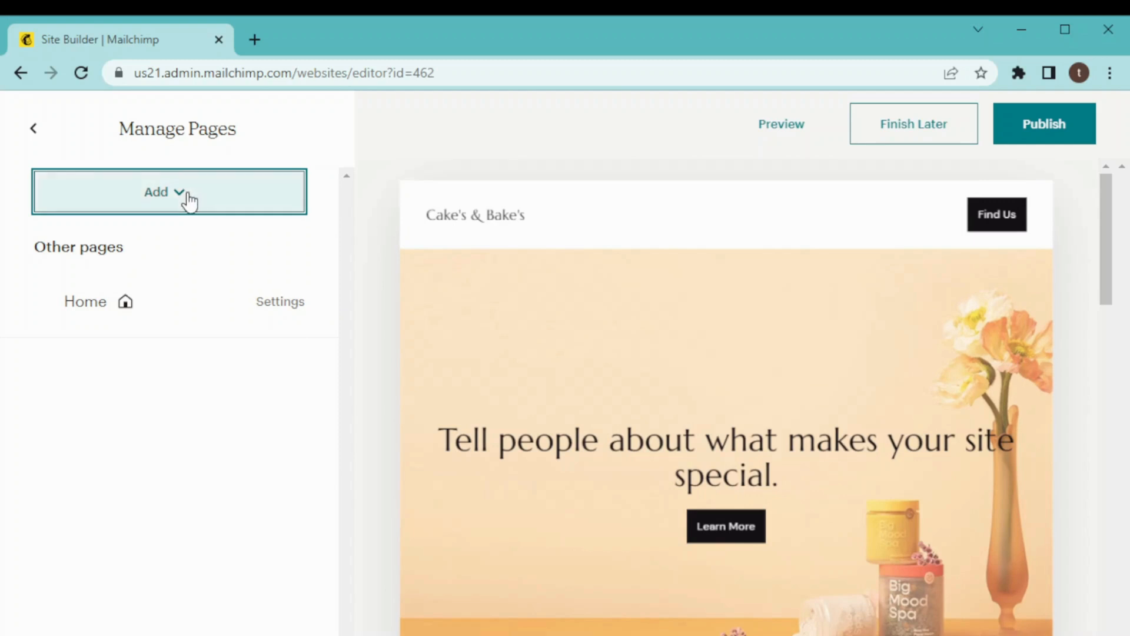
# Choose Page from the Add dropdown in Manage Pages.
pyautogui.click(169, 192)
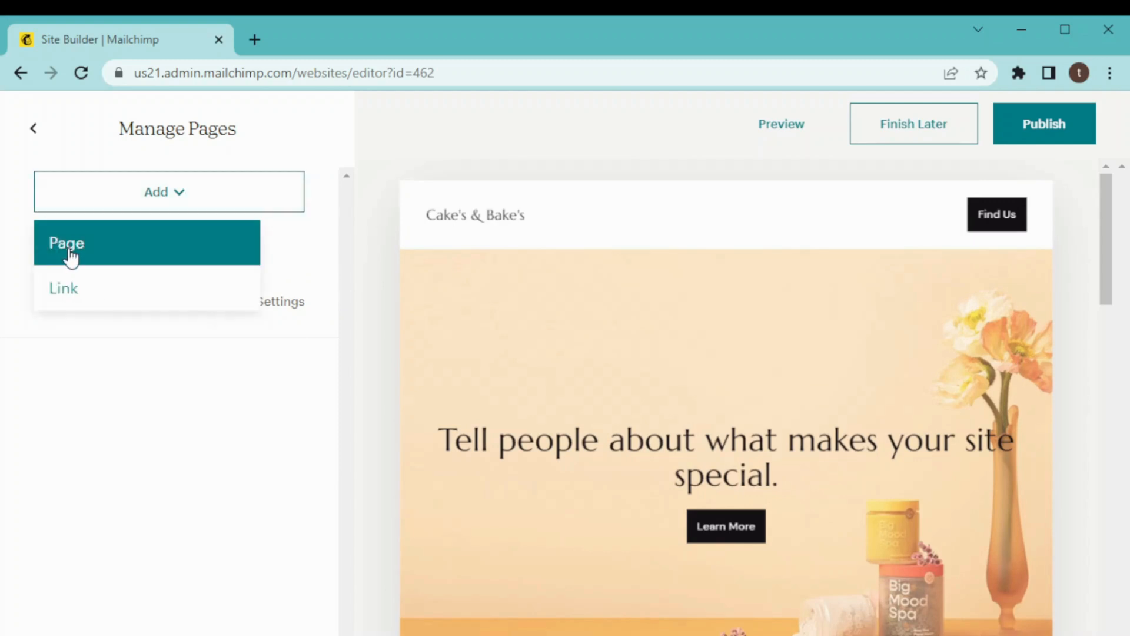
pyautogui.moveTo(80, 263)
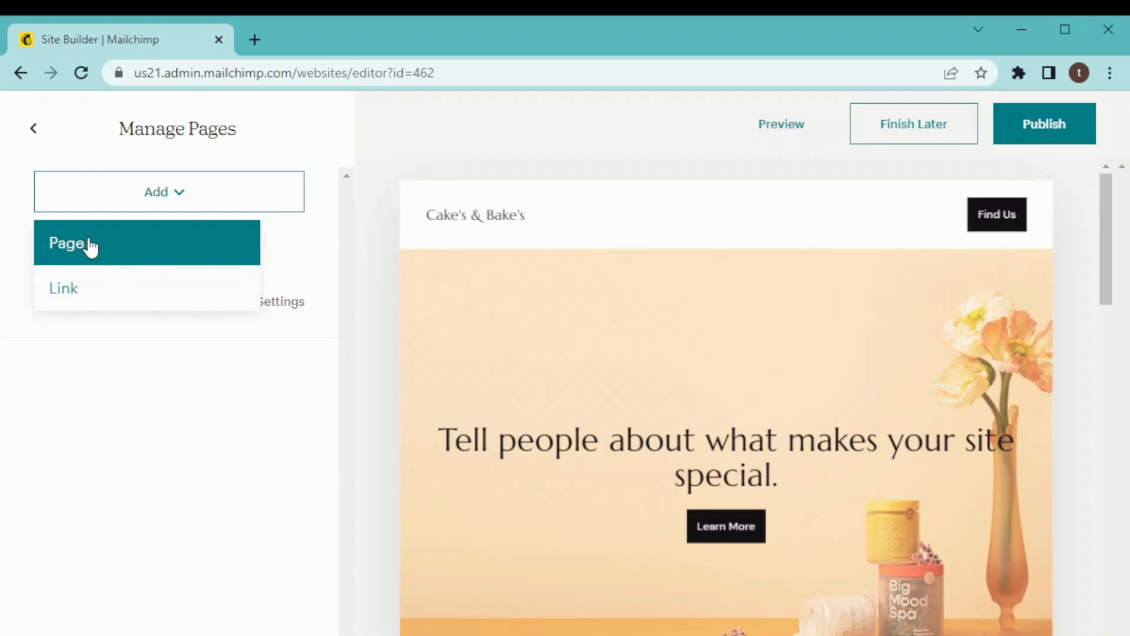
pyautogui.click(68, 244)
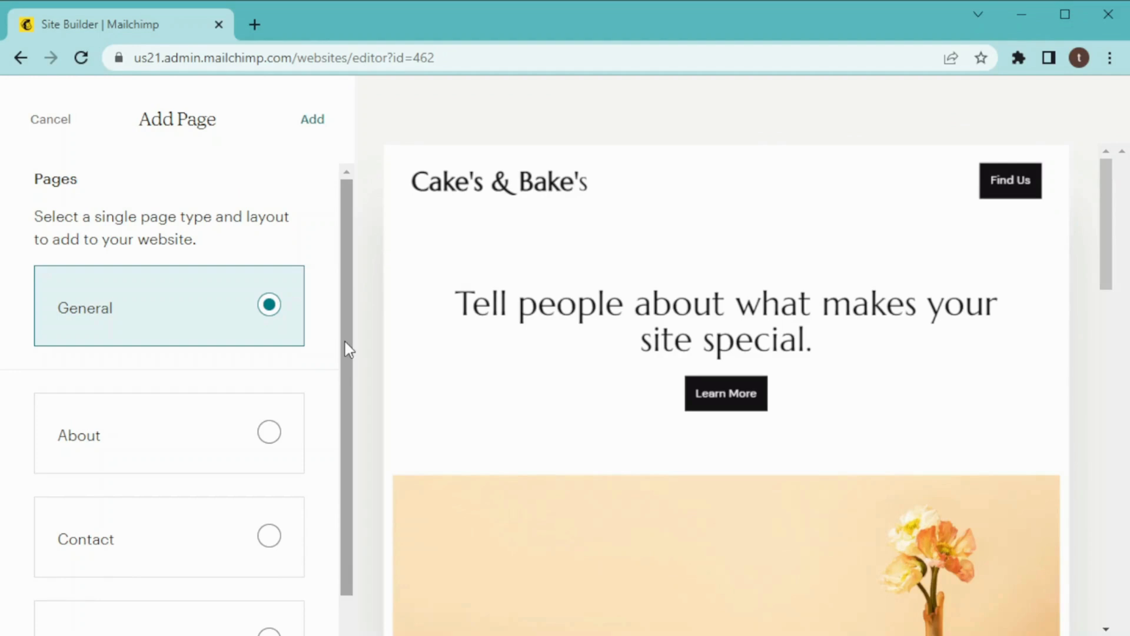
pyautogui.moveTo(316, 352)
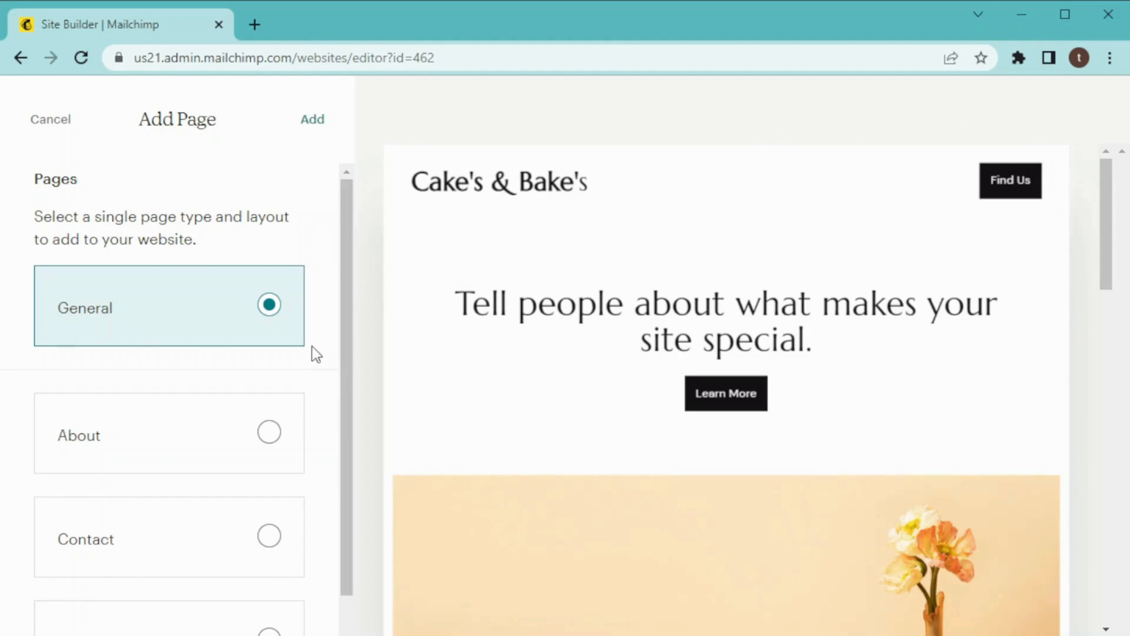
# Add a page using the About page type.
pyautogui.scroll(-3)
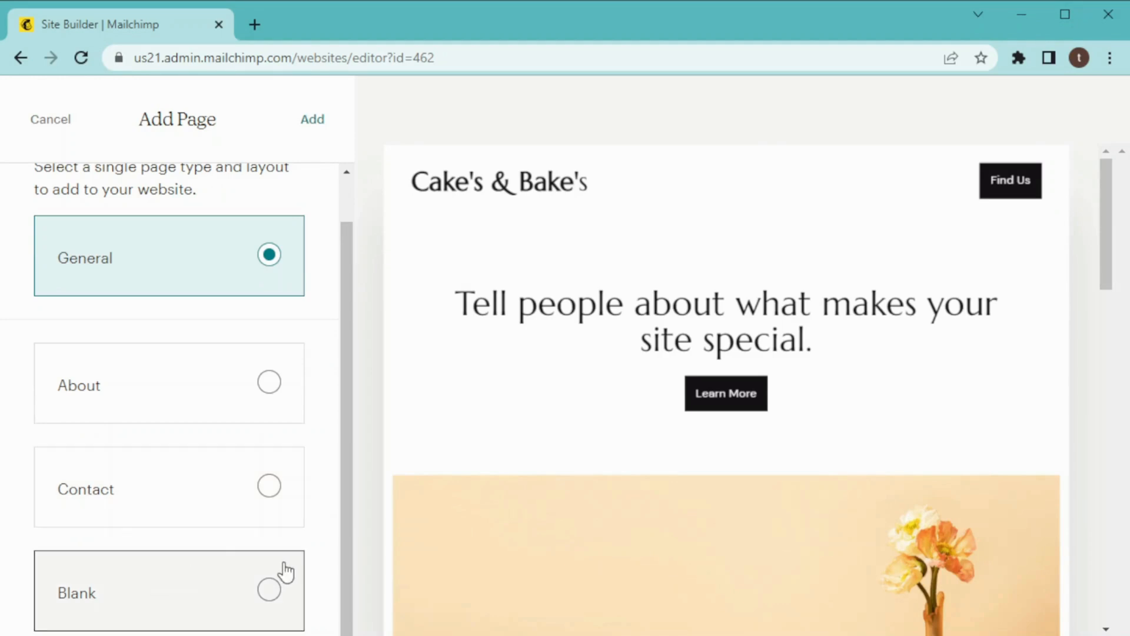
pyautogui.moveTo(288, 573)
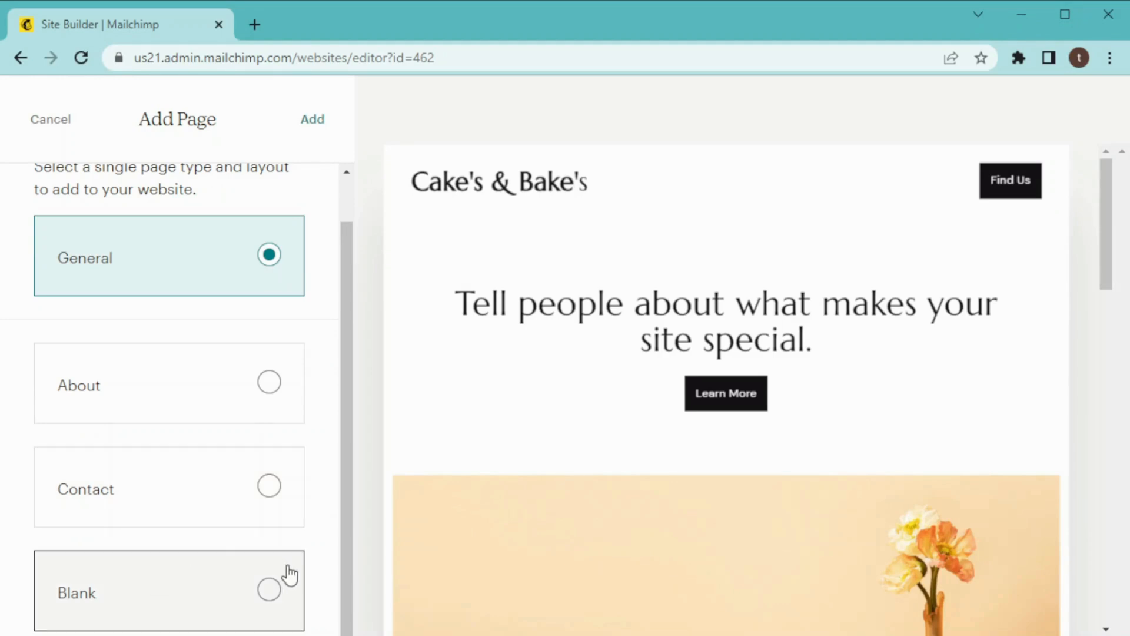
pyautogui.moveTo(361, 573)
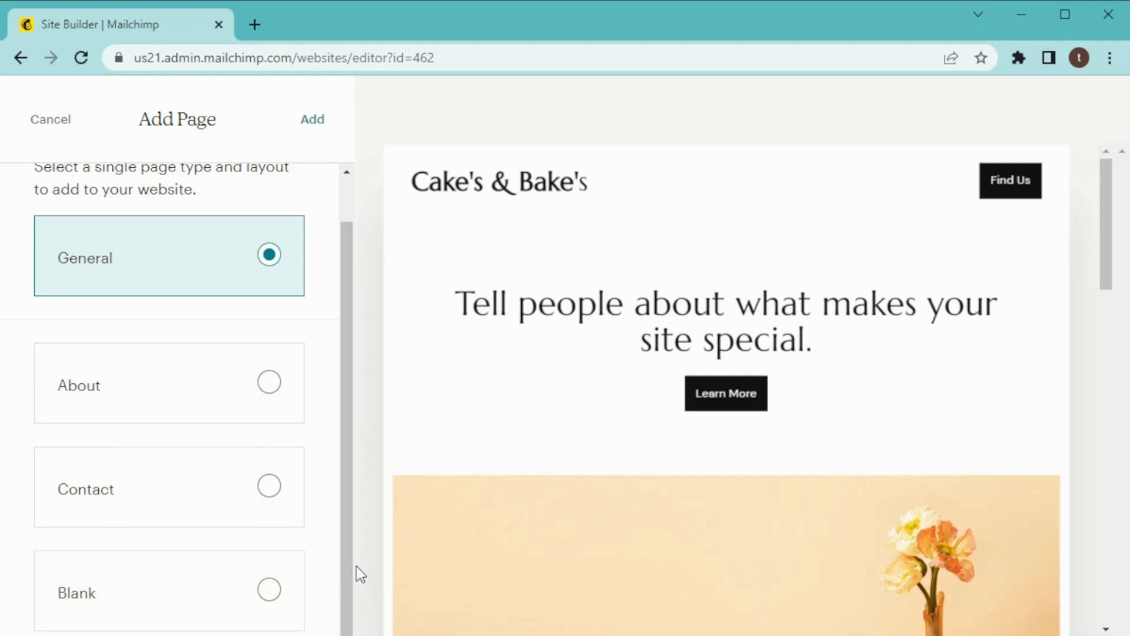
pyautogui.scroll(3)
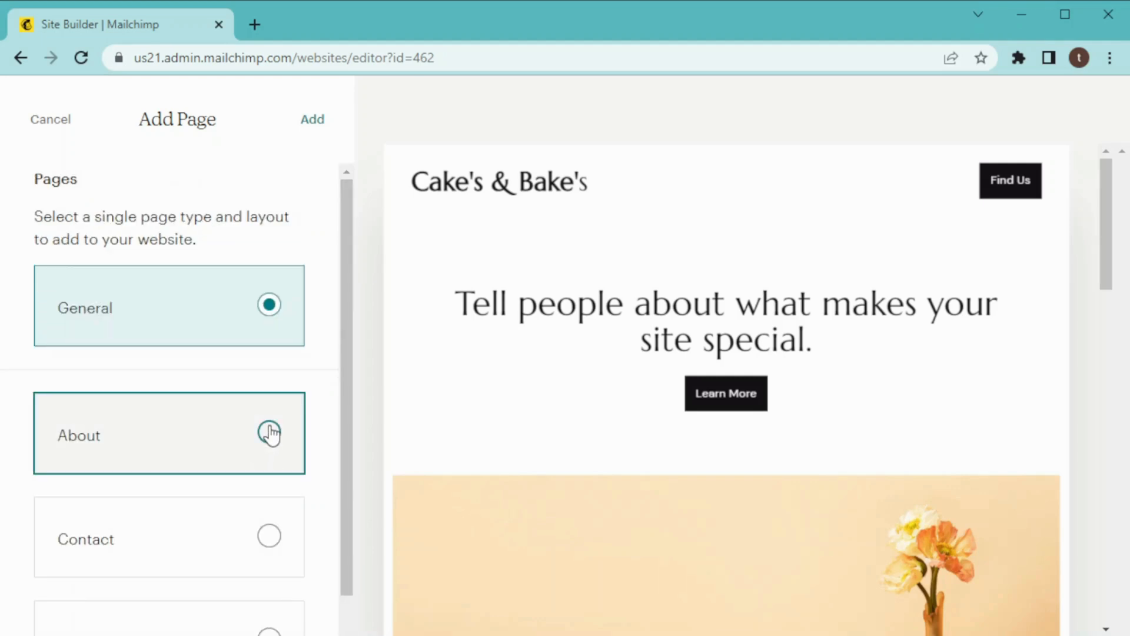
pyautogui.click(269, 431)
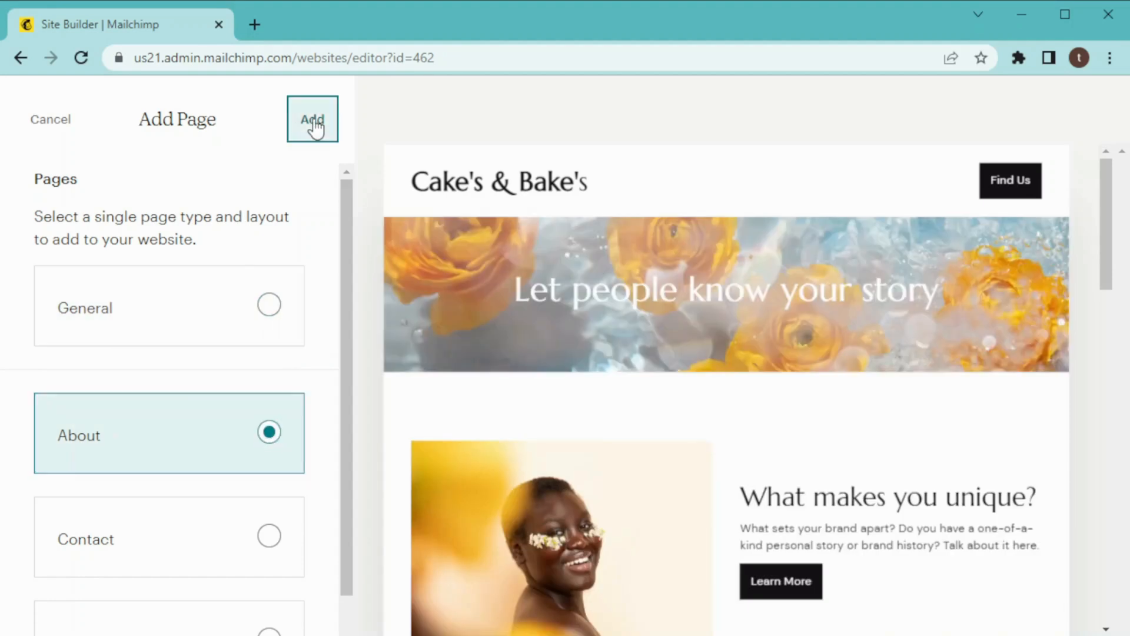
pyautogui.click(312, 119)
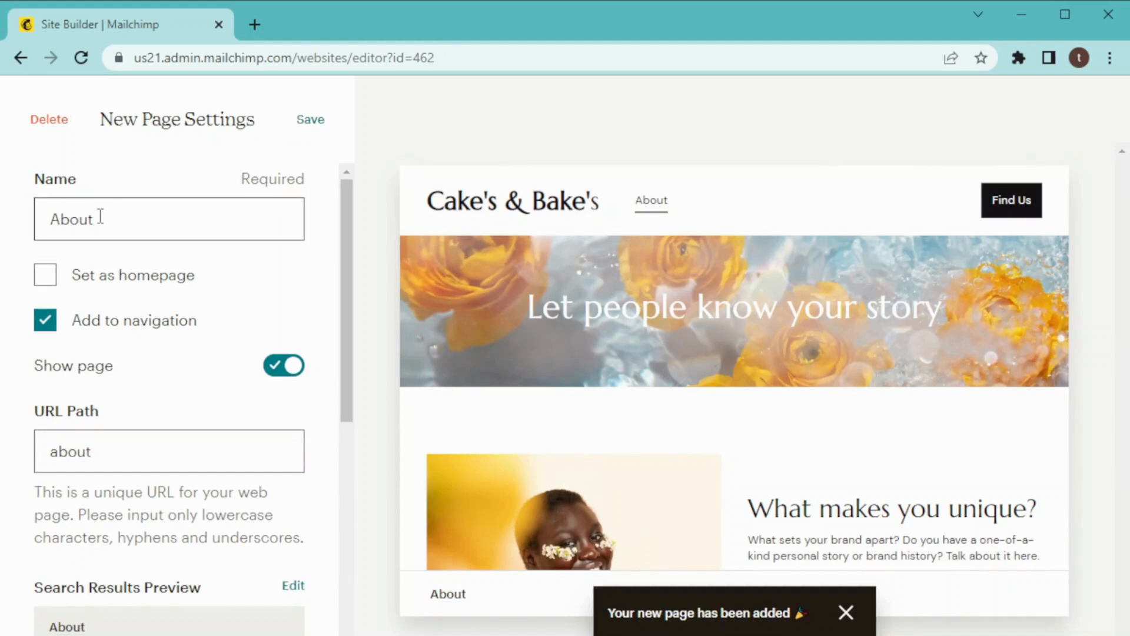
# Rename the About page to 'About Us' and review its page settings.
pyautogui.click(169, 219)
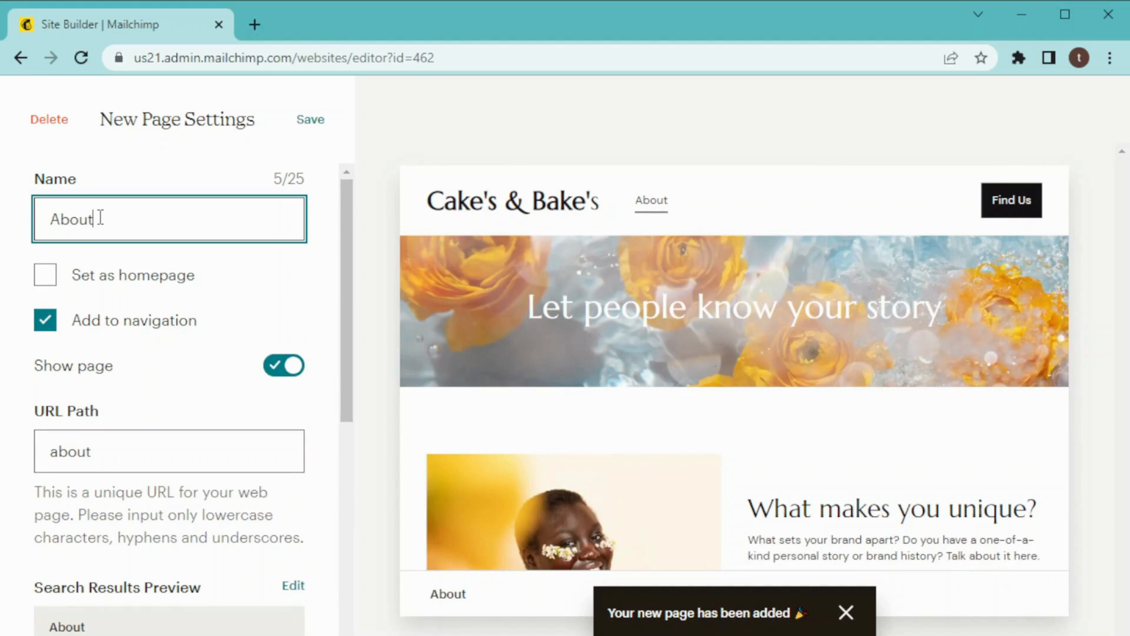
pyautogui.write('Us')
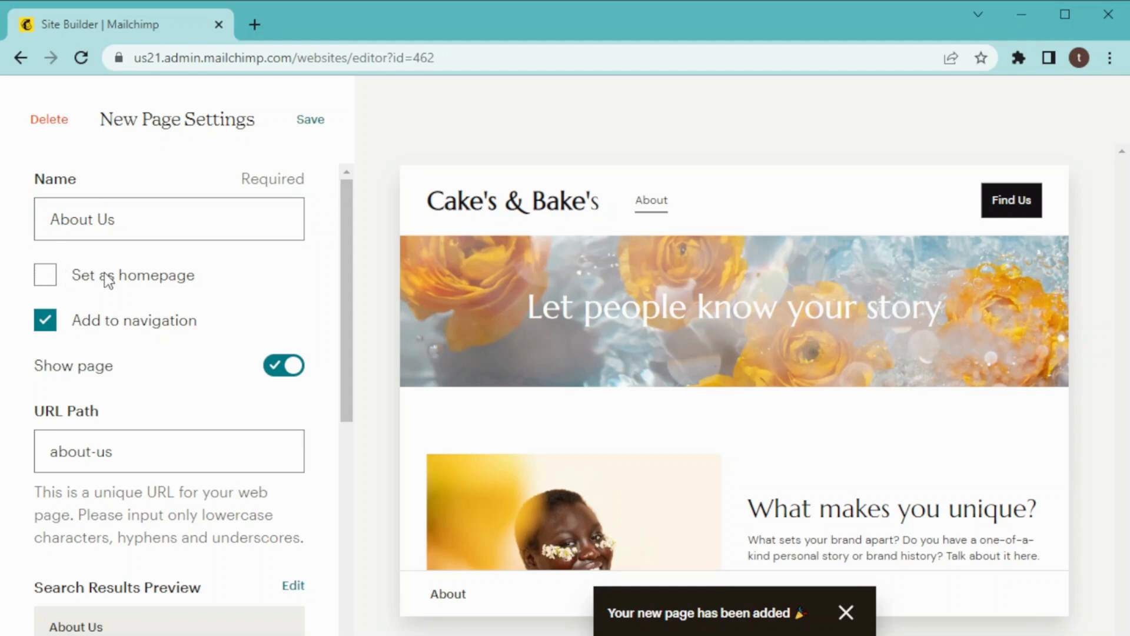
pyautogui.moveTo(108, 330)
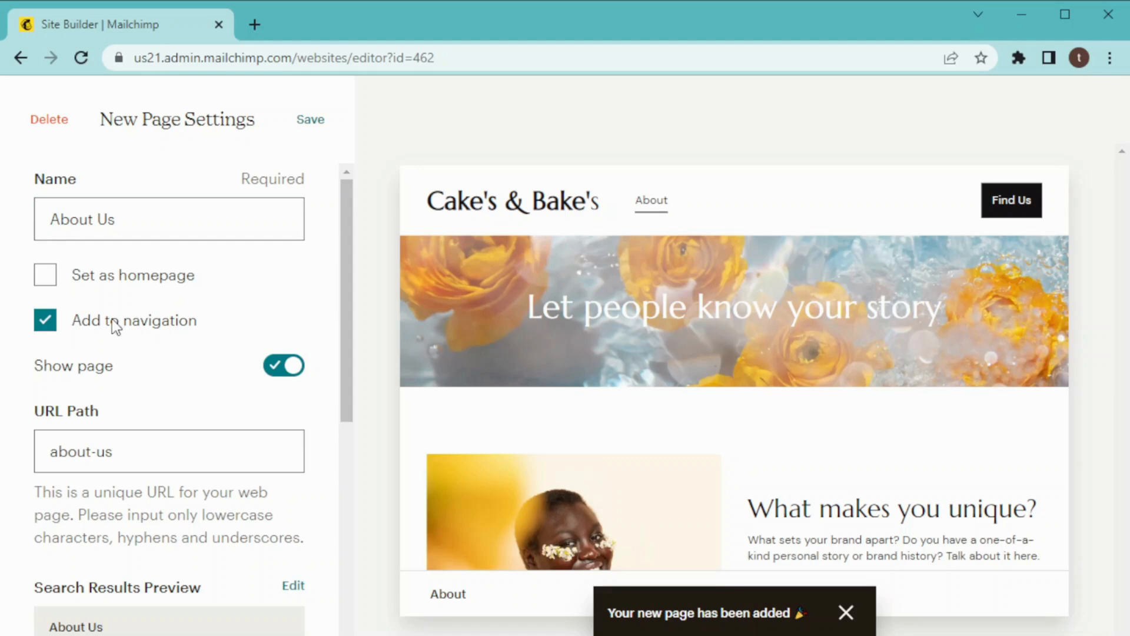
pyautogui.moveTo(347, 323)
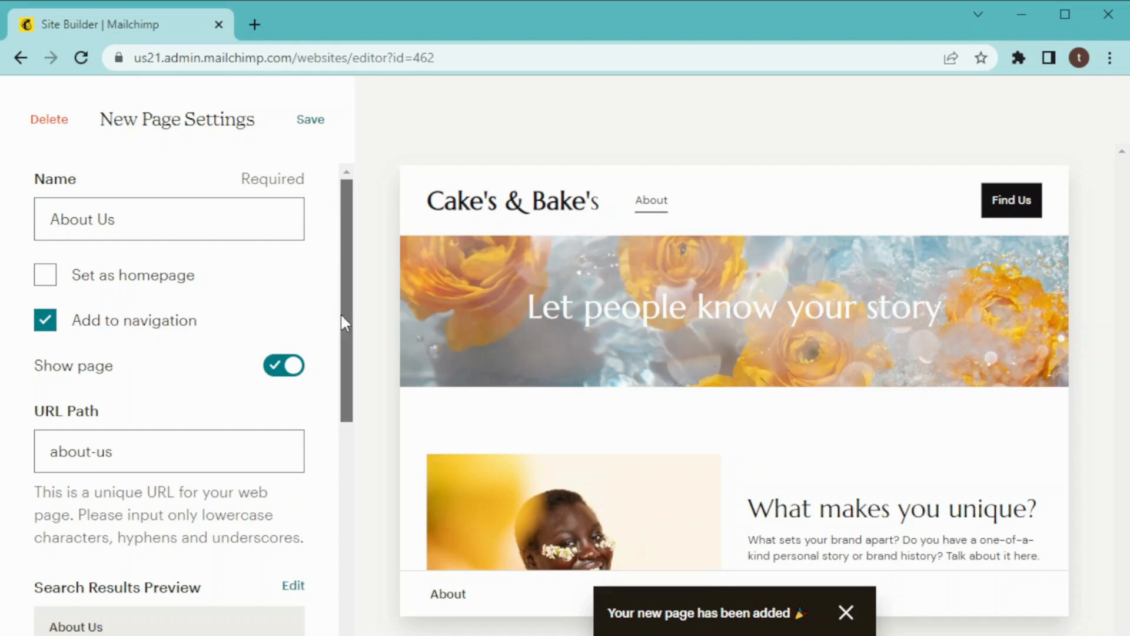
pyautogui.scroll(-3)
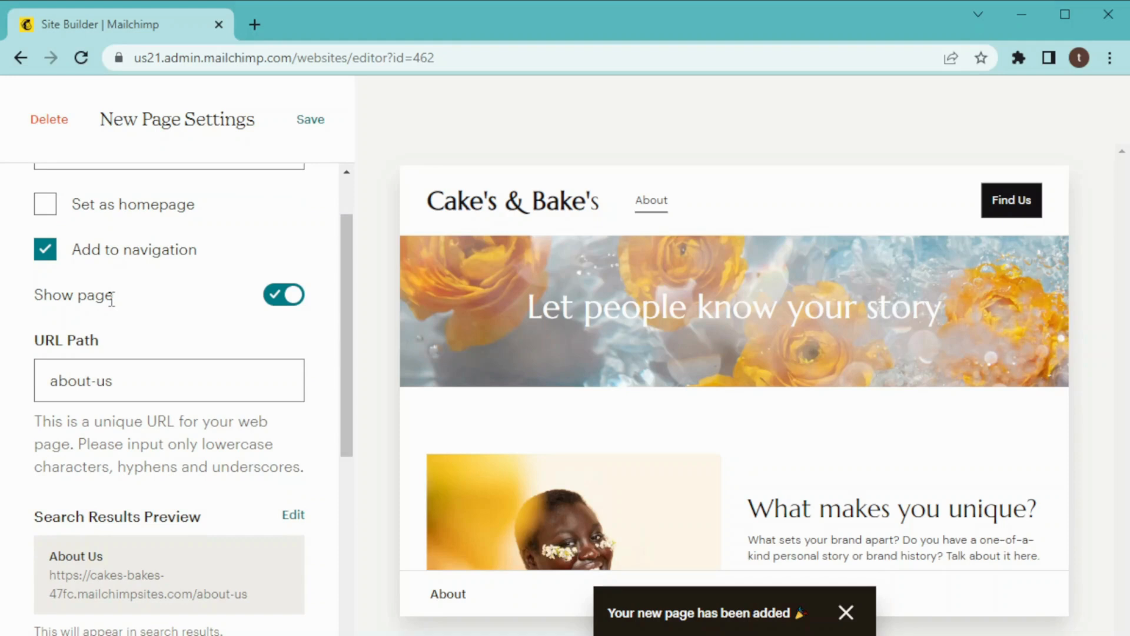
pyautogui.scroll(-3)
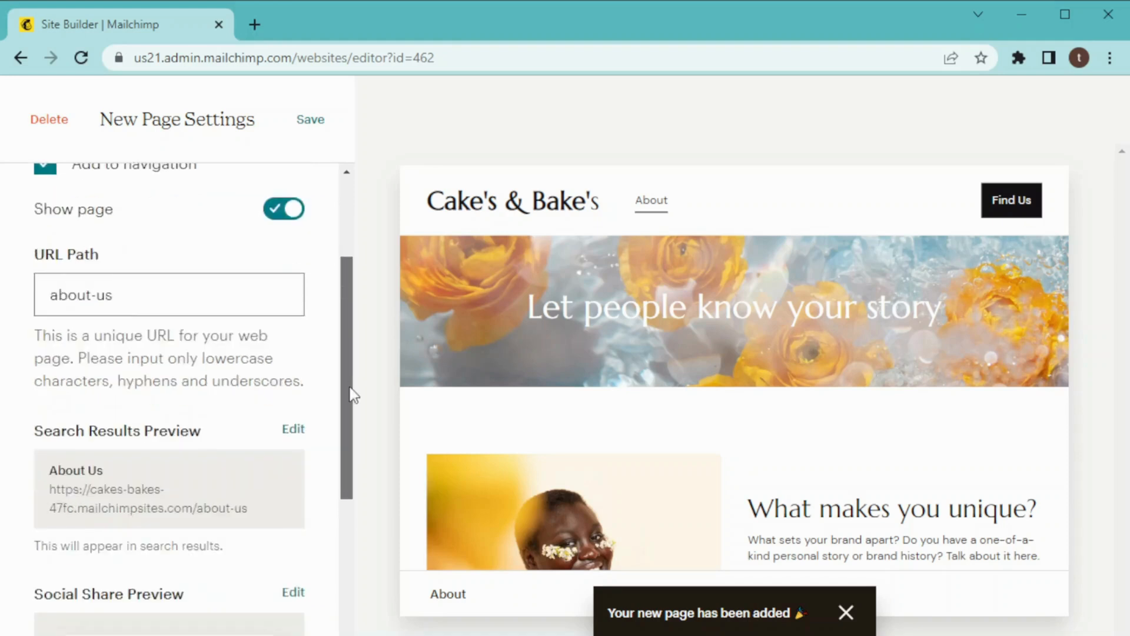
pyautogui.scroll(-3)
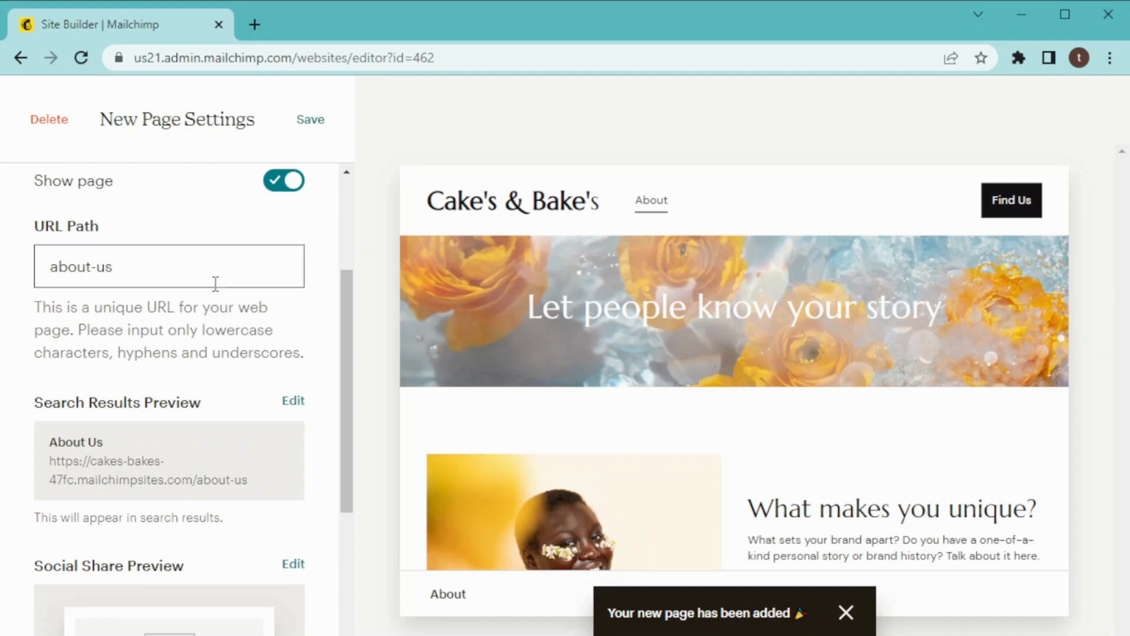
pyautogui.moveTo(350, 421)
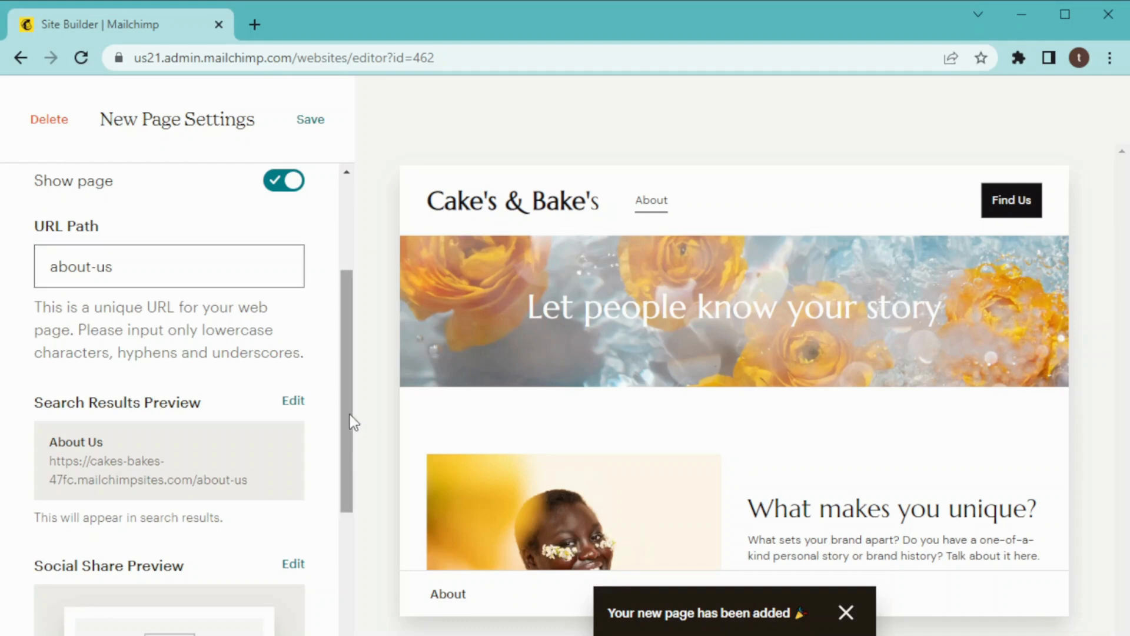
pyautogui.scroll(3)
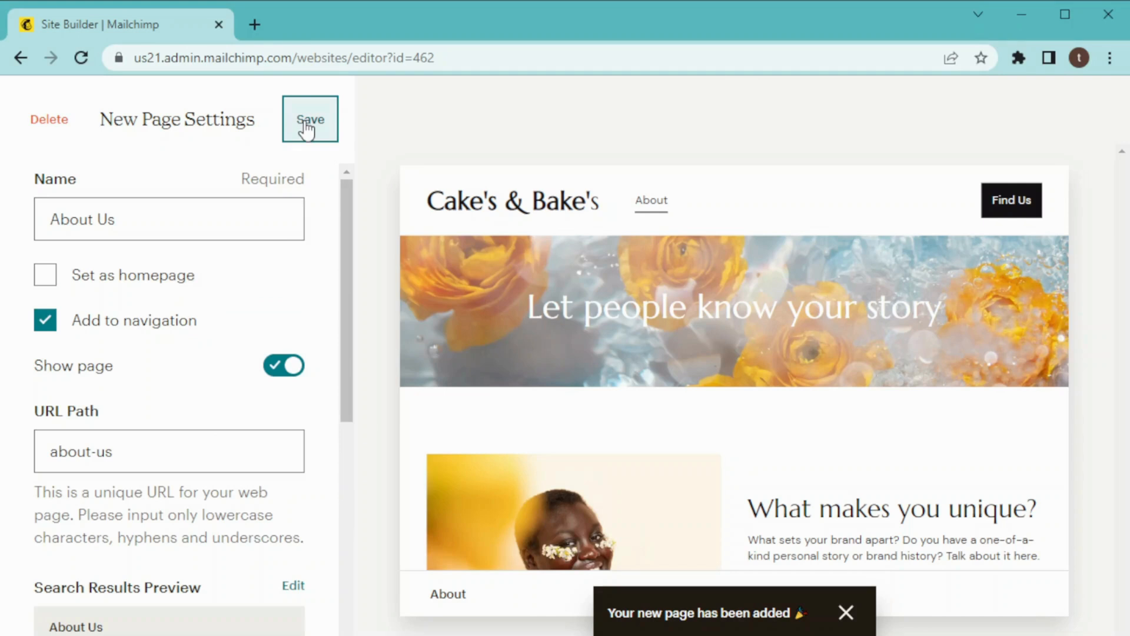
# Save the About Us page settings.
pyautogui.click(311, 119)
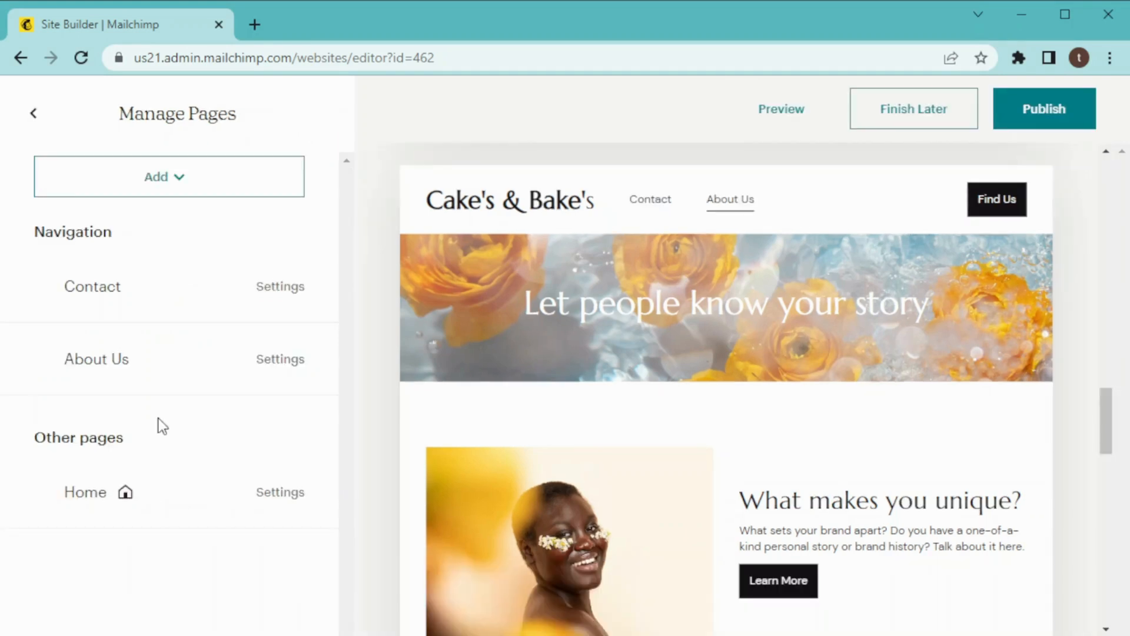
pyautogui.moveTo(90, 442)
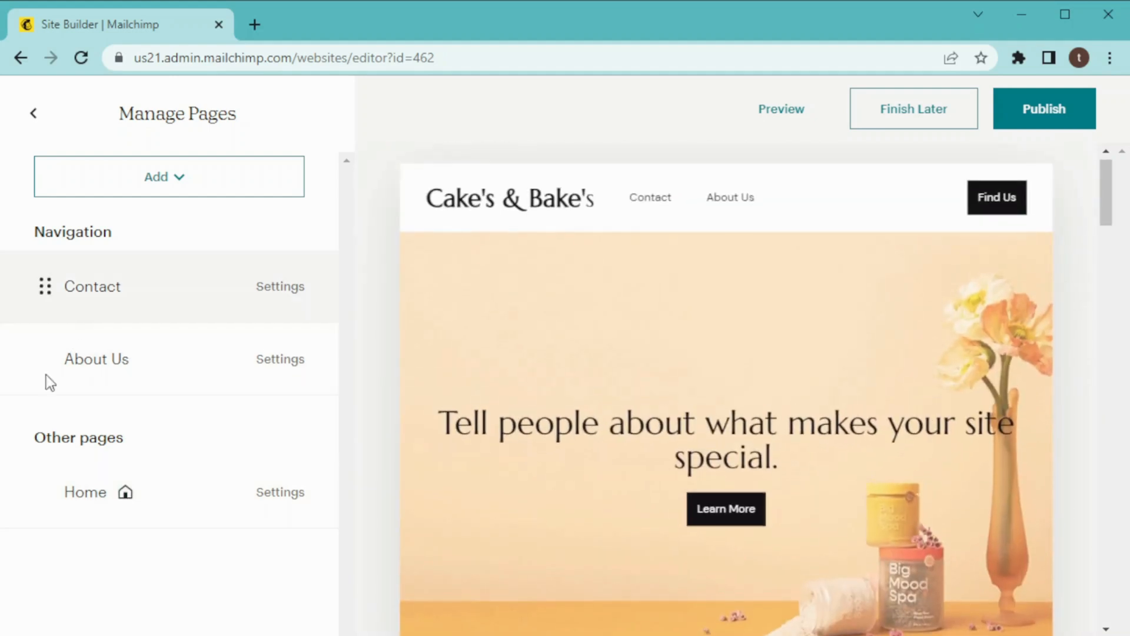
pyautogui.scroll(-3)
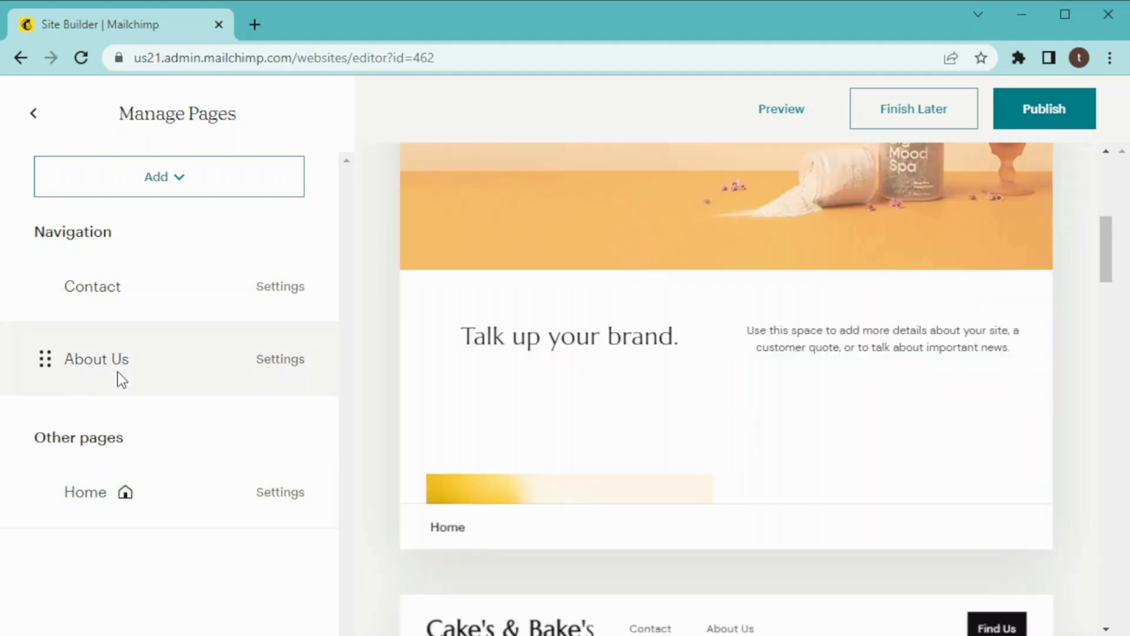
pyautogui.scroll(-3)
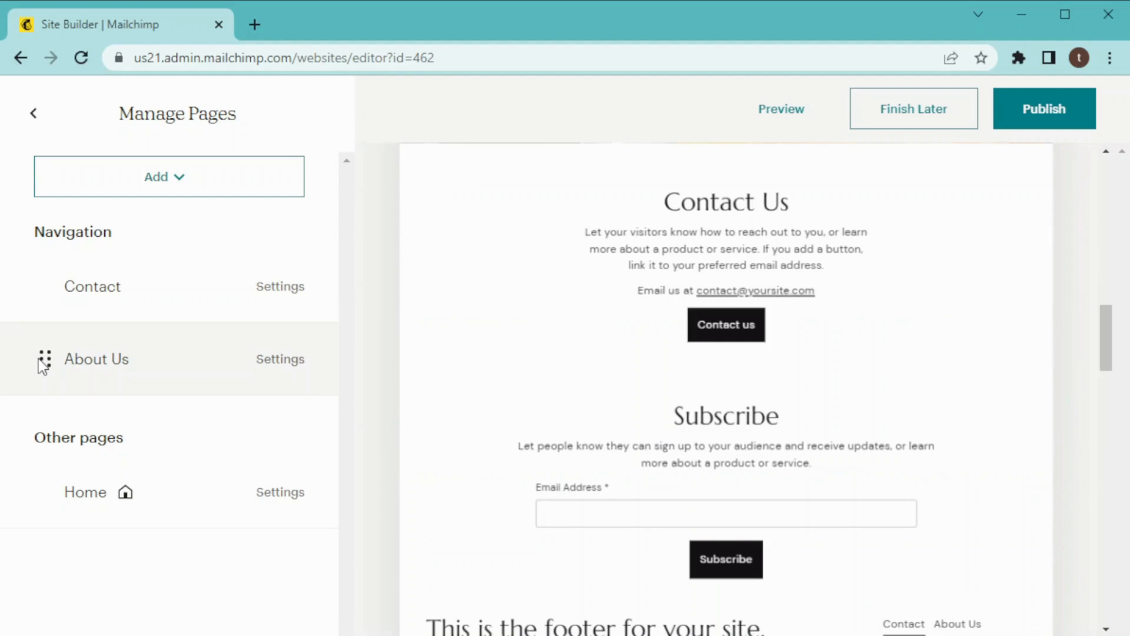
# Drag About Us above Contact in the site navigation.
pyautogui.click(97, 360)
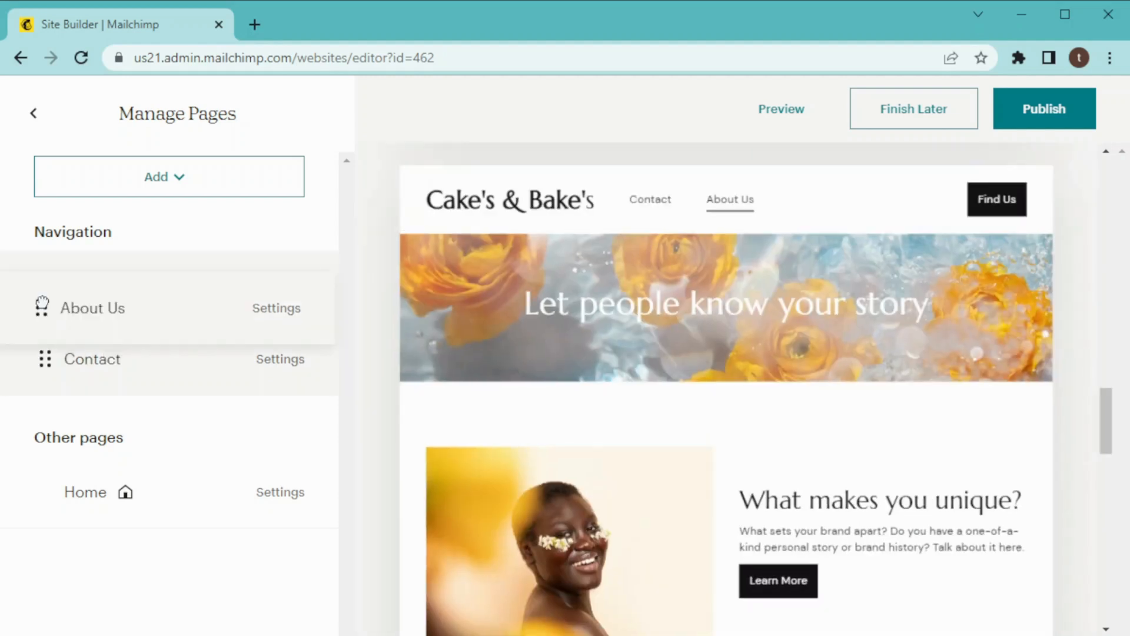
pyautogui.scroll(3)
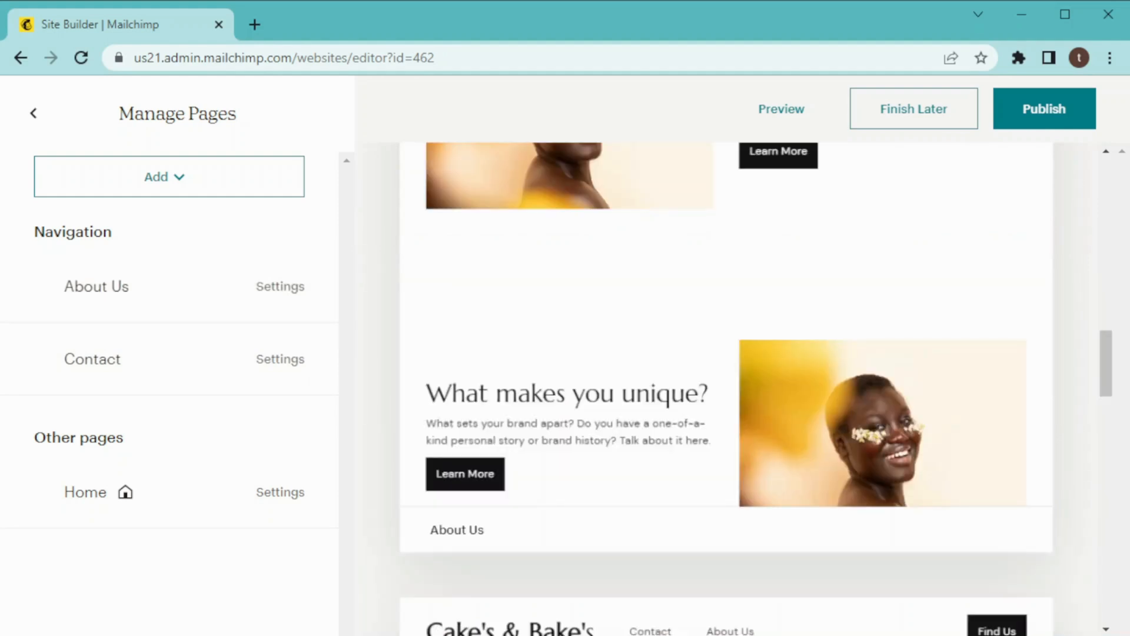
pyautogui.moveTo(1109, 221)
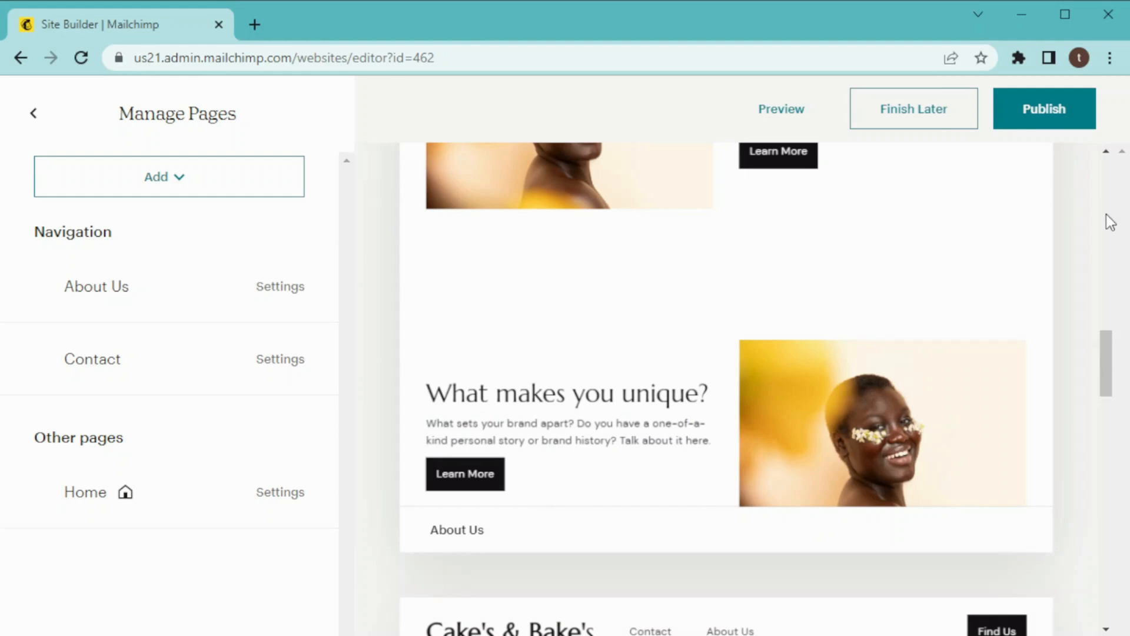
pyautogui.scroll(3)
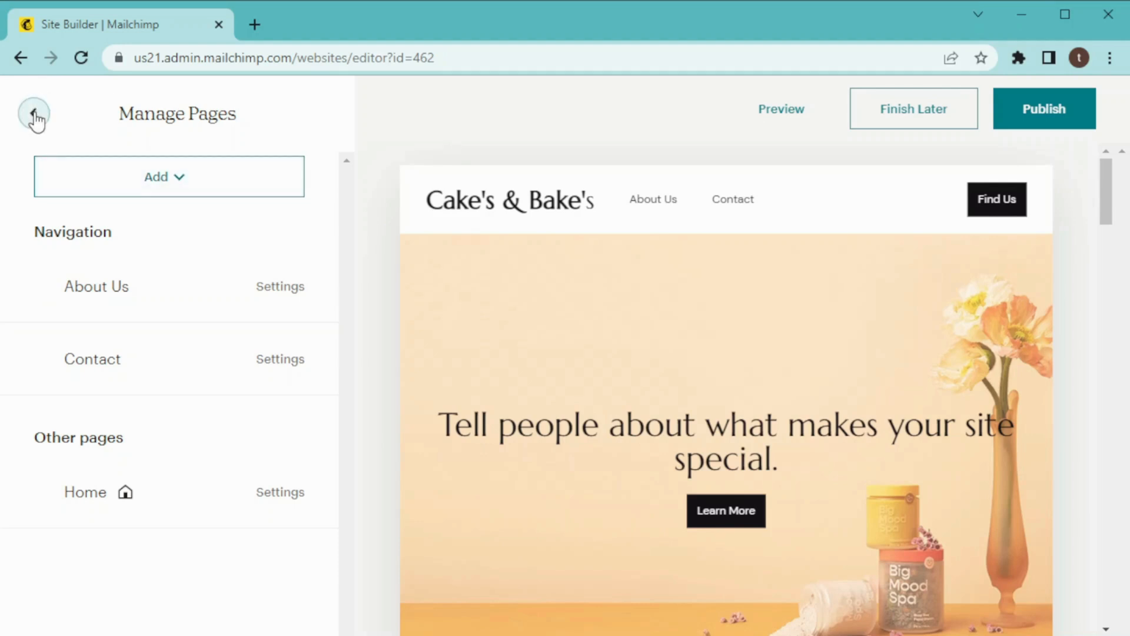
# Open the Palette dropdown in the site's Color style settings and browse the palettes.
pyautogui.click(33, 115)
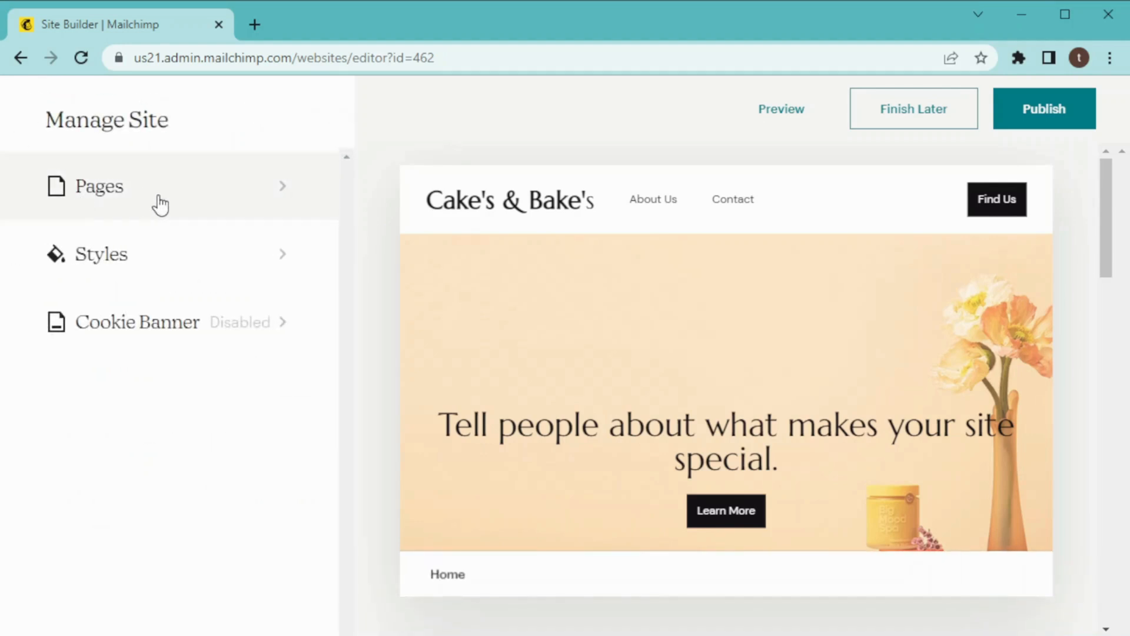
pyautogui.moveTo(259, 263)
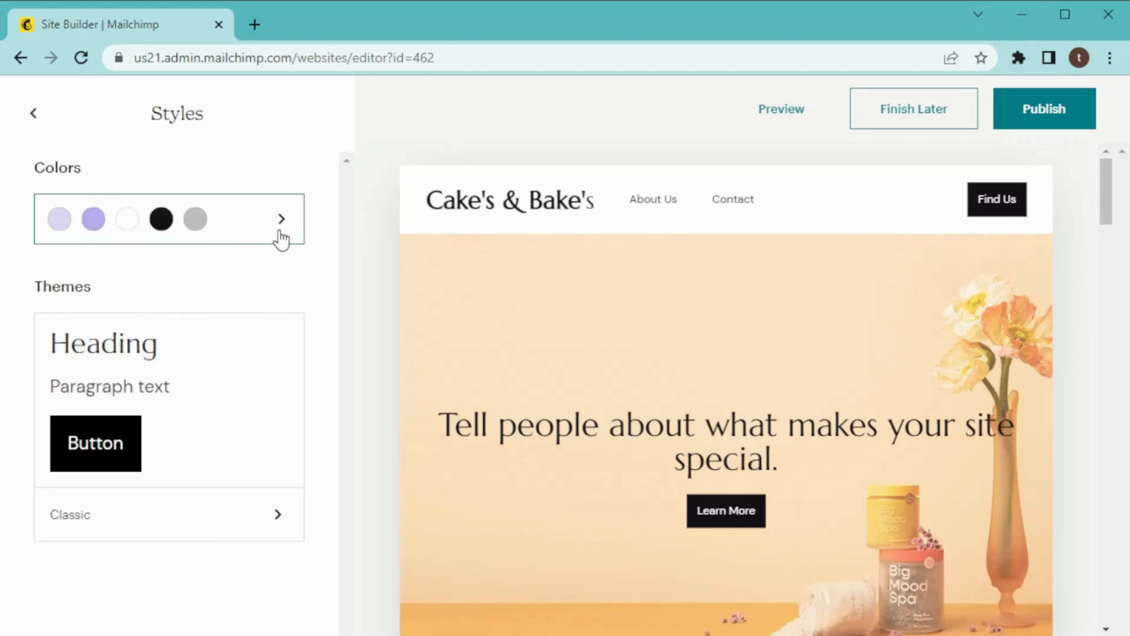
pyautogui.click(282, 219)
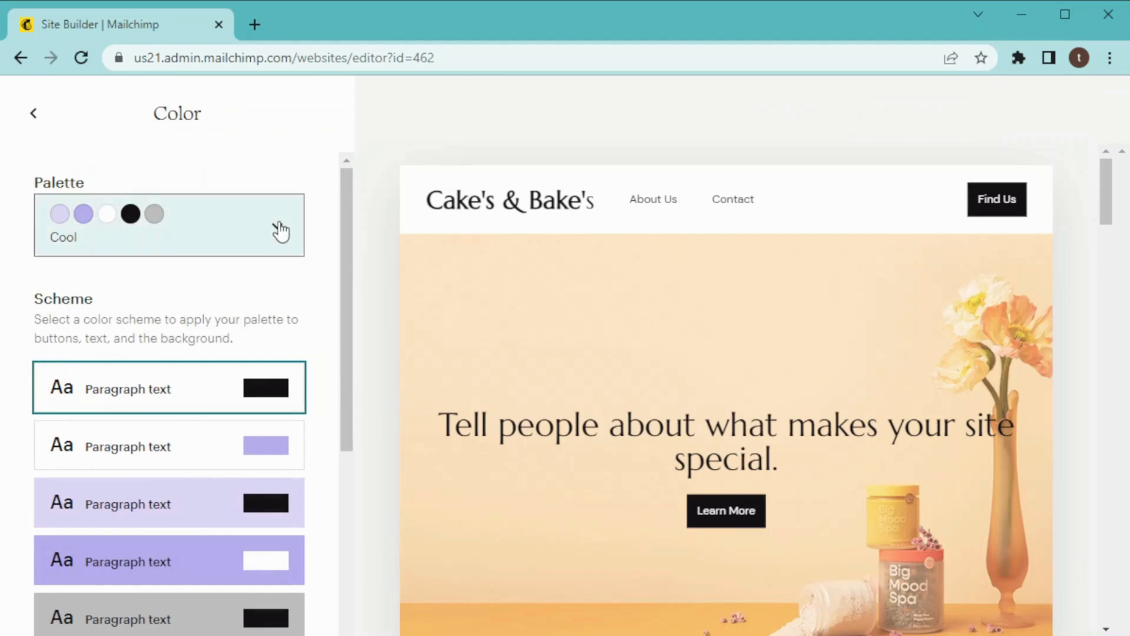
pyautogui.click(277, 225)
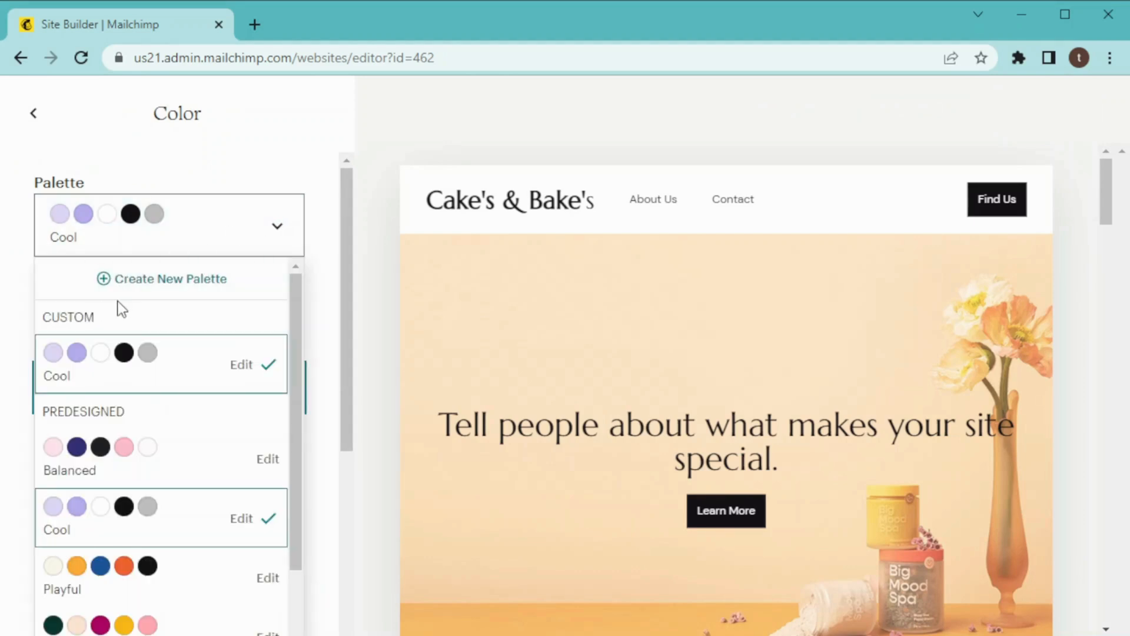
pyautogui.moveTo(287, 331)
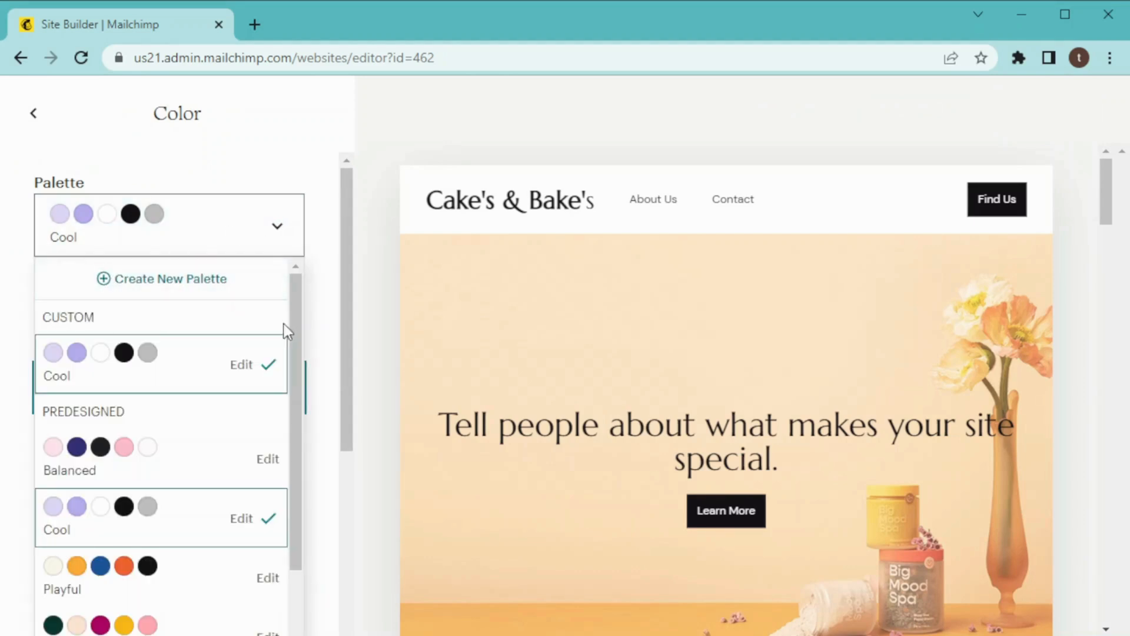
pyautogui.scroll(-3)
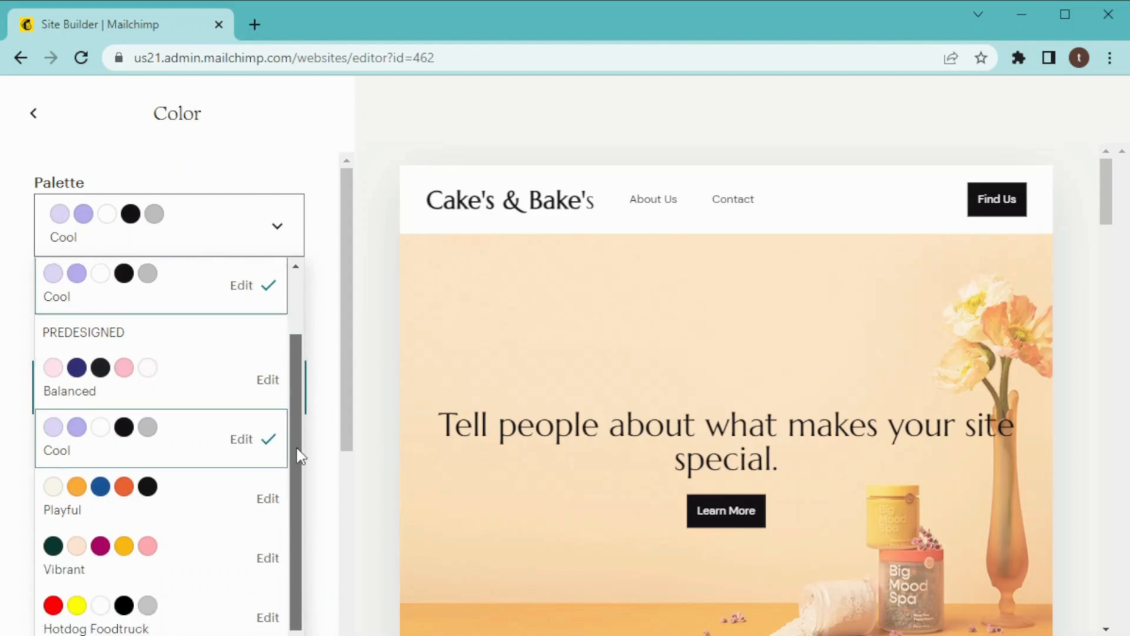
pyautogui.moveTo(179, 373)
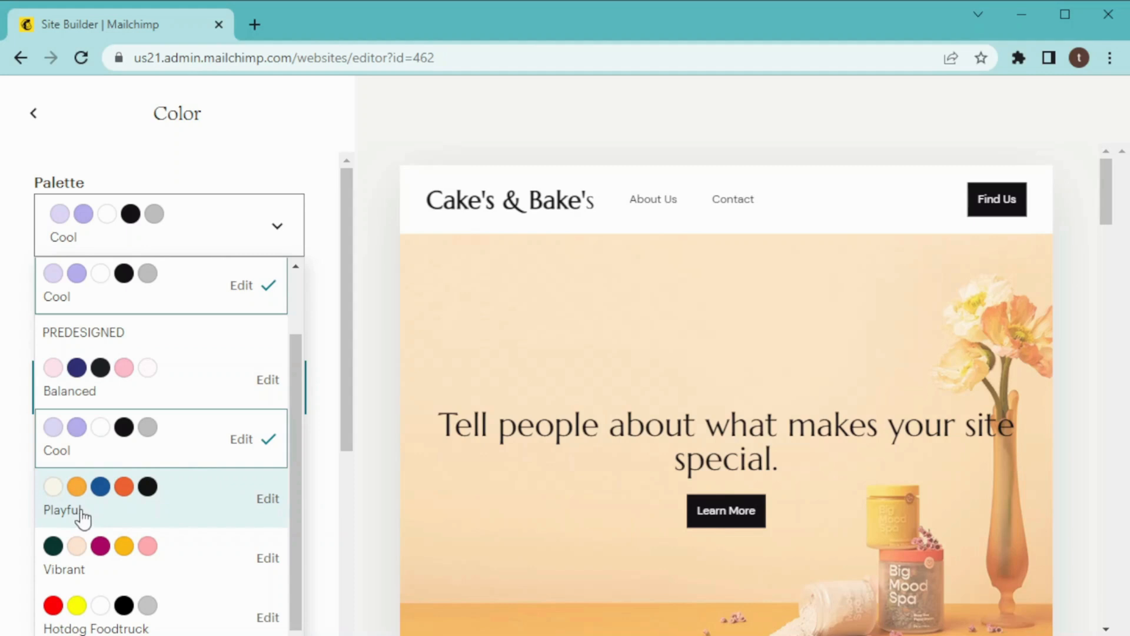
pyautogui.moveTo(138, 371)
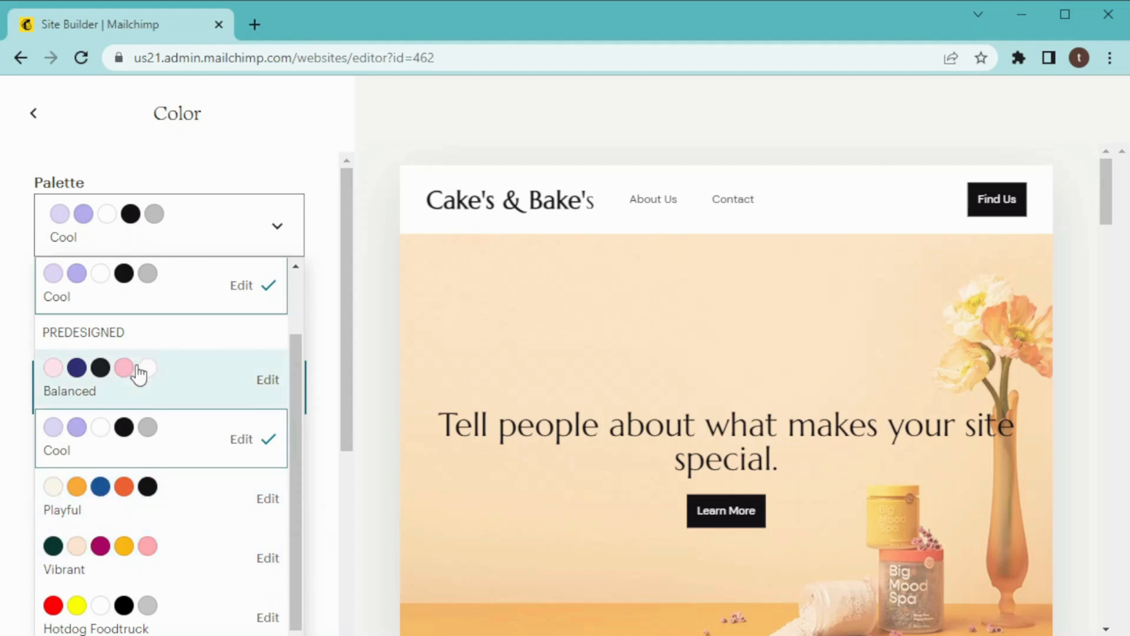
pyautogui.moveTo(81, 584)
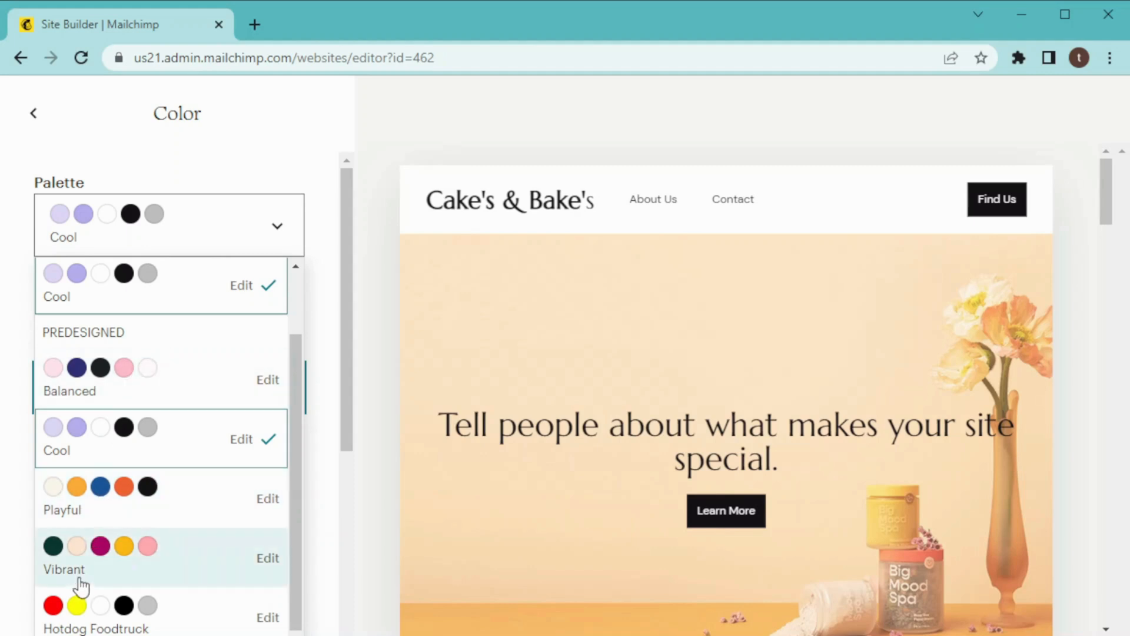
pyautogui.moveTo(93, 565)
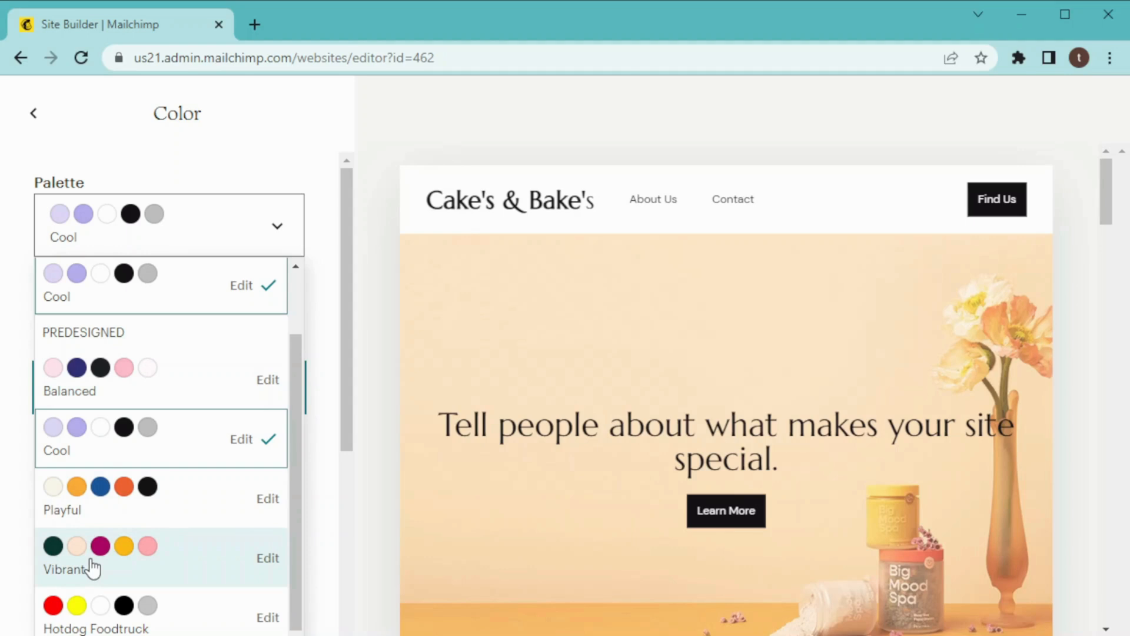
# Apply the Vibrant palette with the pink-header, magenta-button scheme.
pyautogui.click(94, 555)
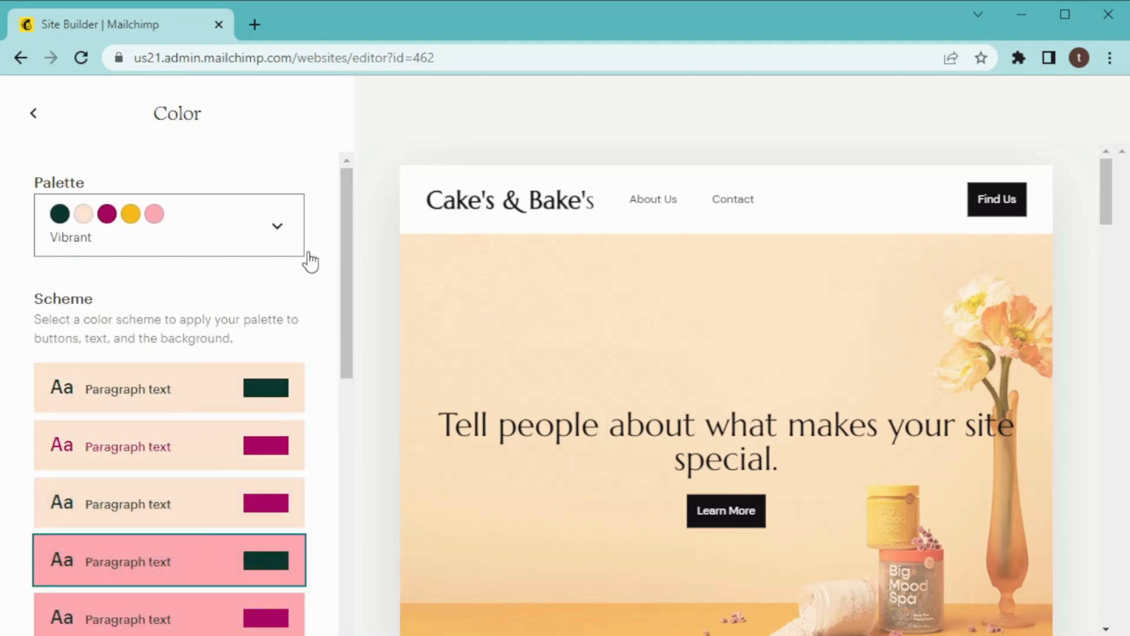
pyautogui.scroll(-3)
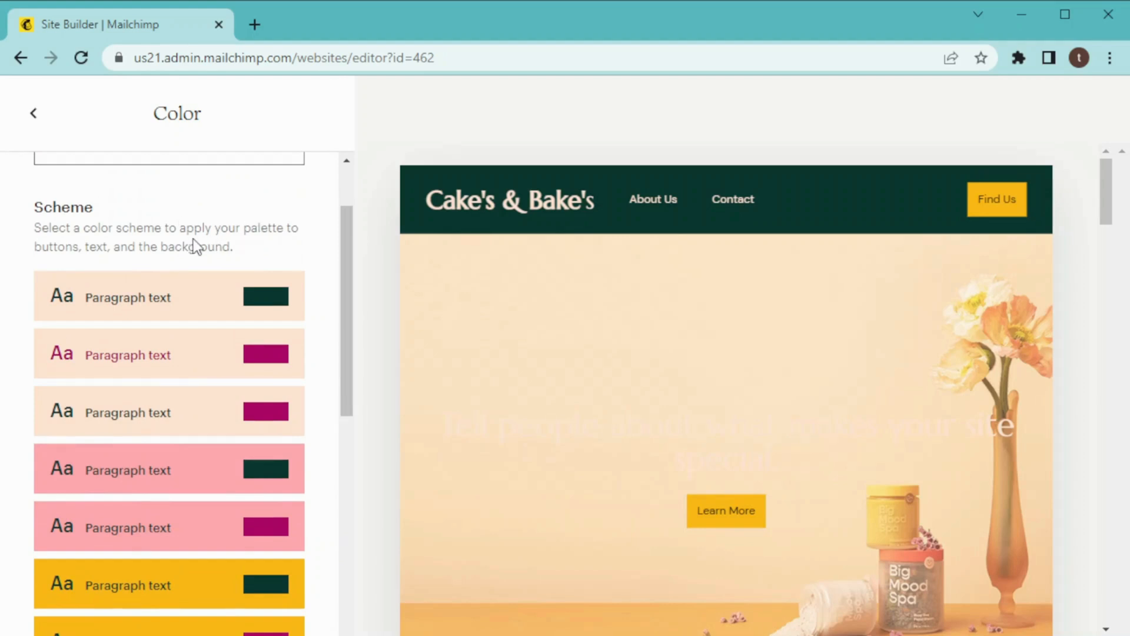
pyautogui.moveTo(170, 257)
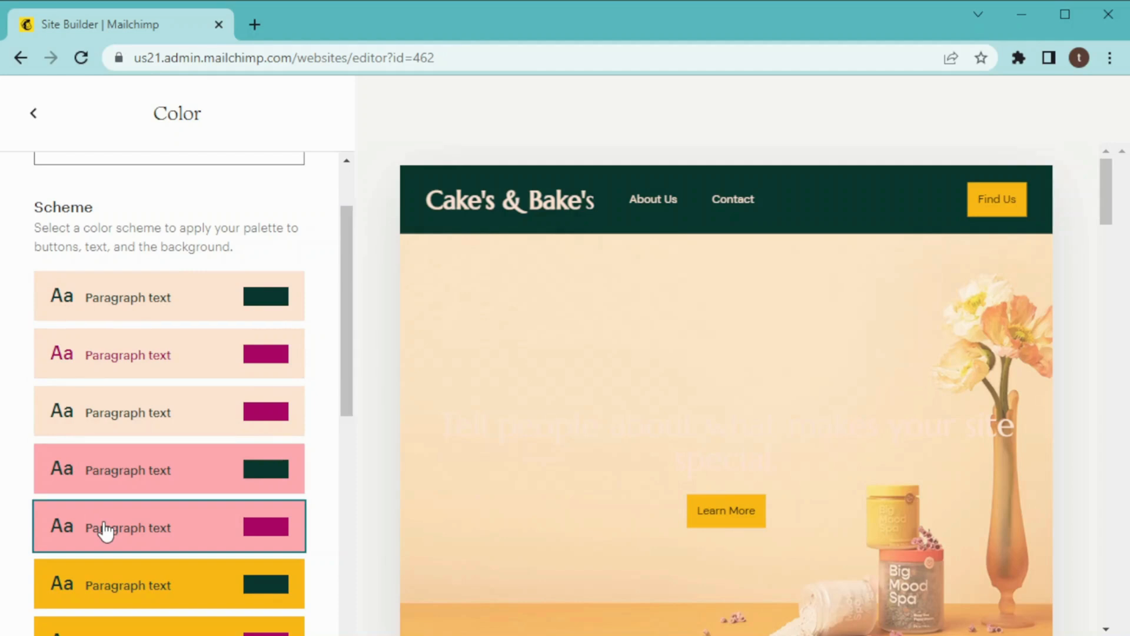
pyautogui.click(169, 354)
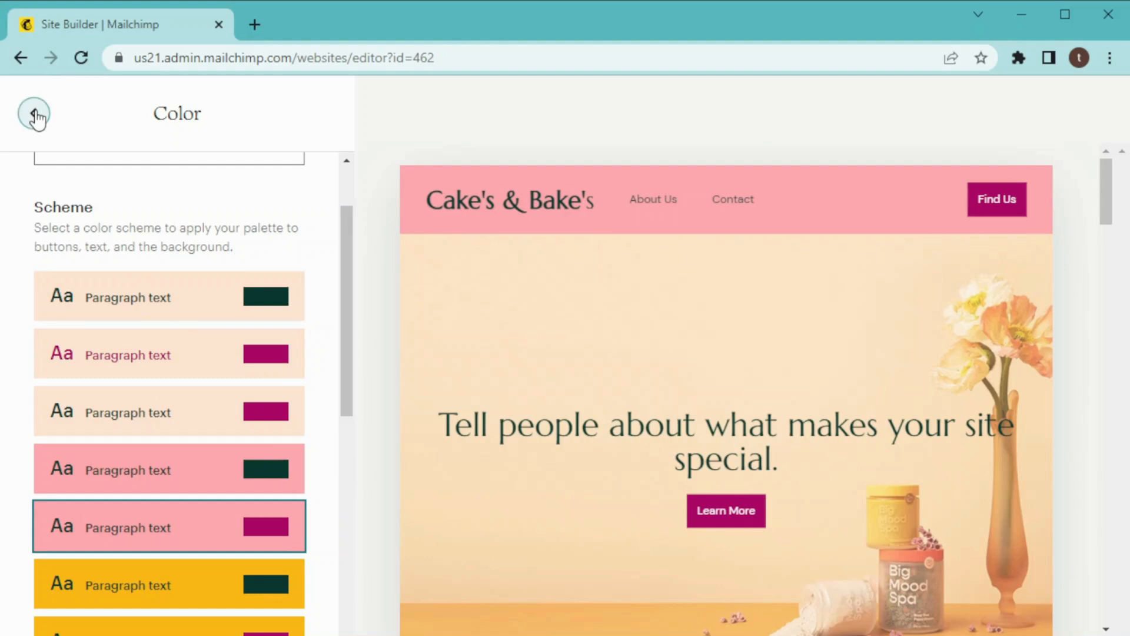
# Apply the Versatile theme, giving the site bold headings and rounded buttons.
pyautogui.click(33, 113)
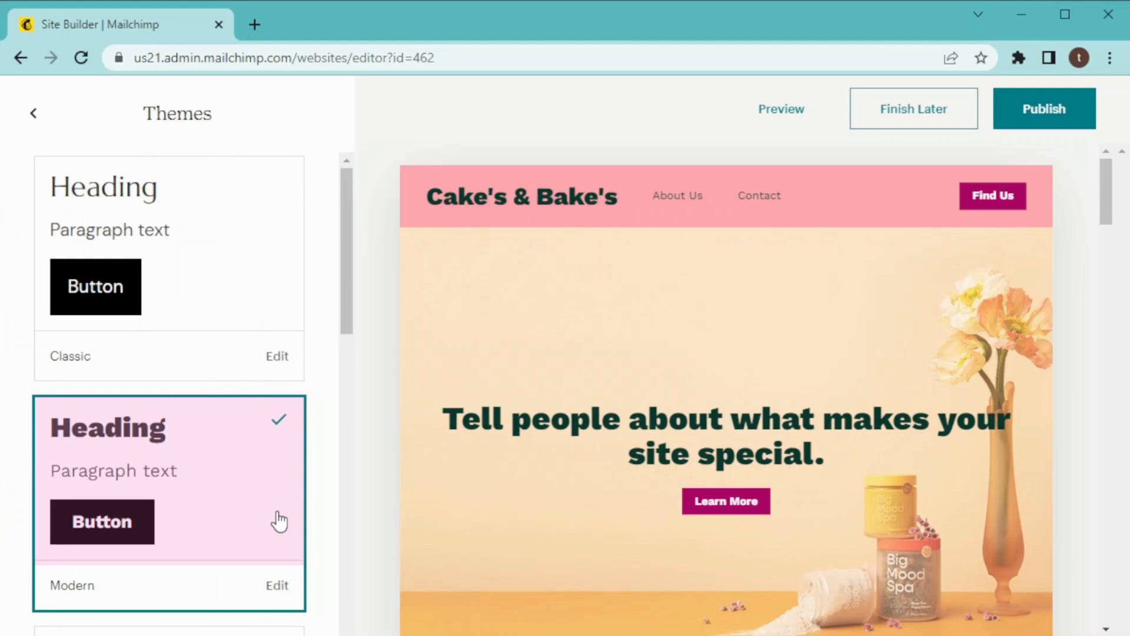
pyautogui.scroll(-3)
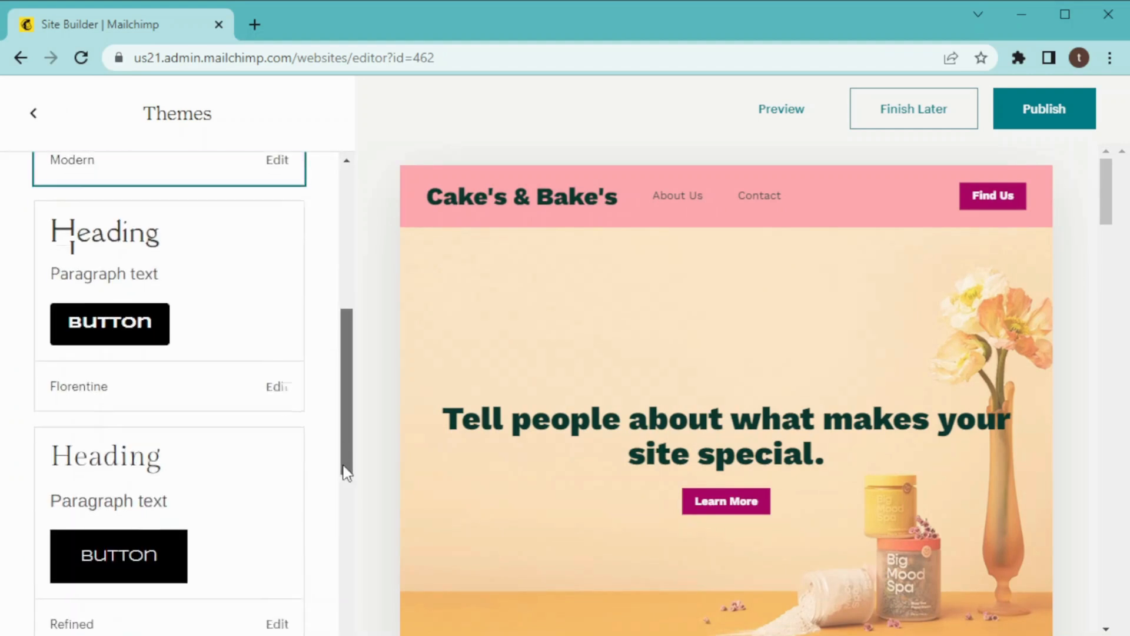
pyautogui.scroll(-3)
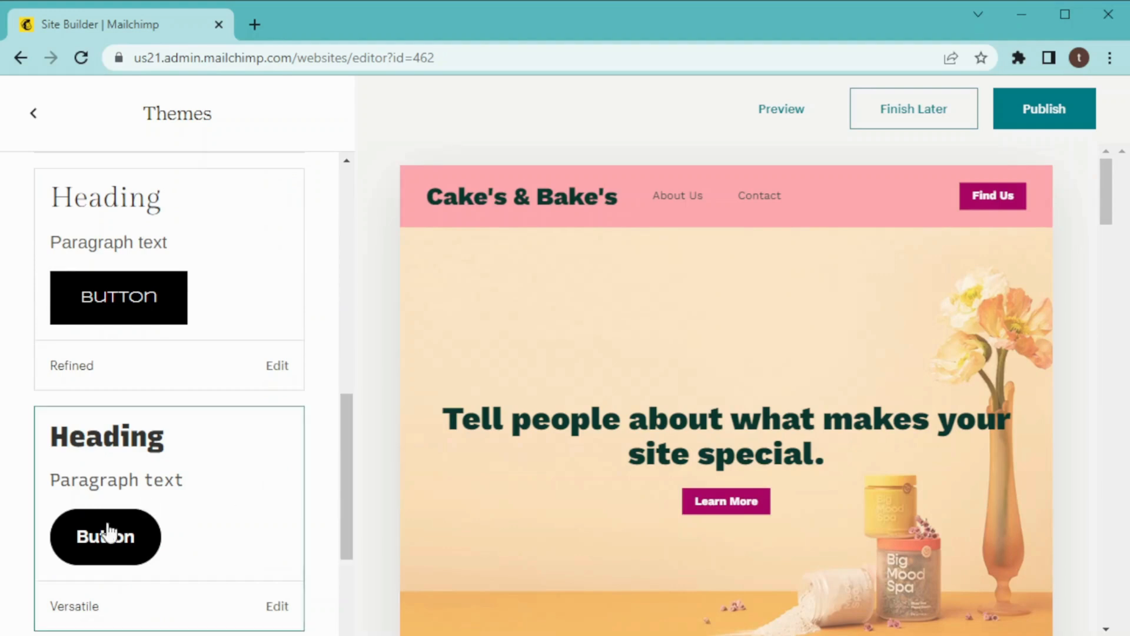
pyautogui.moveTo(165, 550)
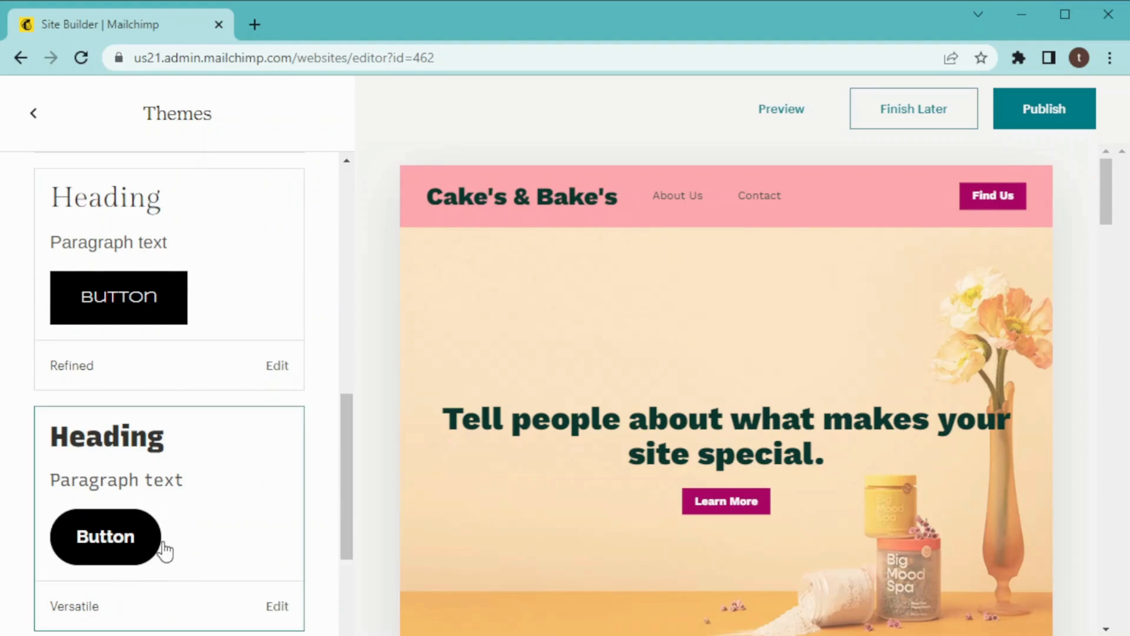
pyautogui.moveTo(116, 559)
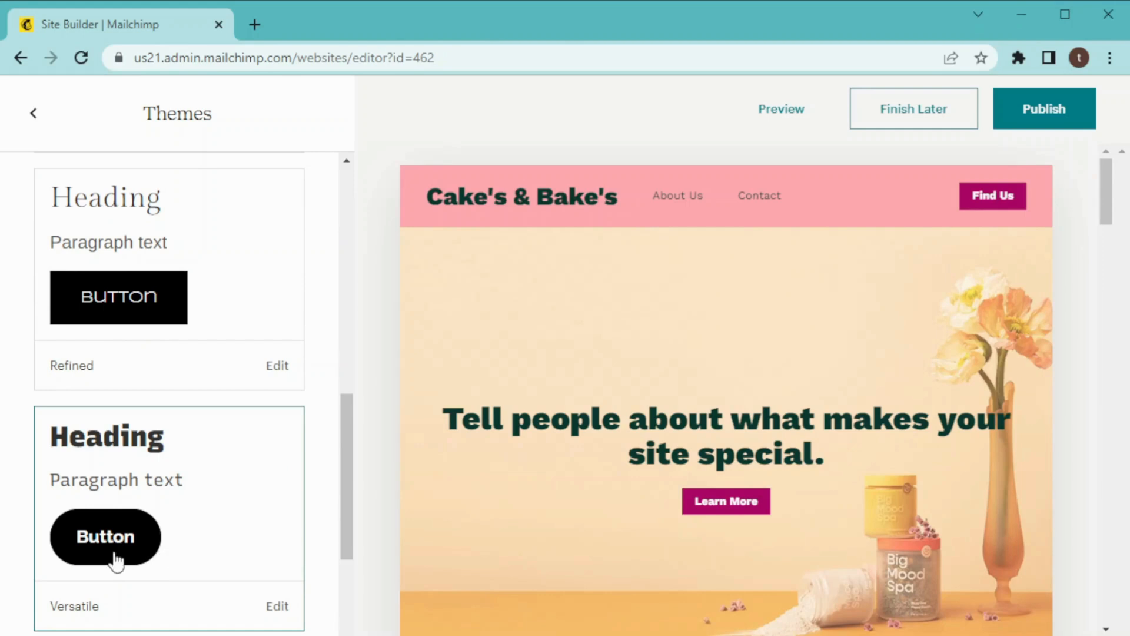
pyautogui.click(33, 113)
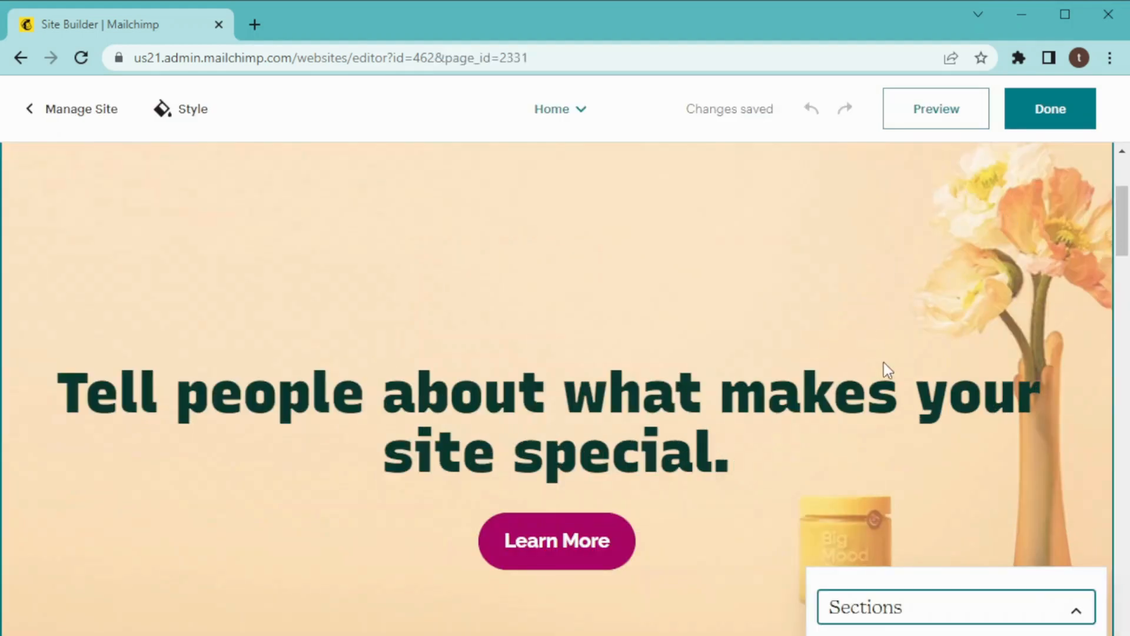
pyautogui.moveTo(483, 324)
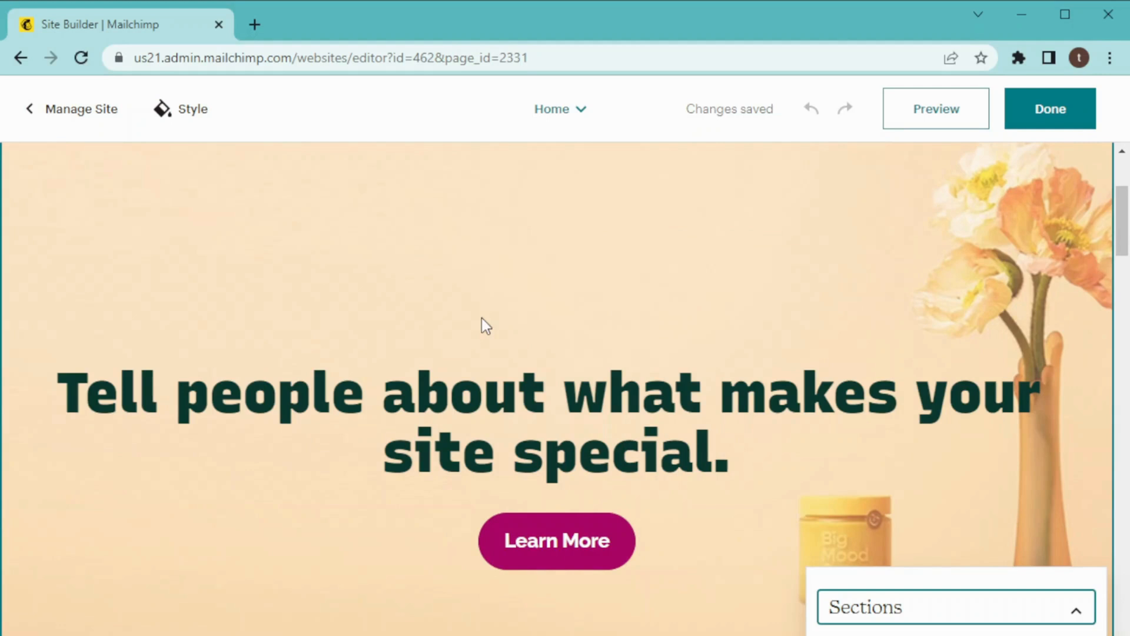
pyautogui.moveTo(779, 310)
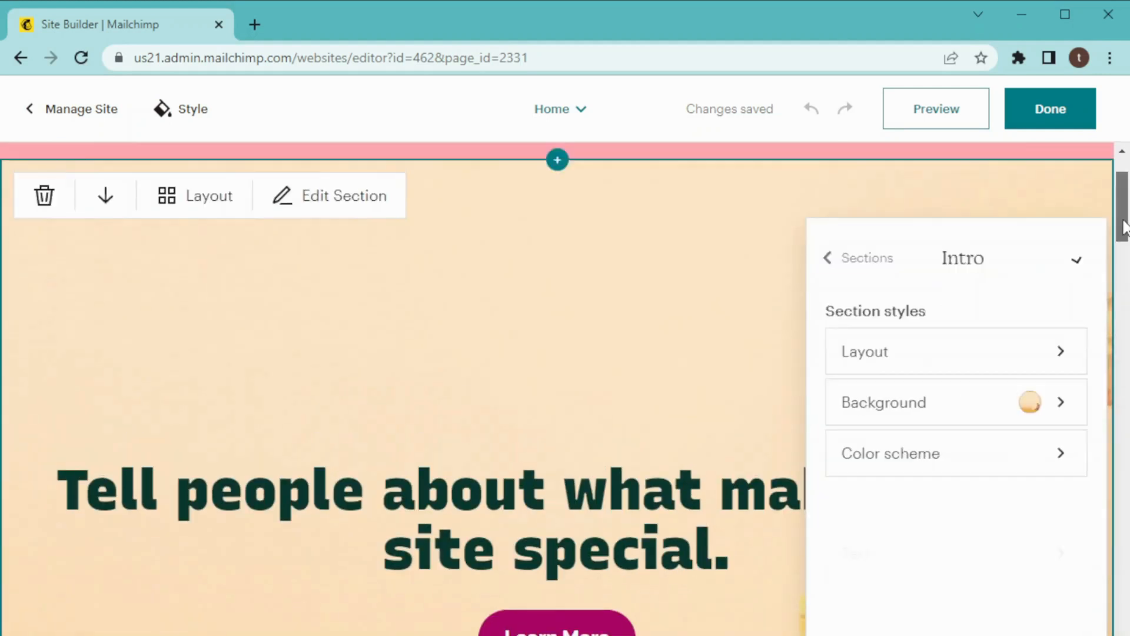
# Scroll up the editor to bring the Intro section's background settings into view.
pyautogui.scroll(3)
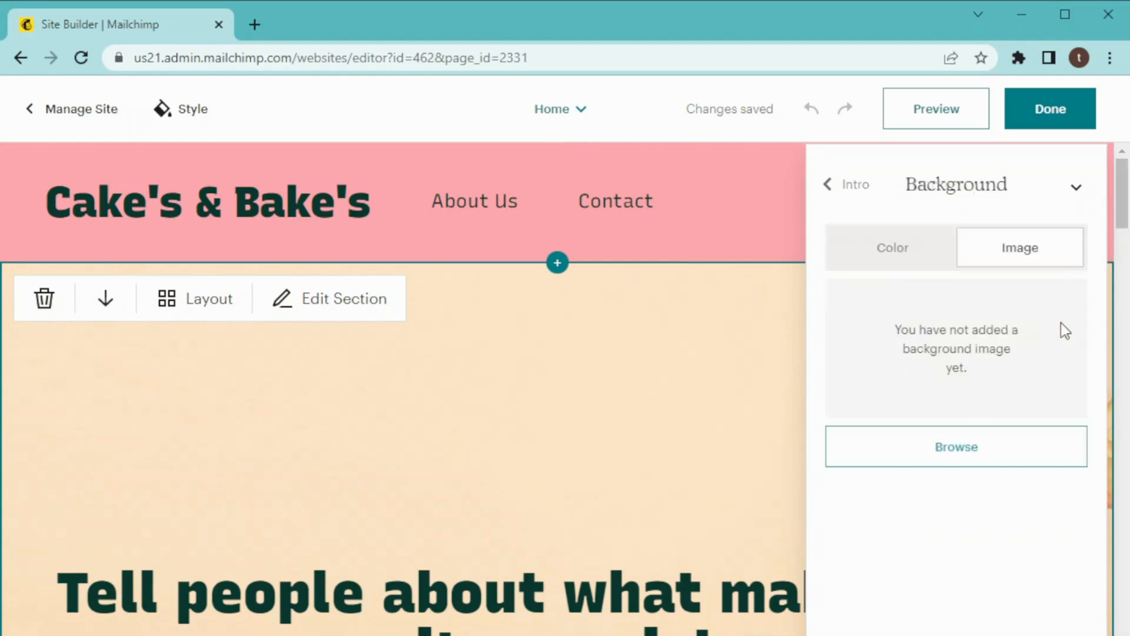
pyautogui.moveTo(1002, 288)
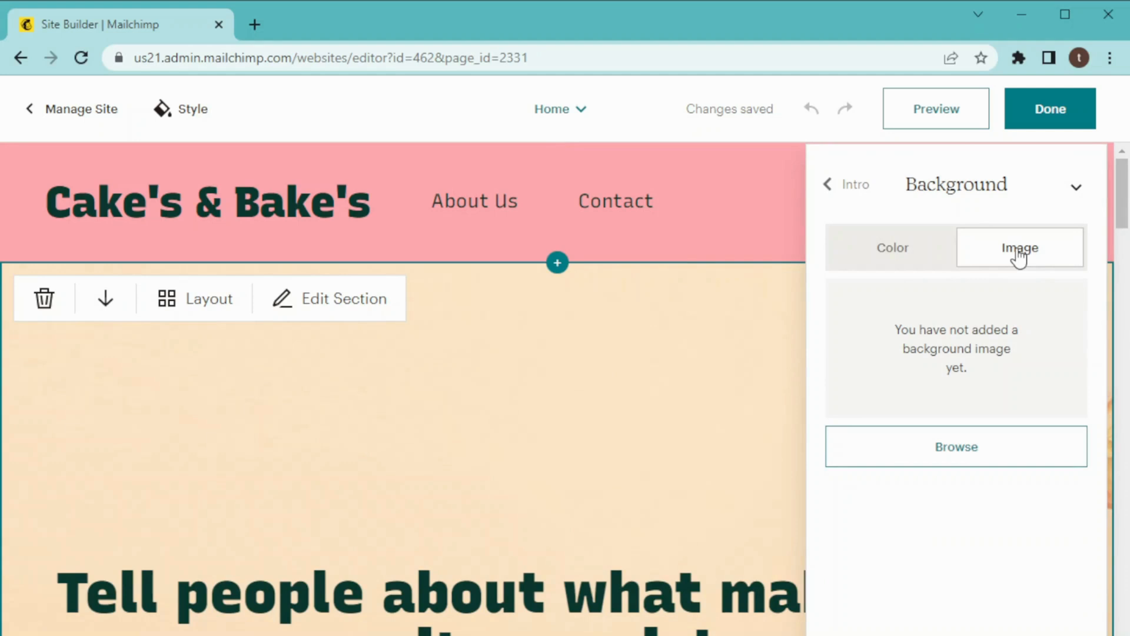
pyautogui.moveTo(956, 446)
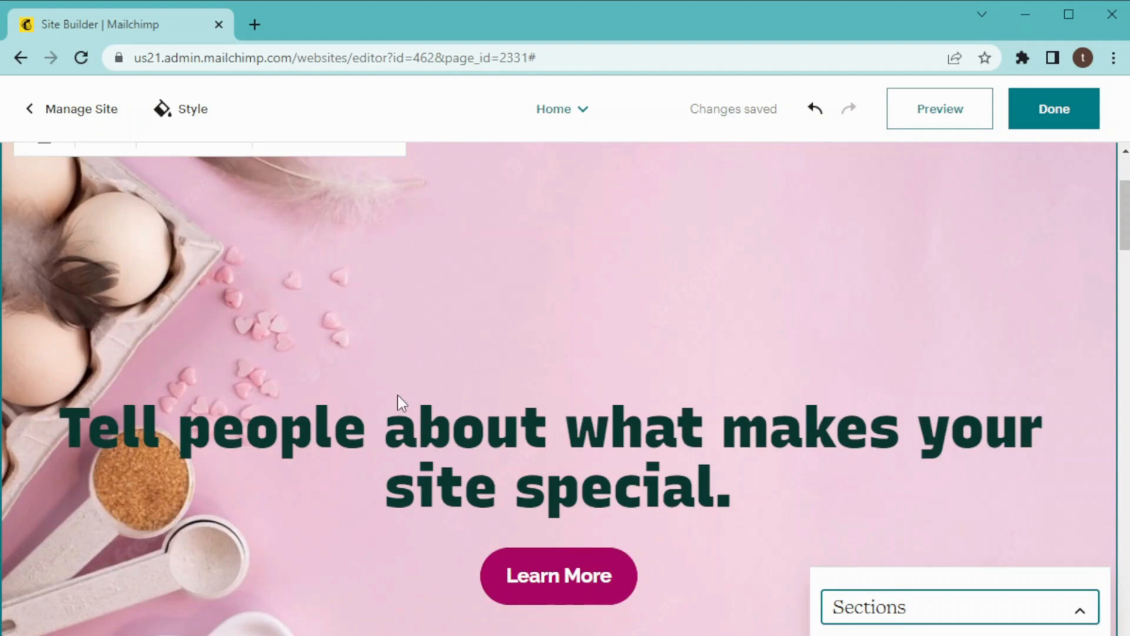
pyautogui.moveTo(308, 373)
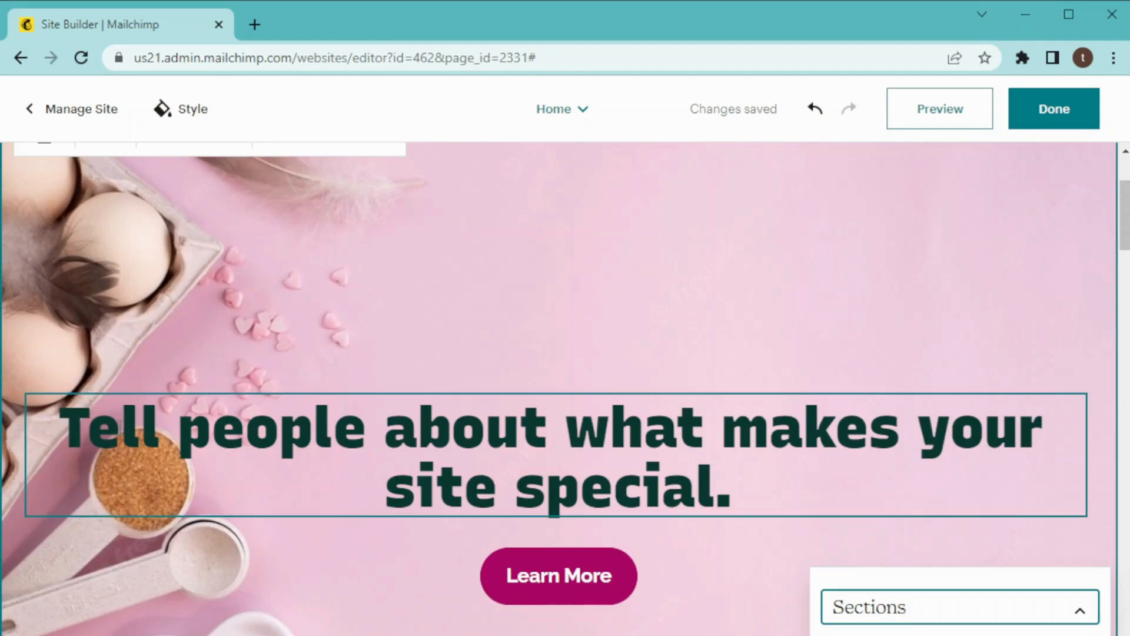
# Replace the hero heading text with 'Unforgettable Sweetness You'll Keep Craving For.'.
pyautogui.click(414, 425)
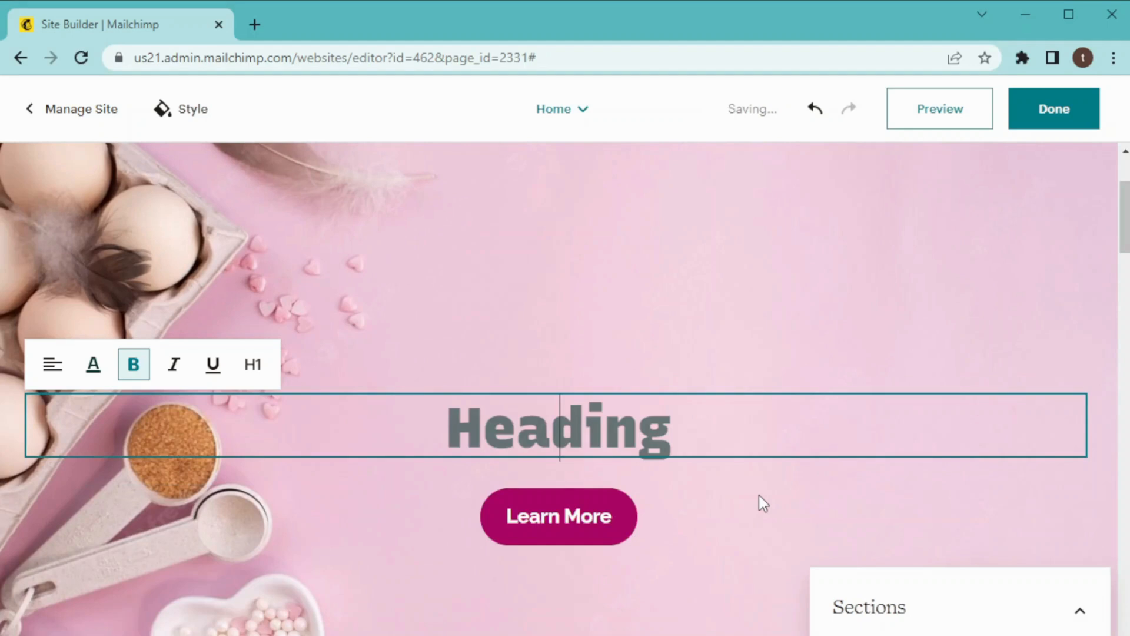
pyautogui.write("Unforgettable Sweetness You'll Keep Craving For.")
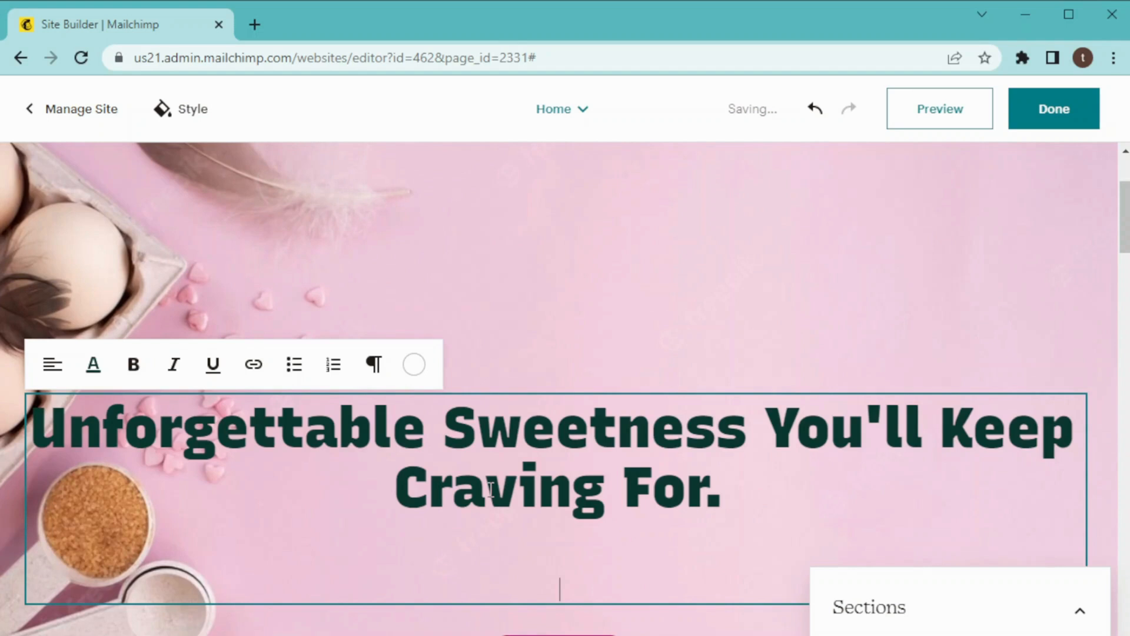
pyautogui.moveTo(52, 364)
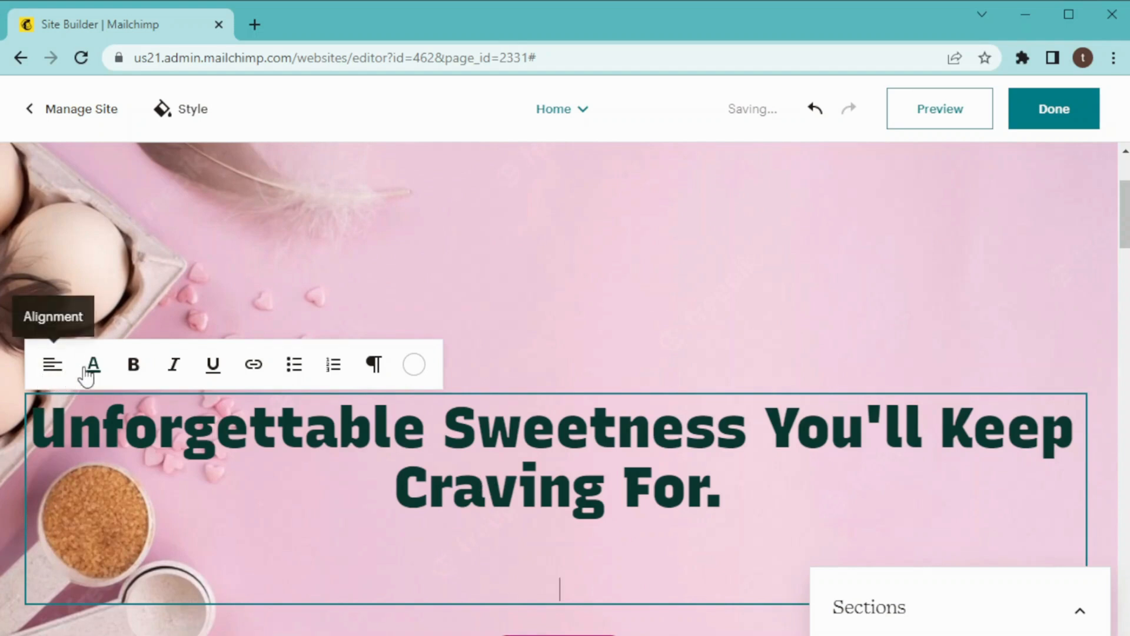
pyautogui.moveTo(212, 364)
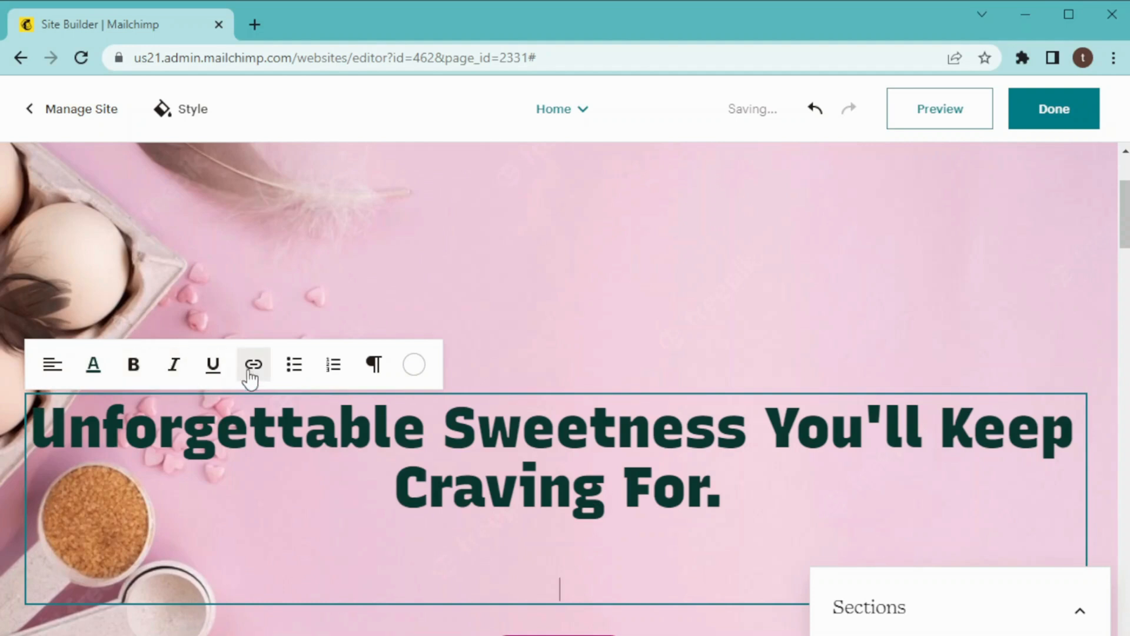
pyautogui.moveTo(381, 410)
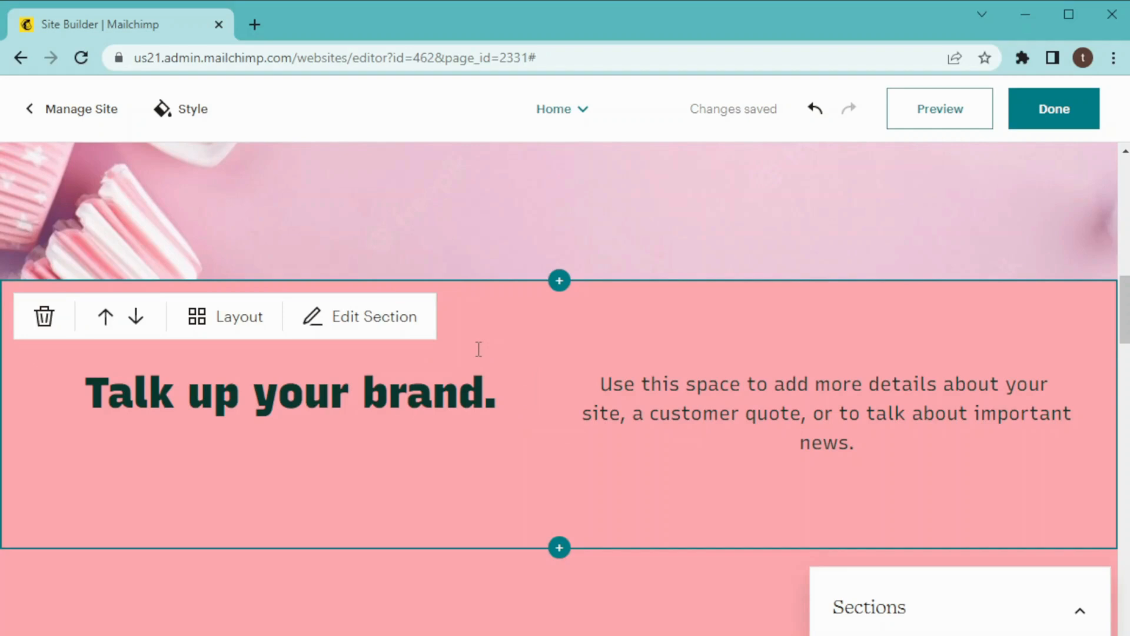
pyautogui.moveTo(582, 402)
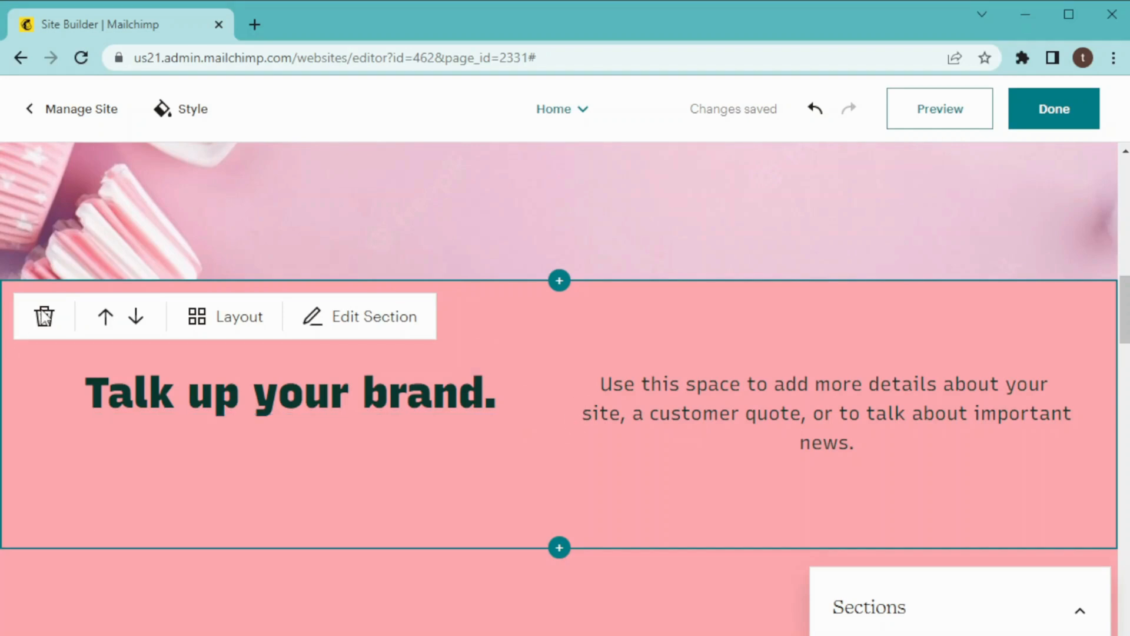
# Delete the 'Talk up your brand.' text section and confirm its removal.
pyautogui.click(43, 315)
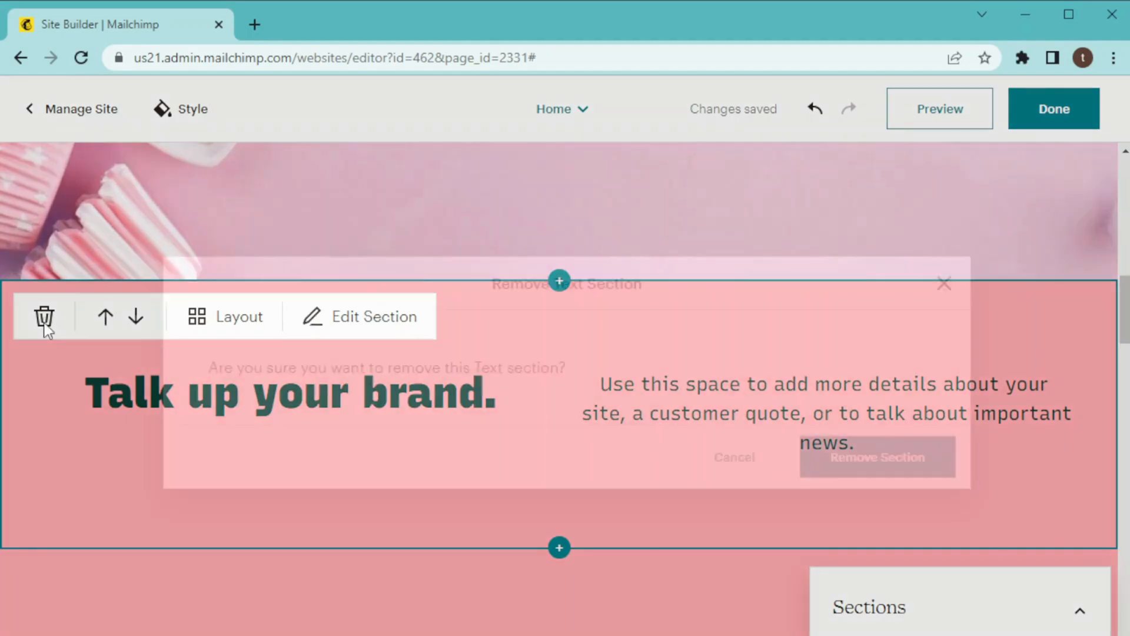
pyautogui.click(44, 317)
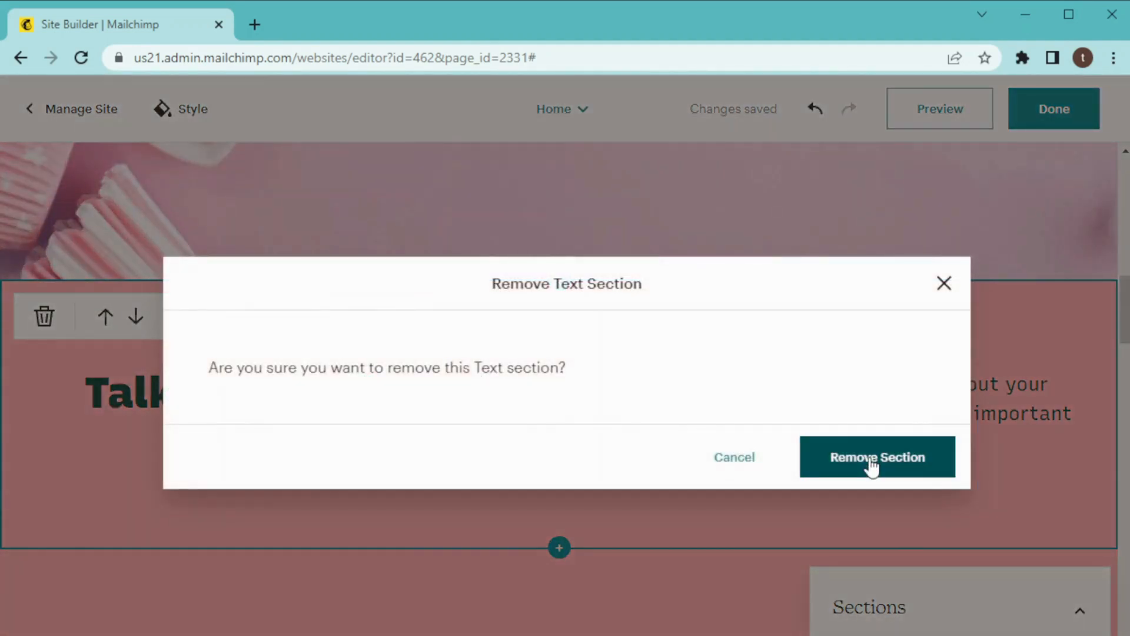
pyautogui.click(877, 456)
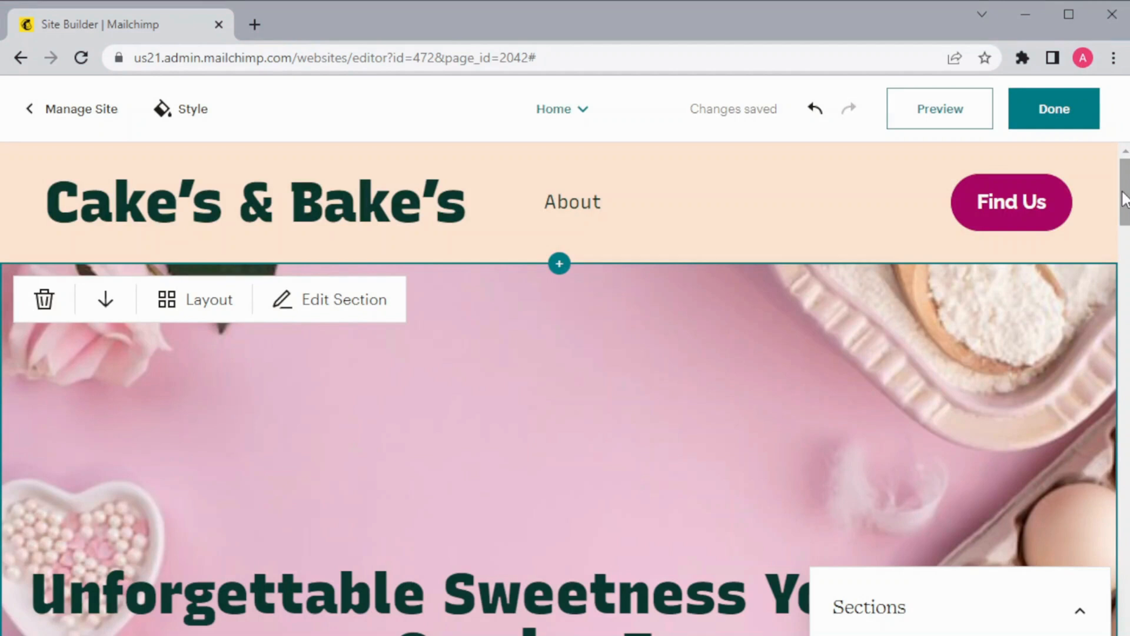
pyautogui.moveTo(890, 322)
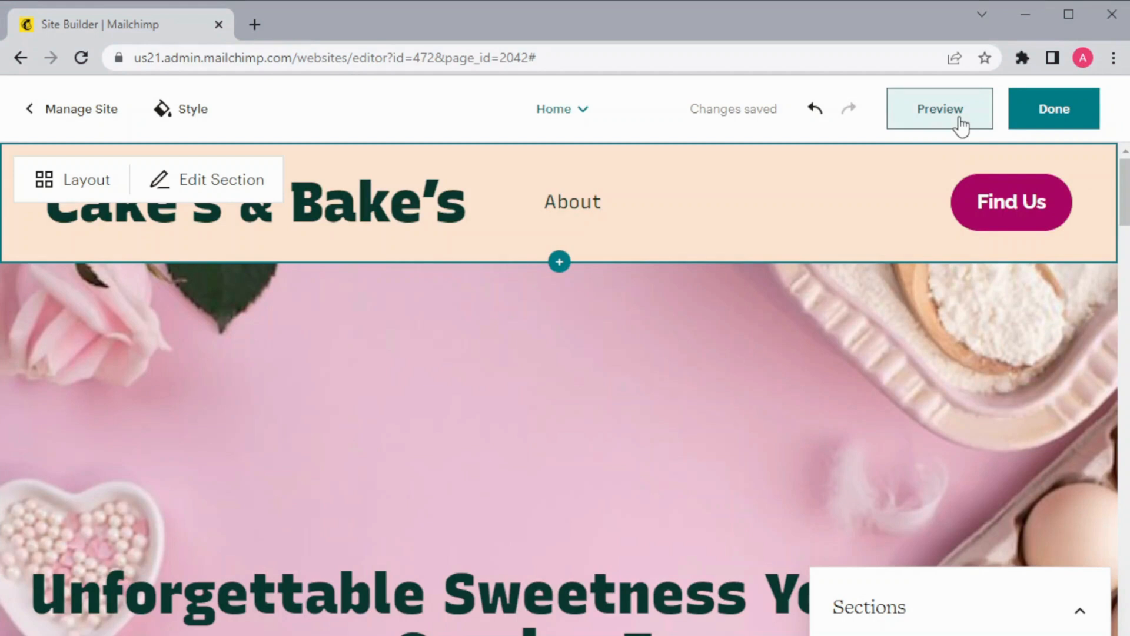
# Preview the Cake's & Bake's home page and scroll through the desktop layout.
pyautogui.click(940, 109)
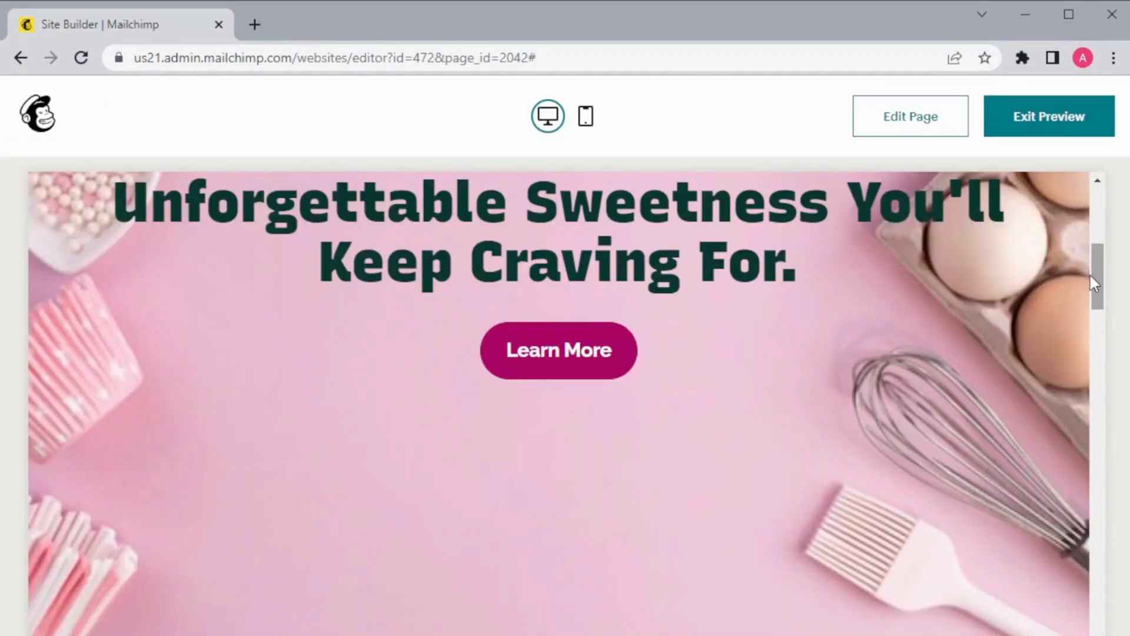
pyautogui.scroll(-3)
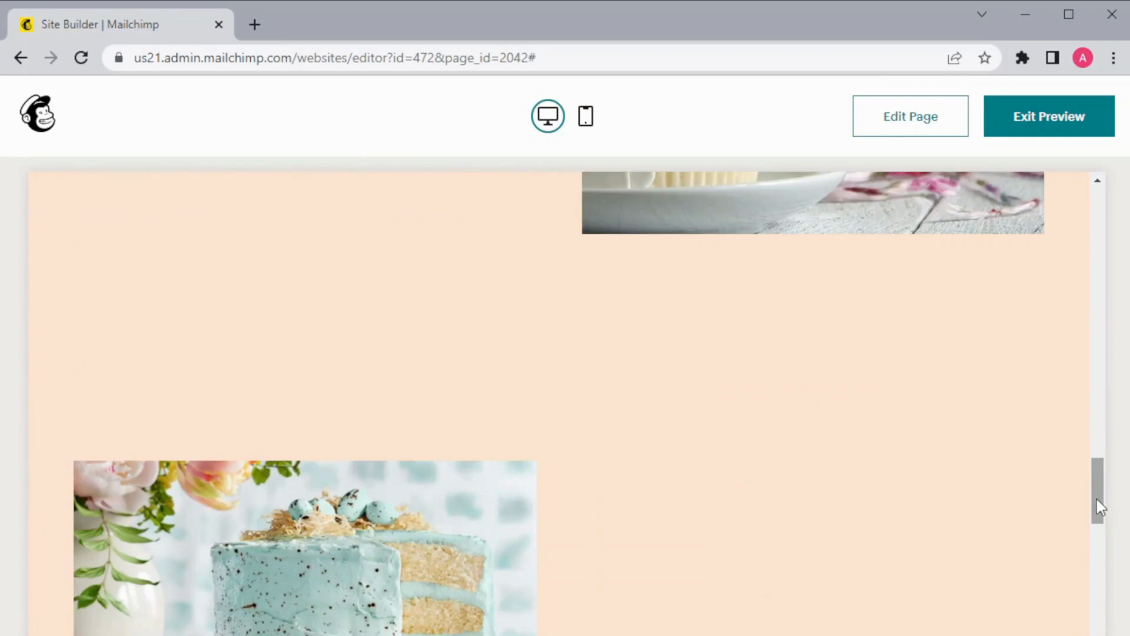
pyautogui.scroll(3)
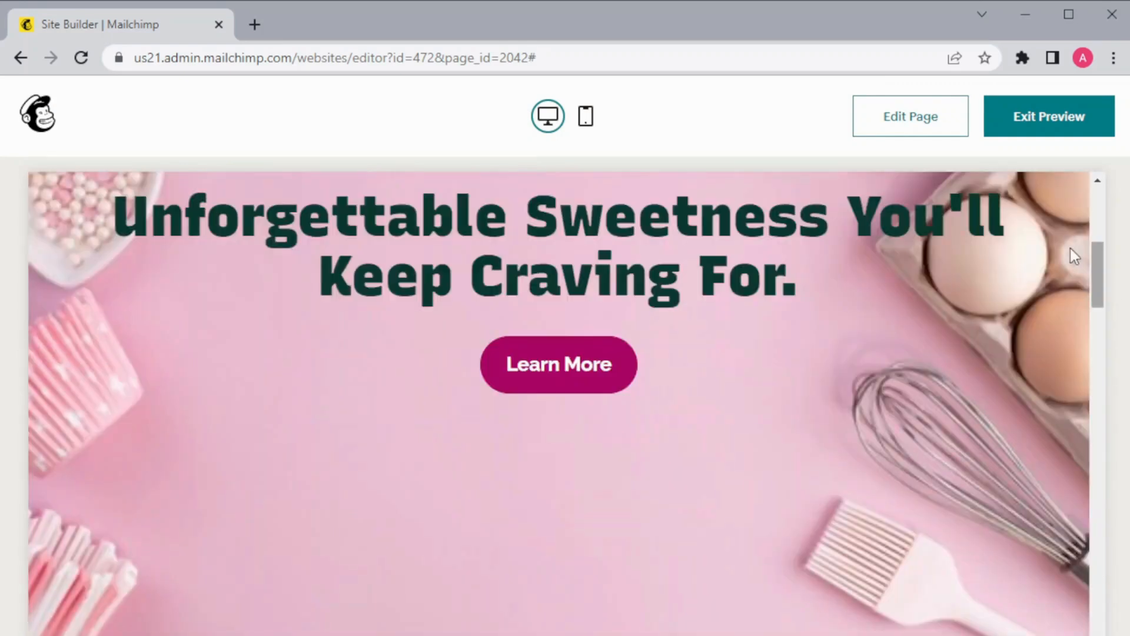
pyautogui.moveTo(585, 116)
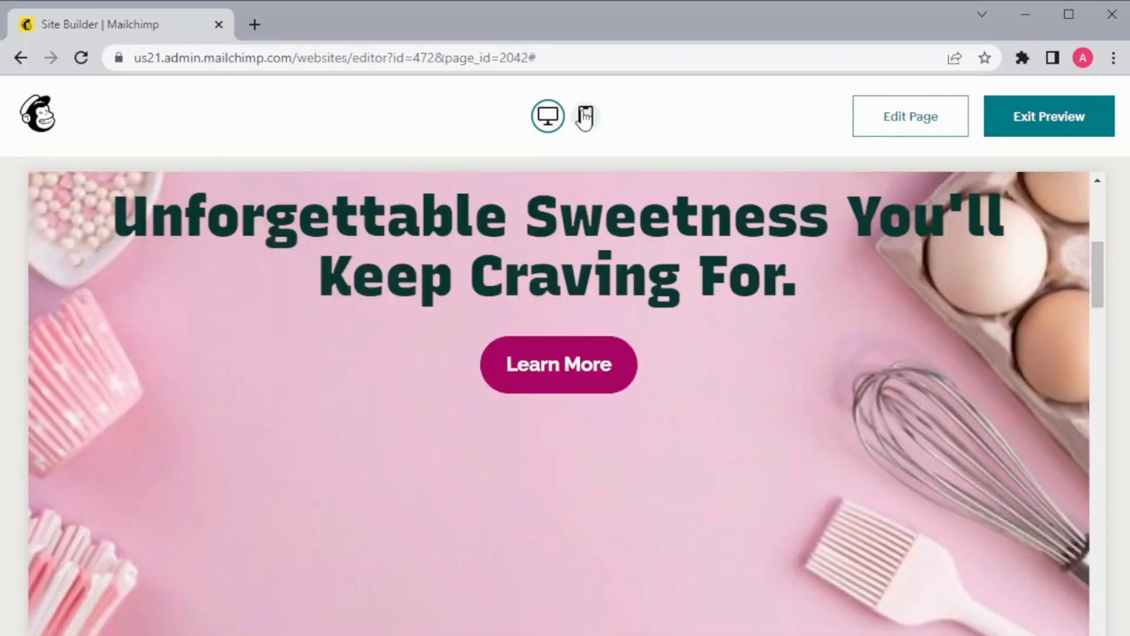
# Switch the preview to the mobile layout and scroll through it.
pyautogui.click(585, 116)
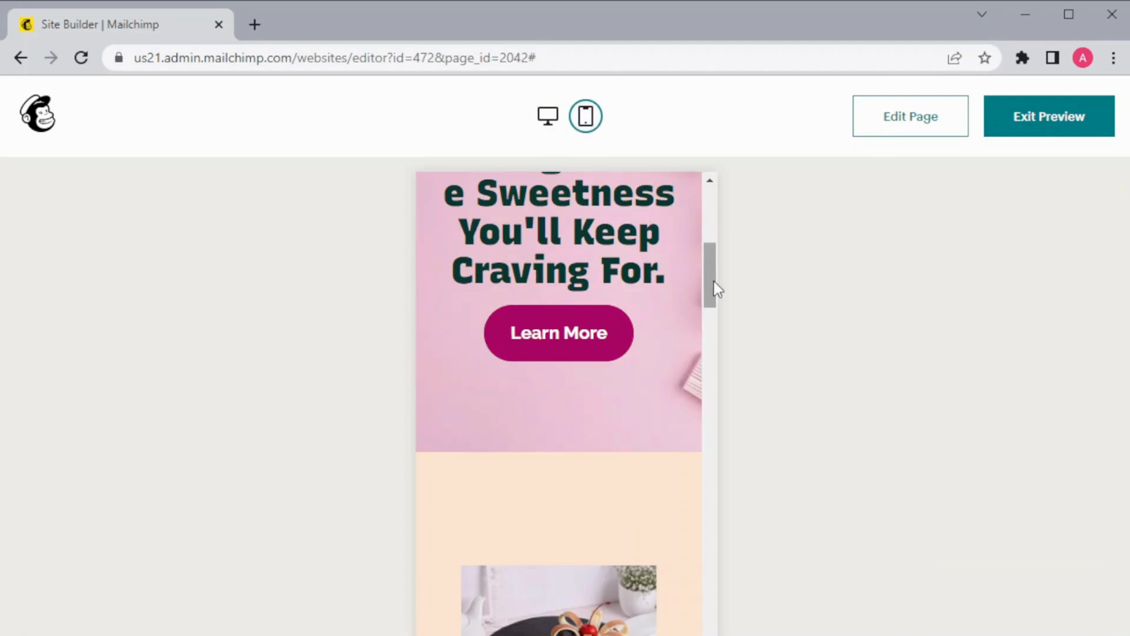
pyautogui.scroll(3)
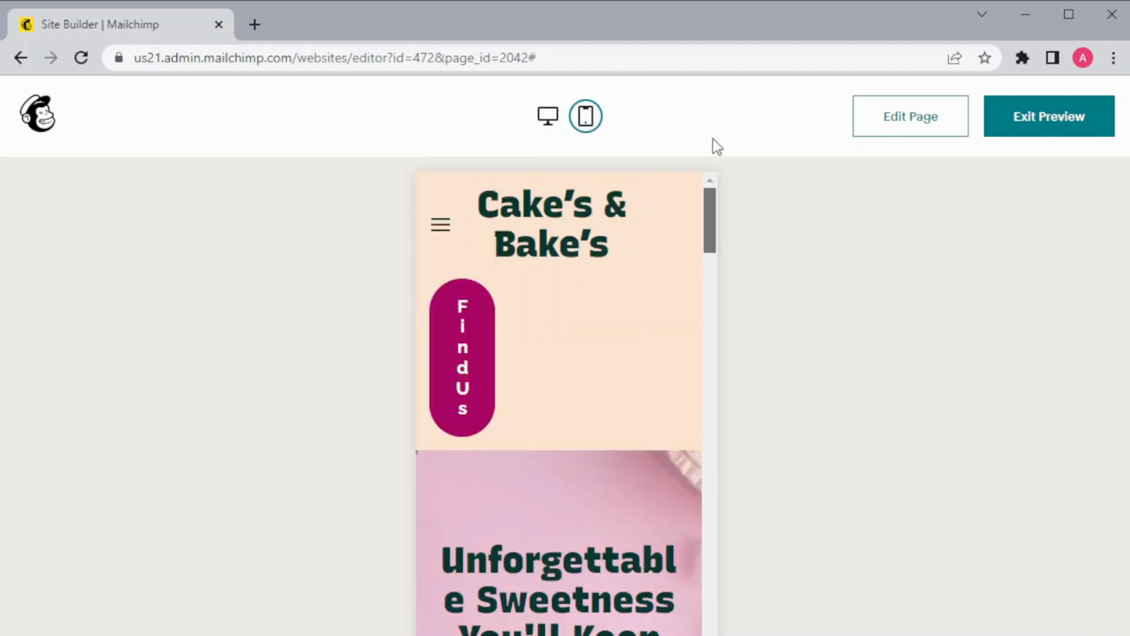
pyautogui.scroll(-3)
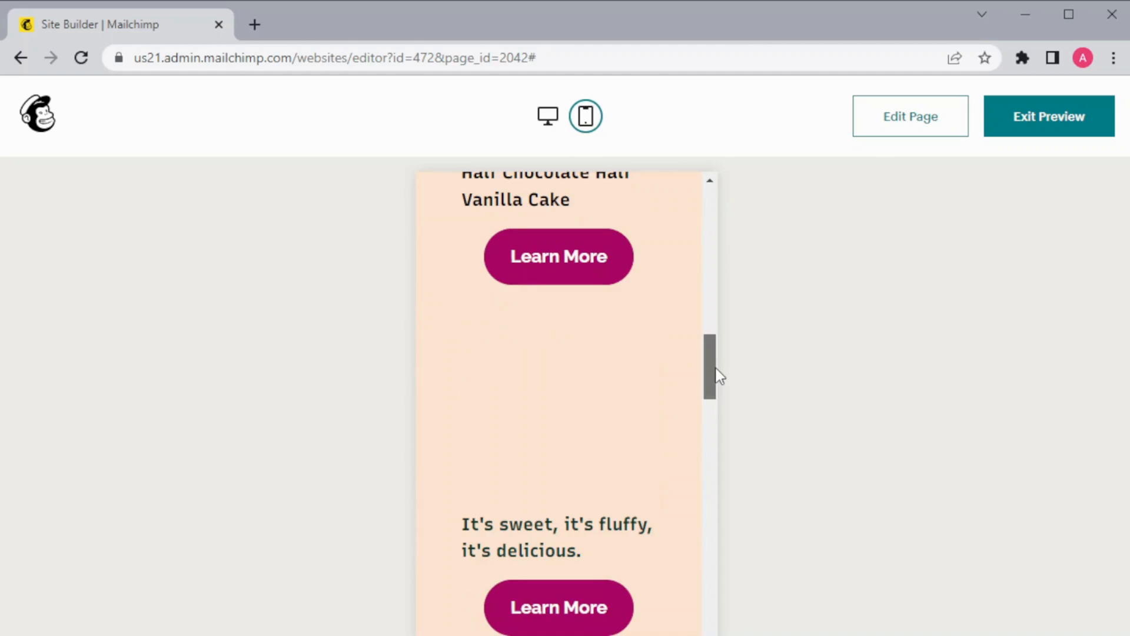
pyautogui.scroll(3)
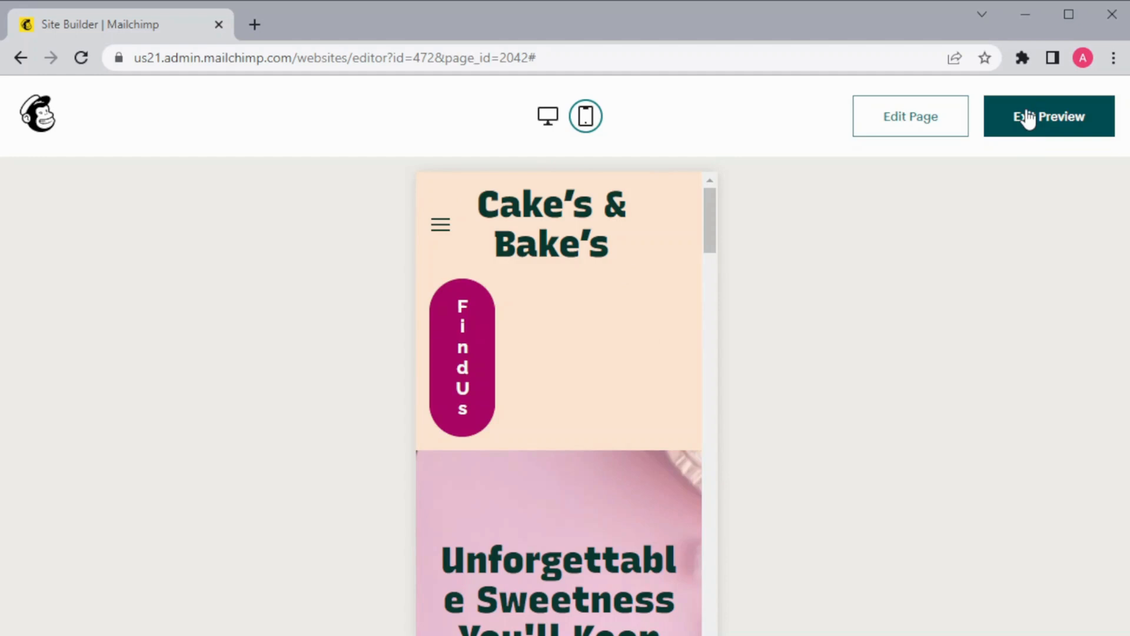
# Exit the preview, finish editing, and publish the site after accepting the terms.
pyautogui.click(910, 116)
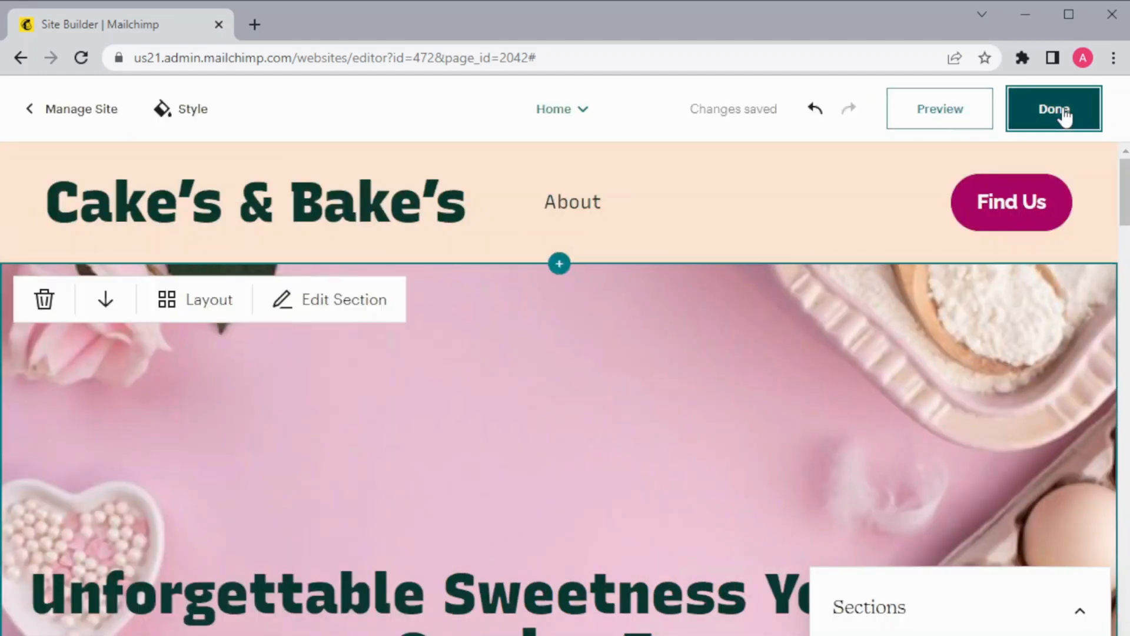
pyautogui.click(1054, 109)
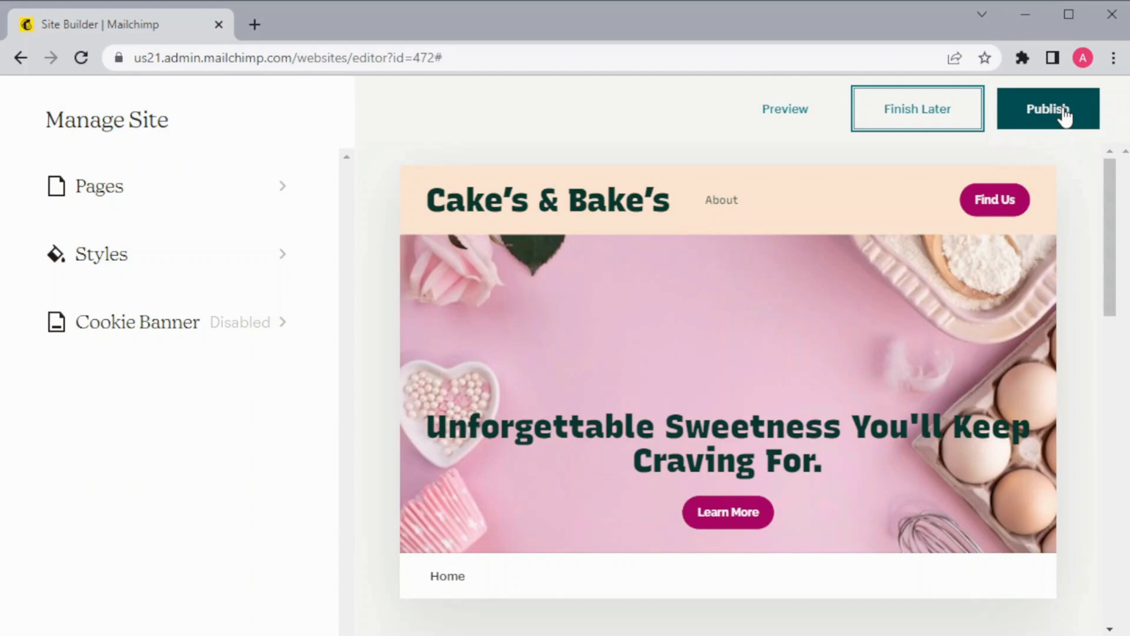
pyautogui.moveTo(1085, 149)
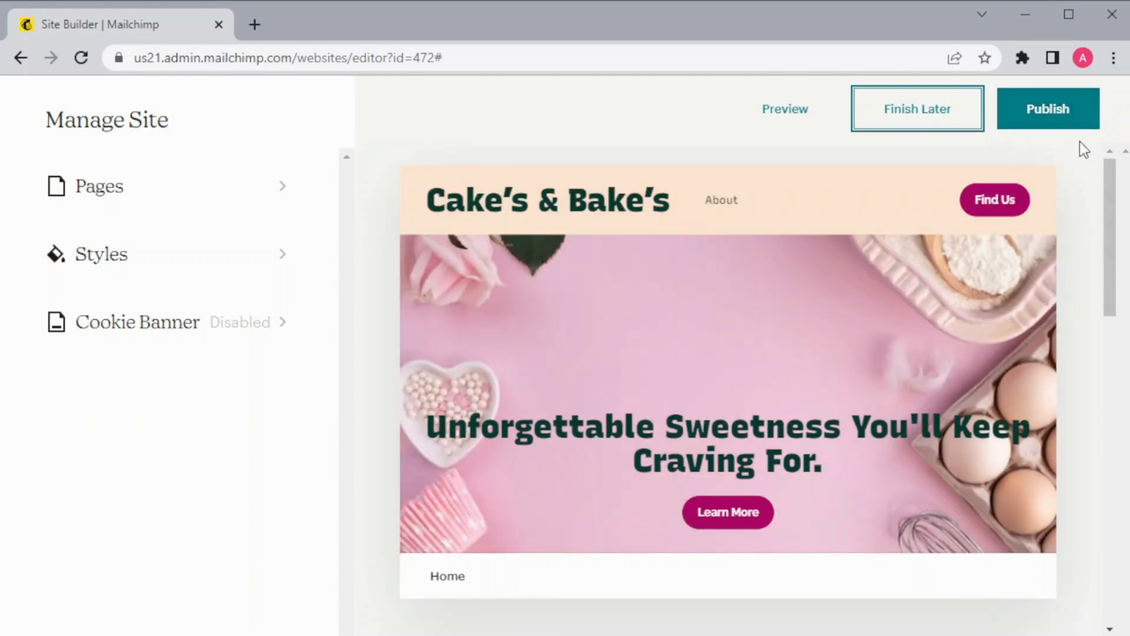
pyautogui.moveTo(1048, 109)
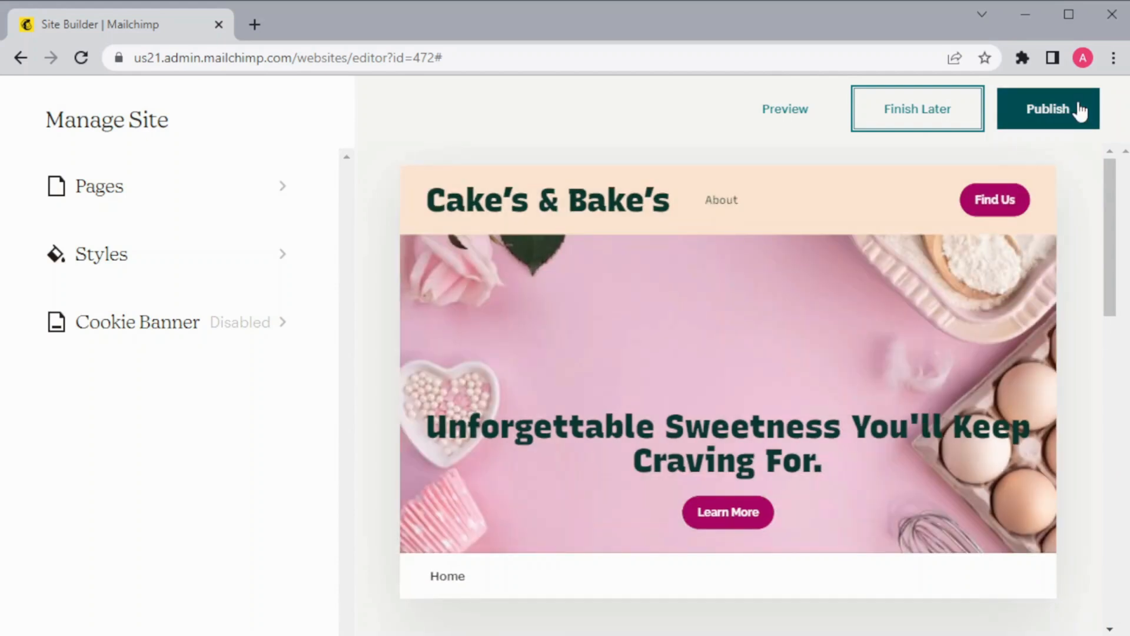
pyautogui.click(1047, 109)
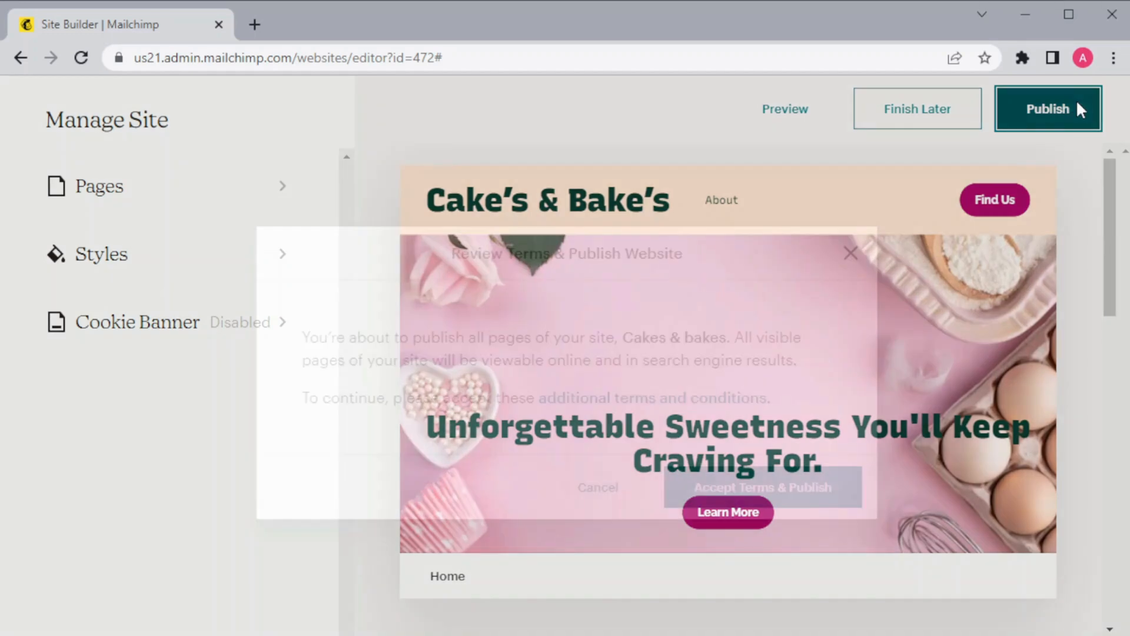
pyautogui.click(762, 487)
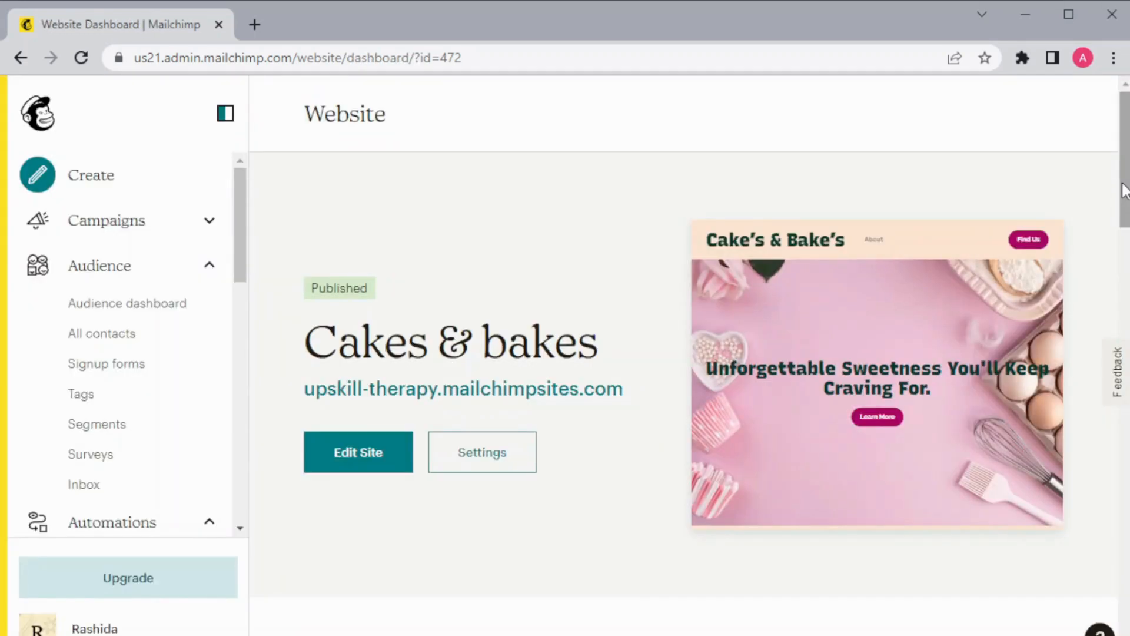
pyautogui.moveTo(582, 459)
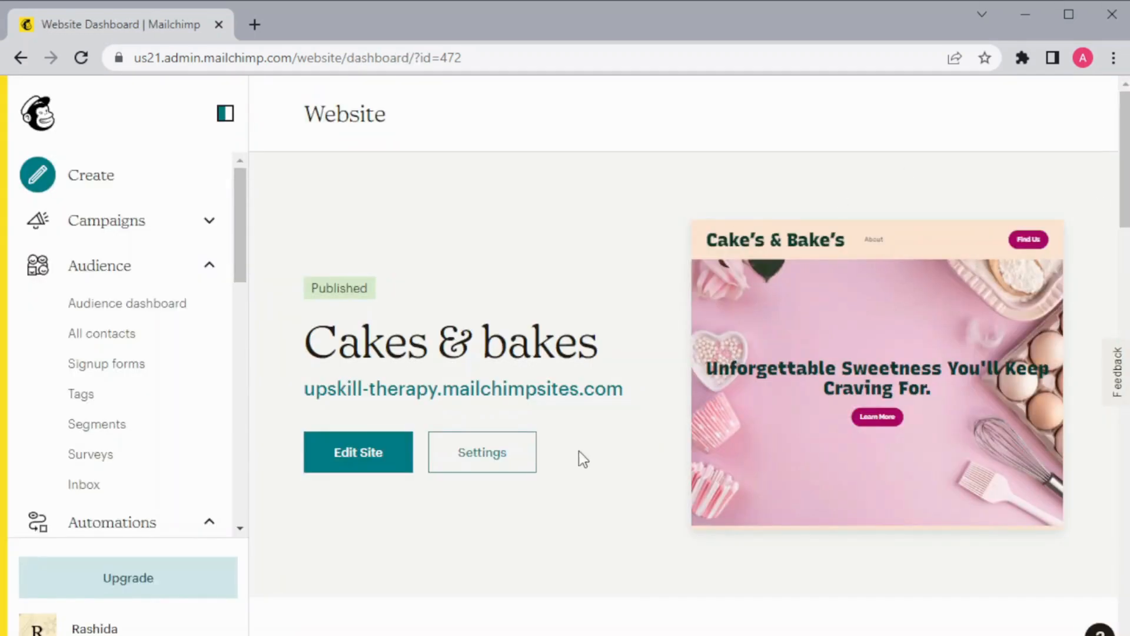
pyautogui.moveTo(482, 414)
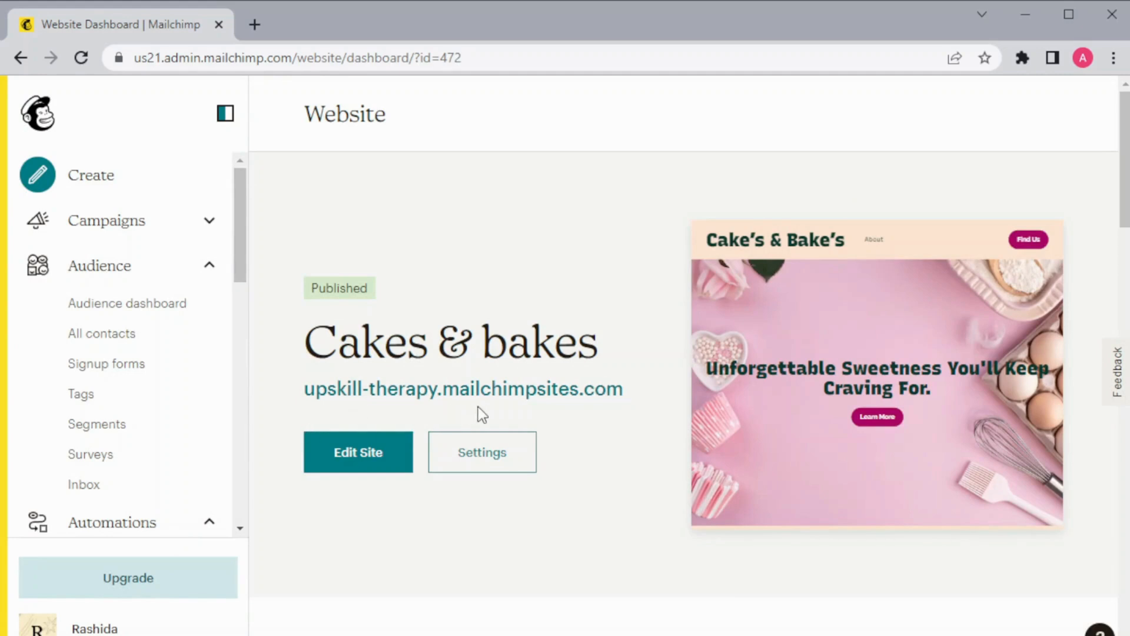
pyautogui.moveTo(542, 420)
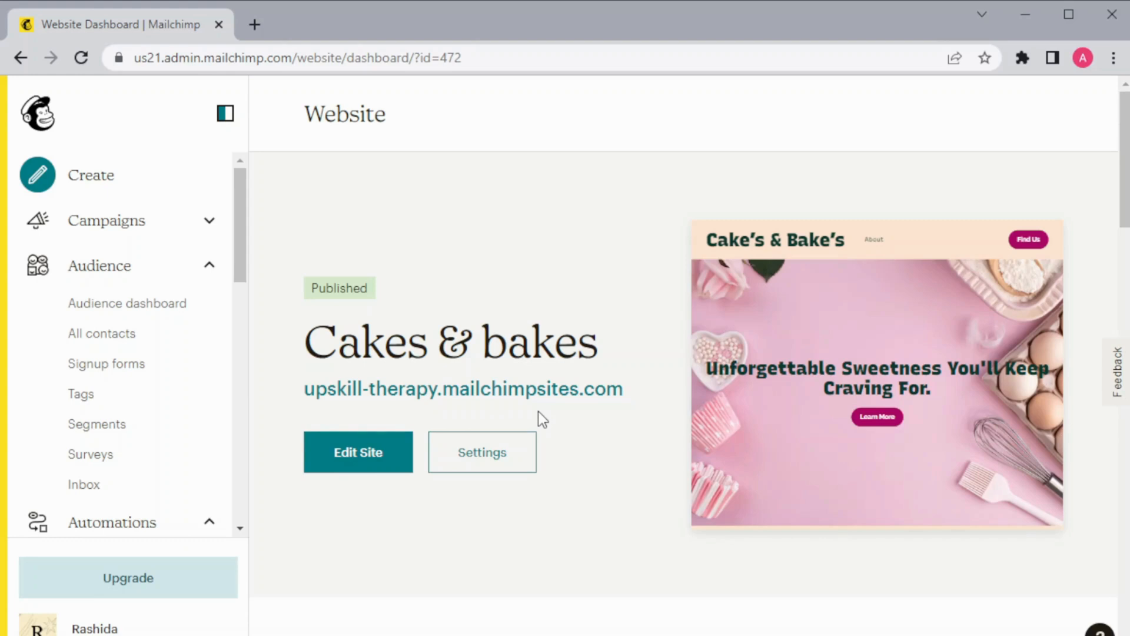
pyautogui.moveTo(359, 452)
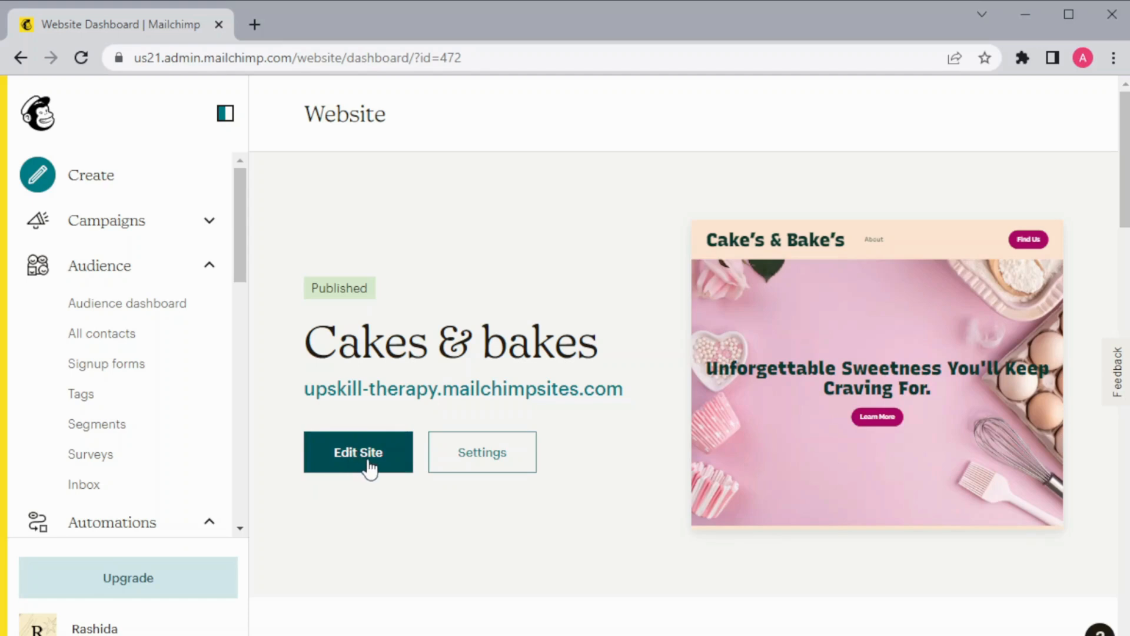
pyautogui.scroll(-3)
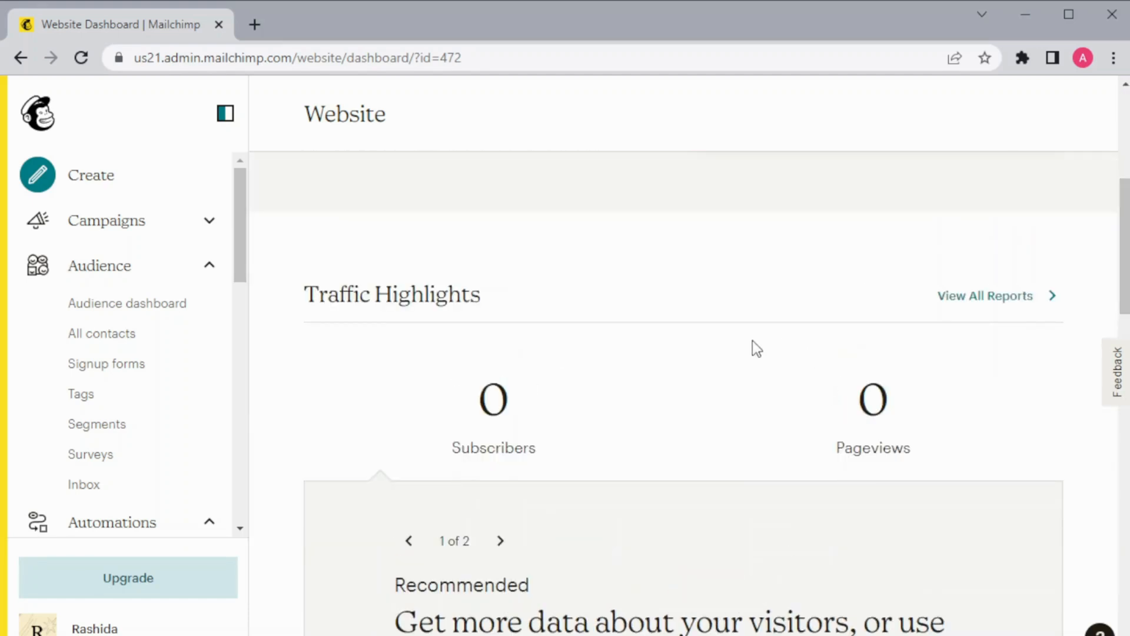
pyautogui.scroll(3)
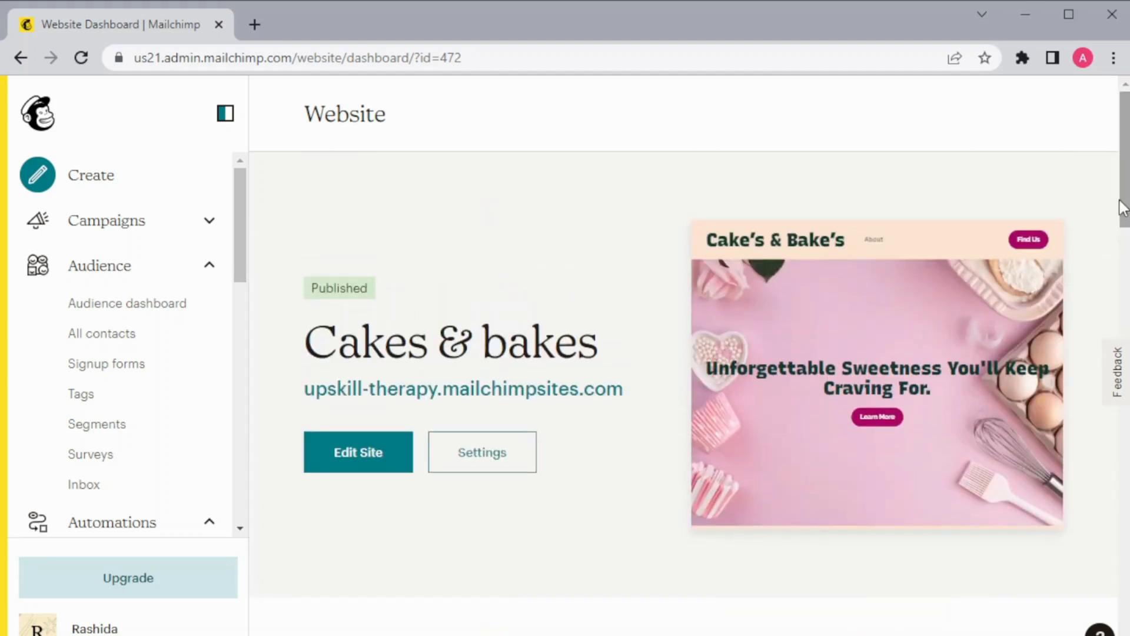